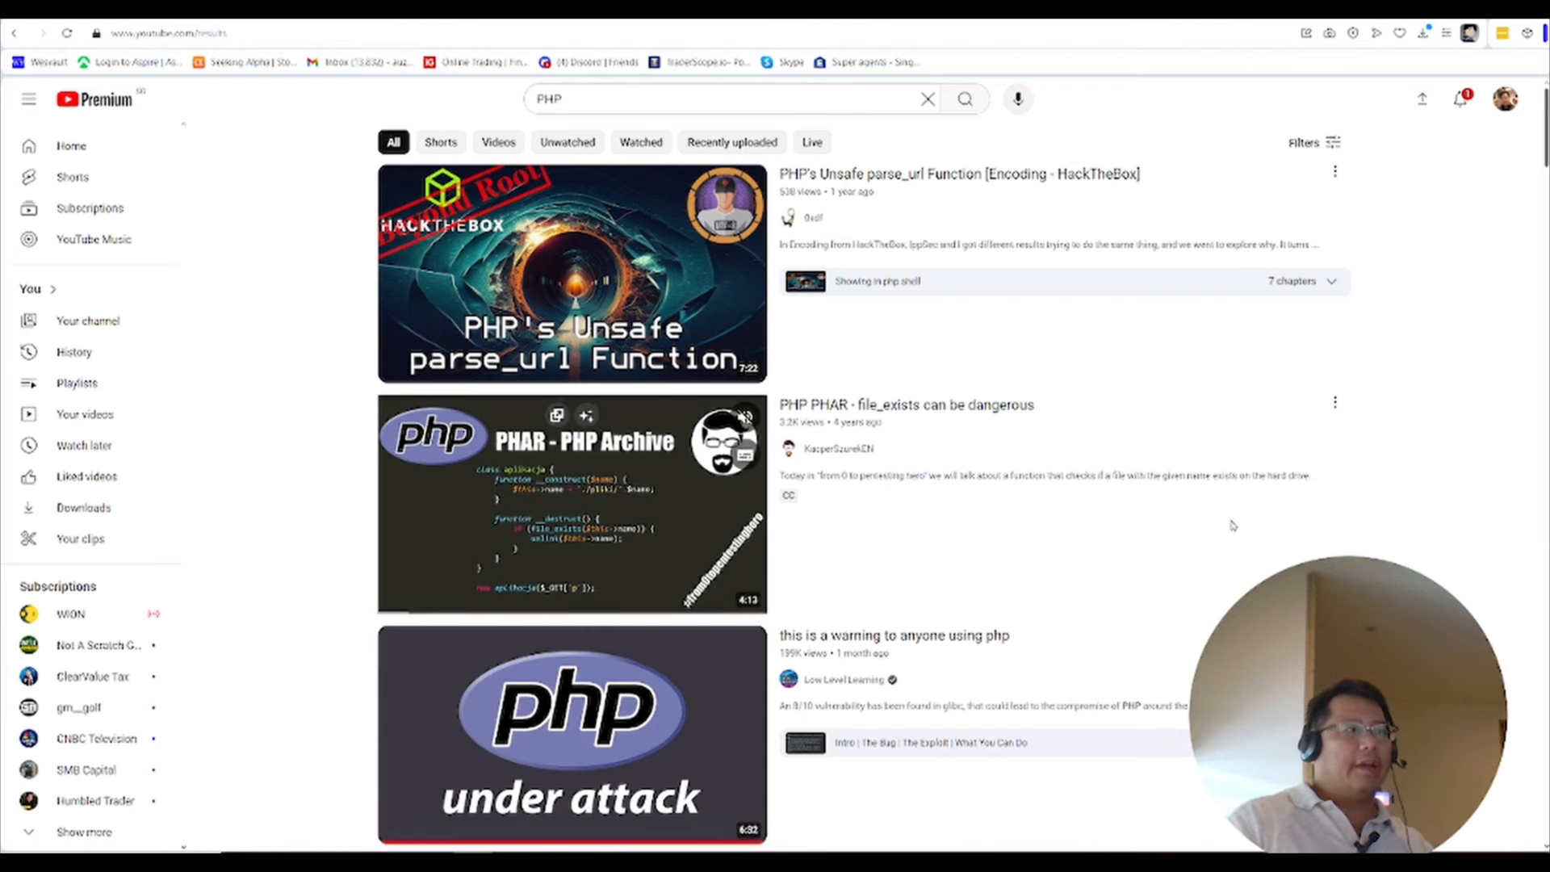
Open the 'this is a warning to anyone using php' video and expand its description
scroll(down, 3)
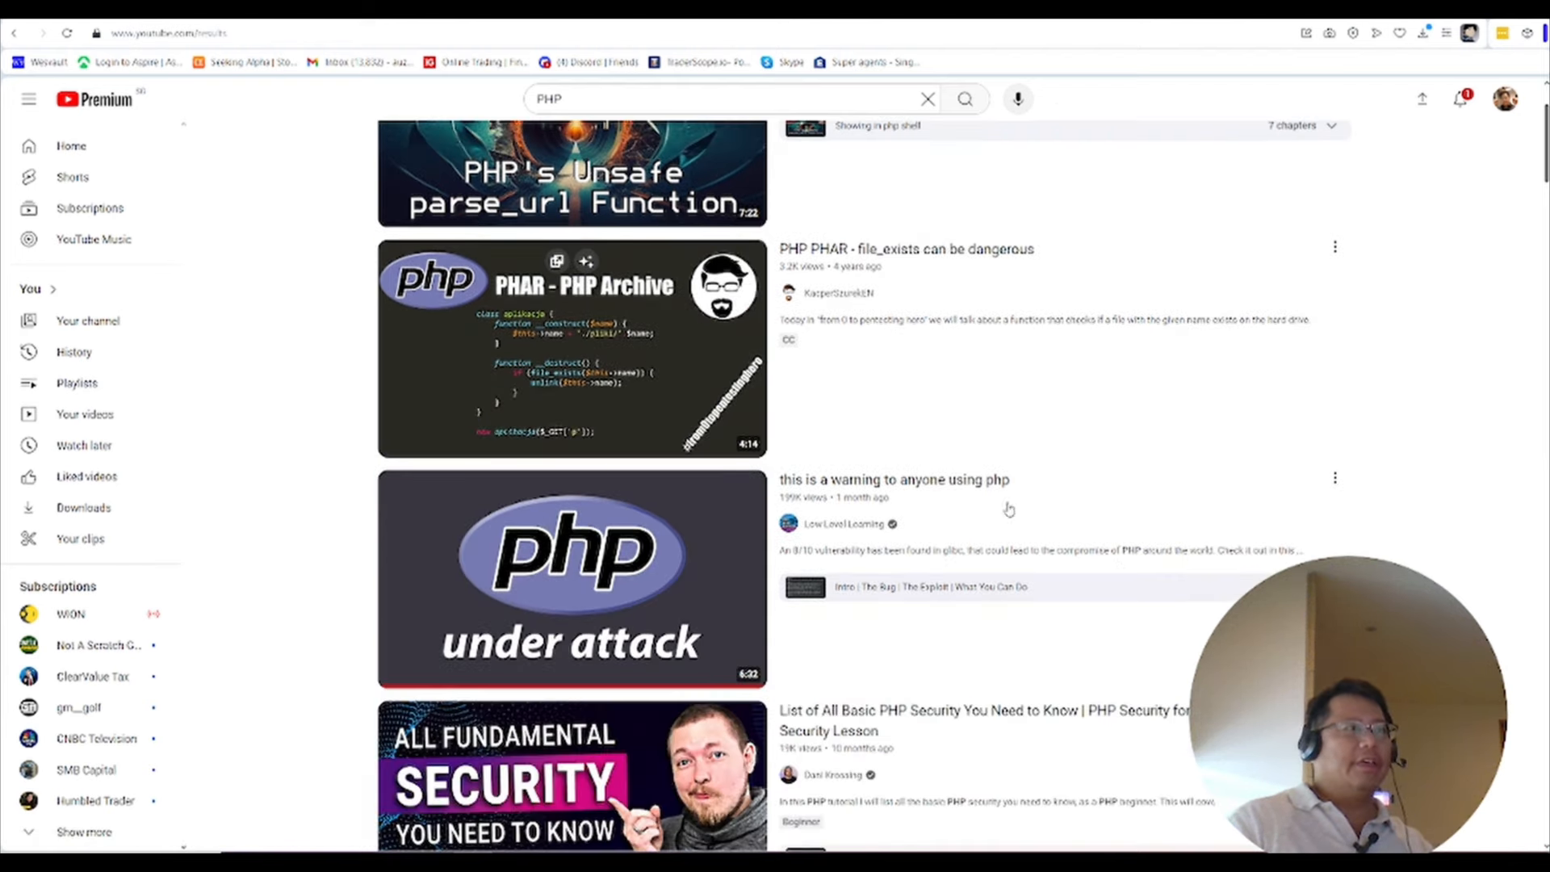
mouse_move(1153, 412)
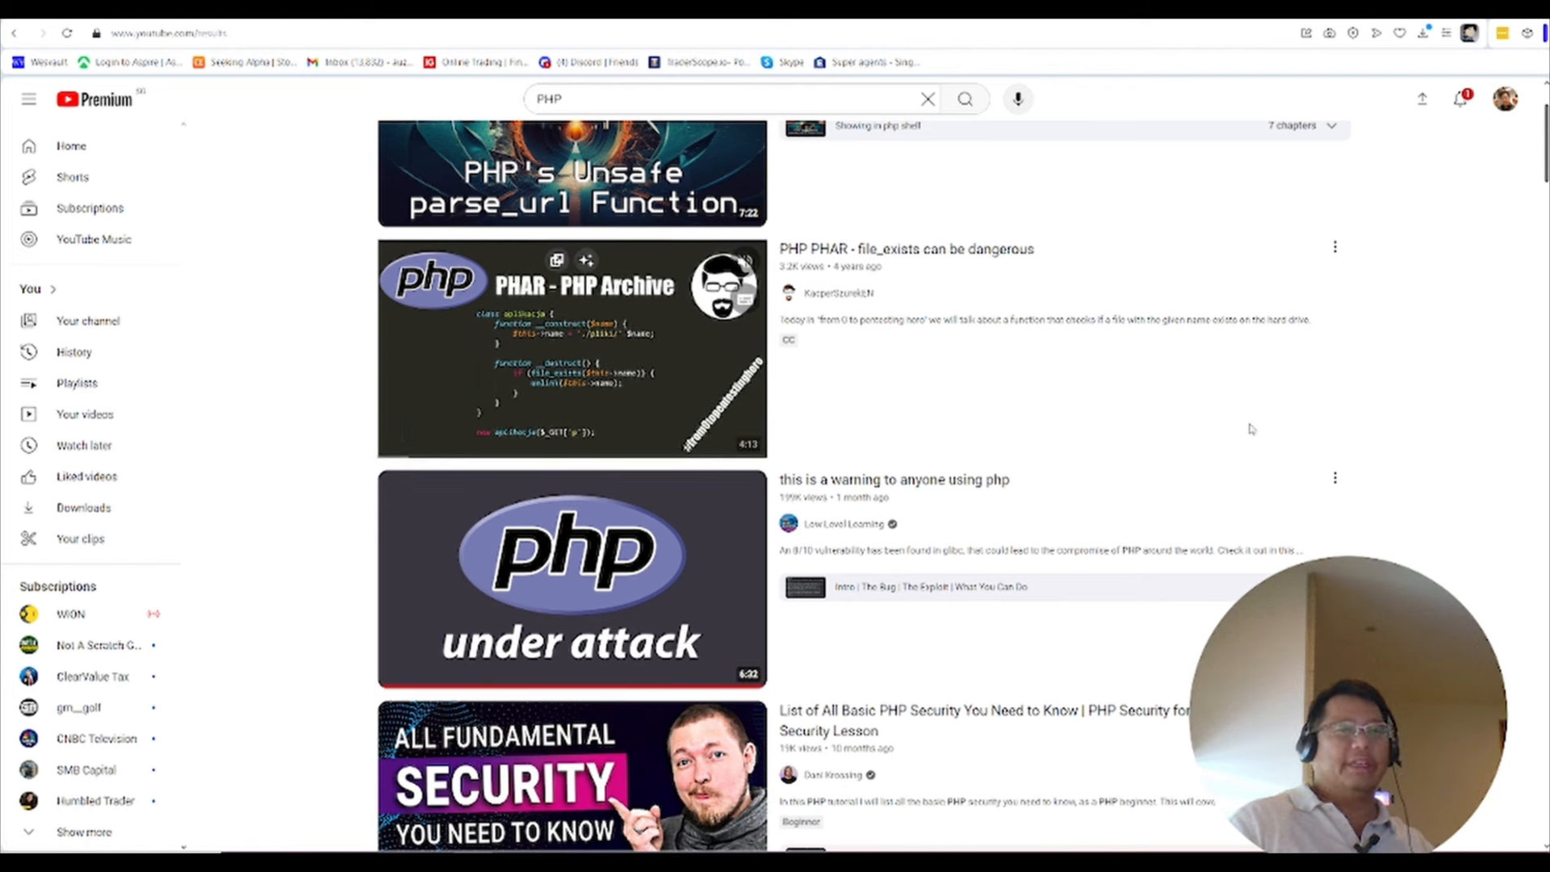
mouse_move(572, 351)
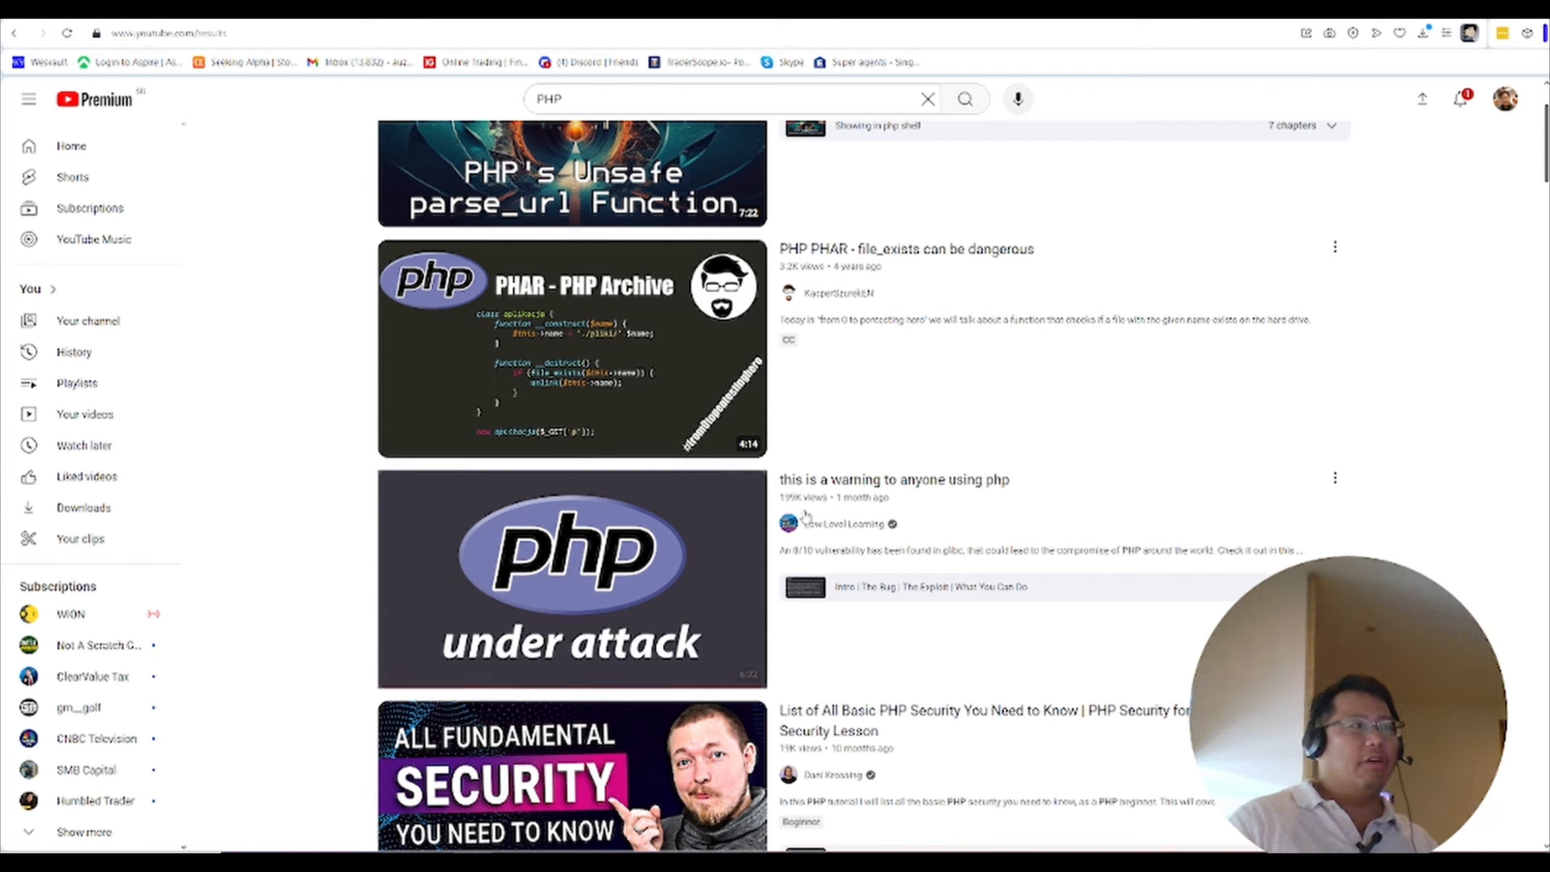
click(571, 578)
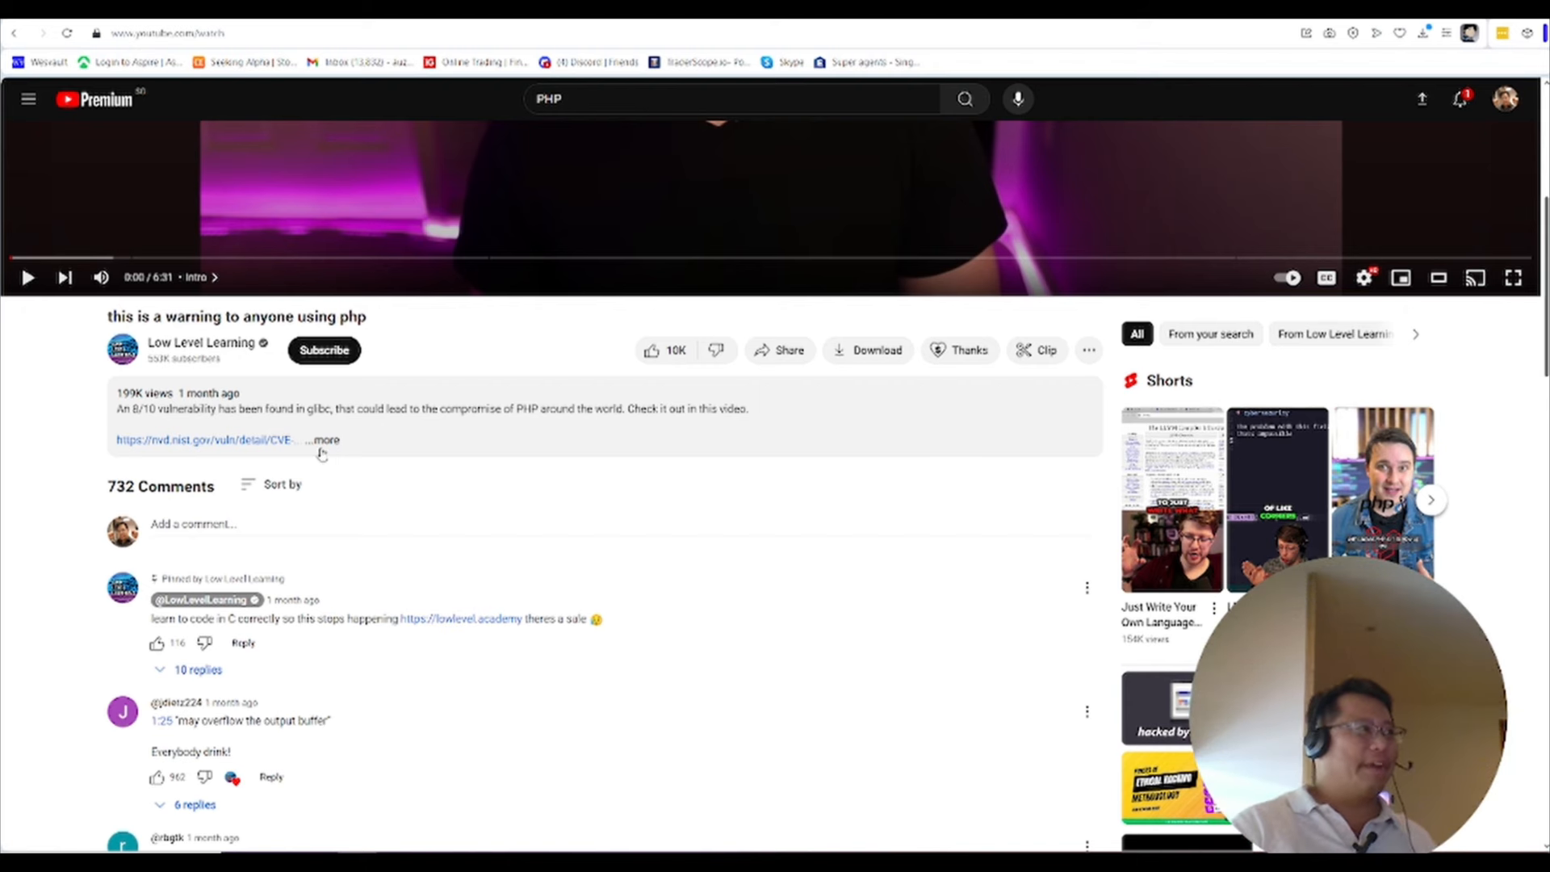
click(322, 440)
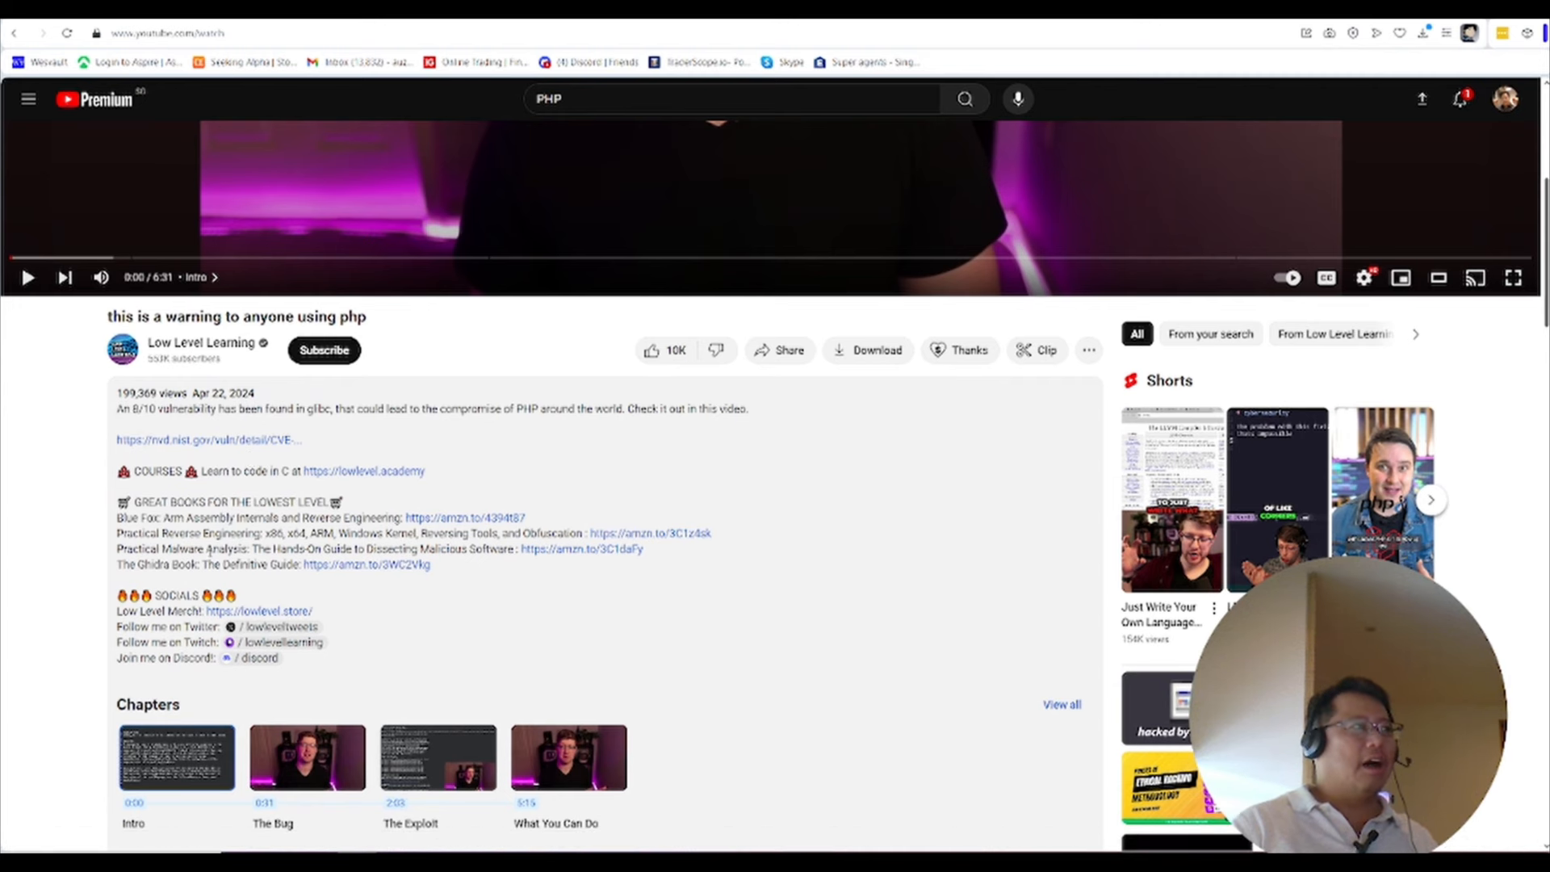
mouse_move(251, 439)
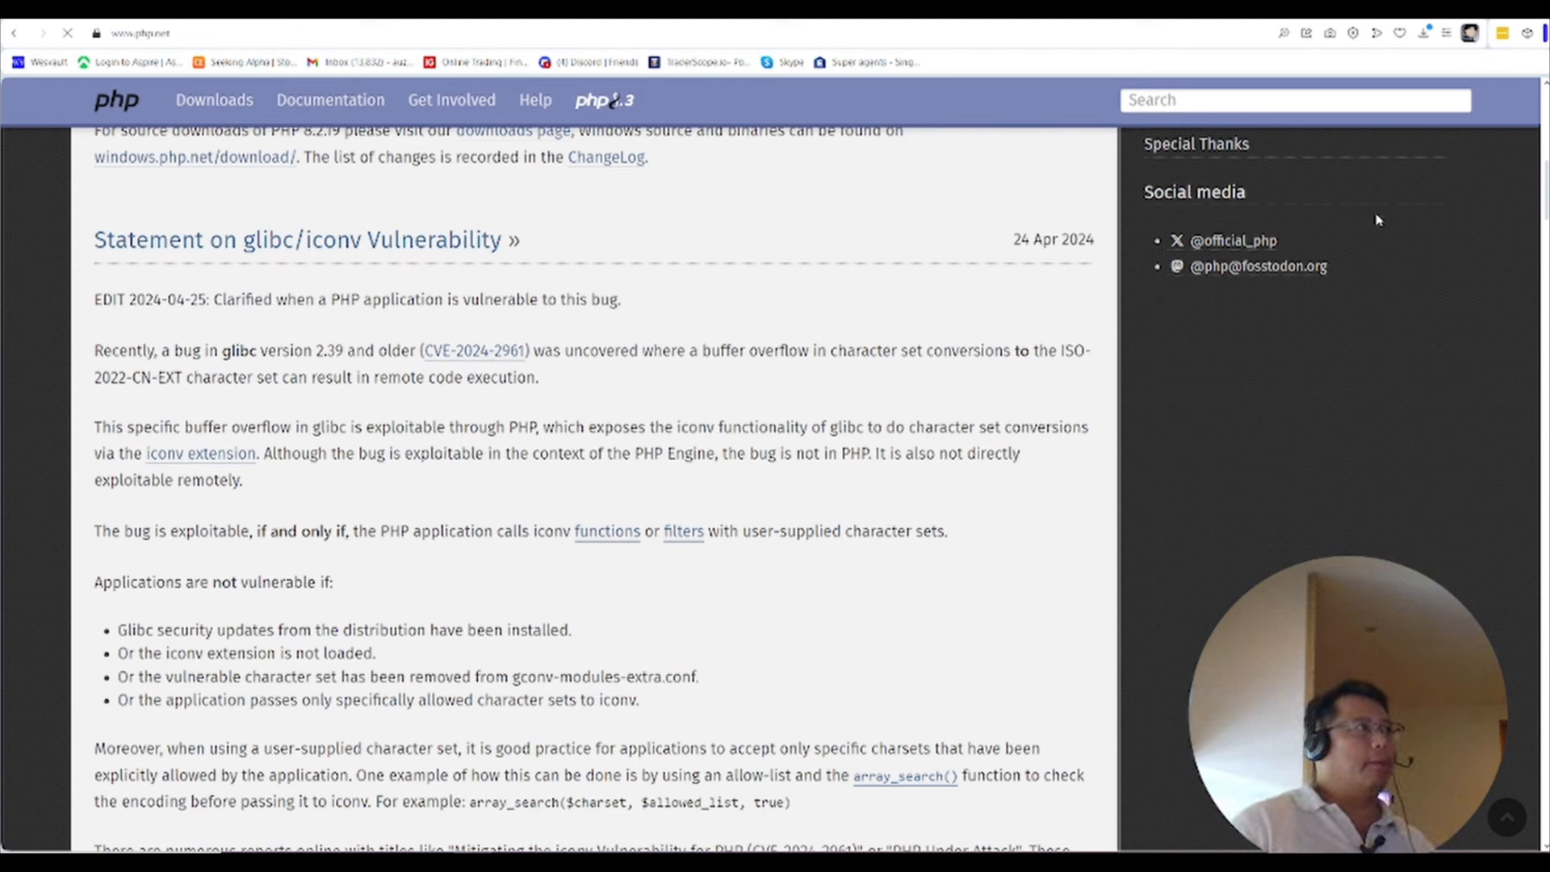
mouse_move(238, 281)
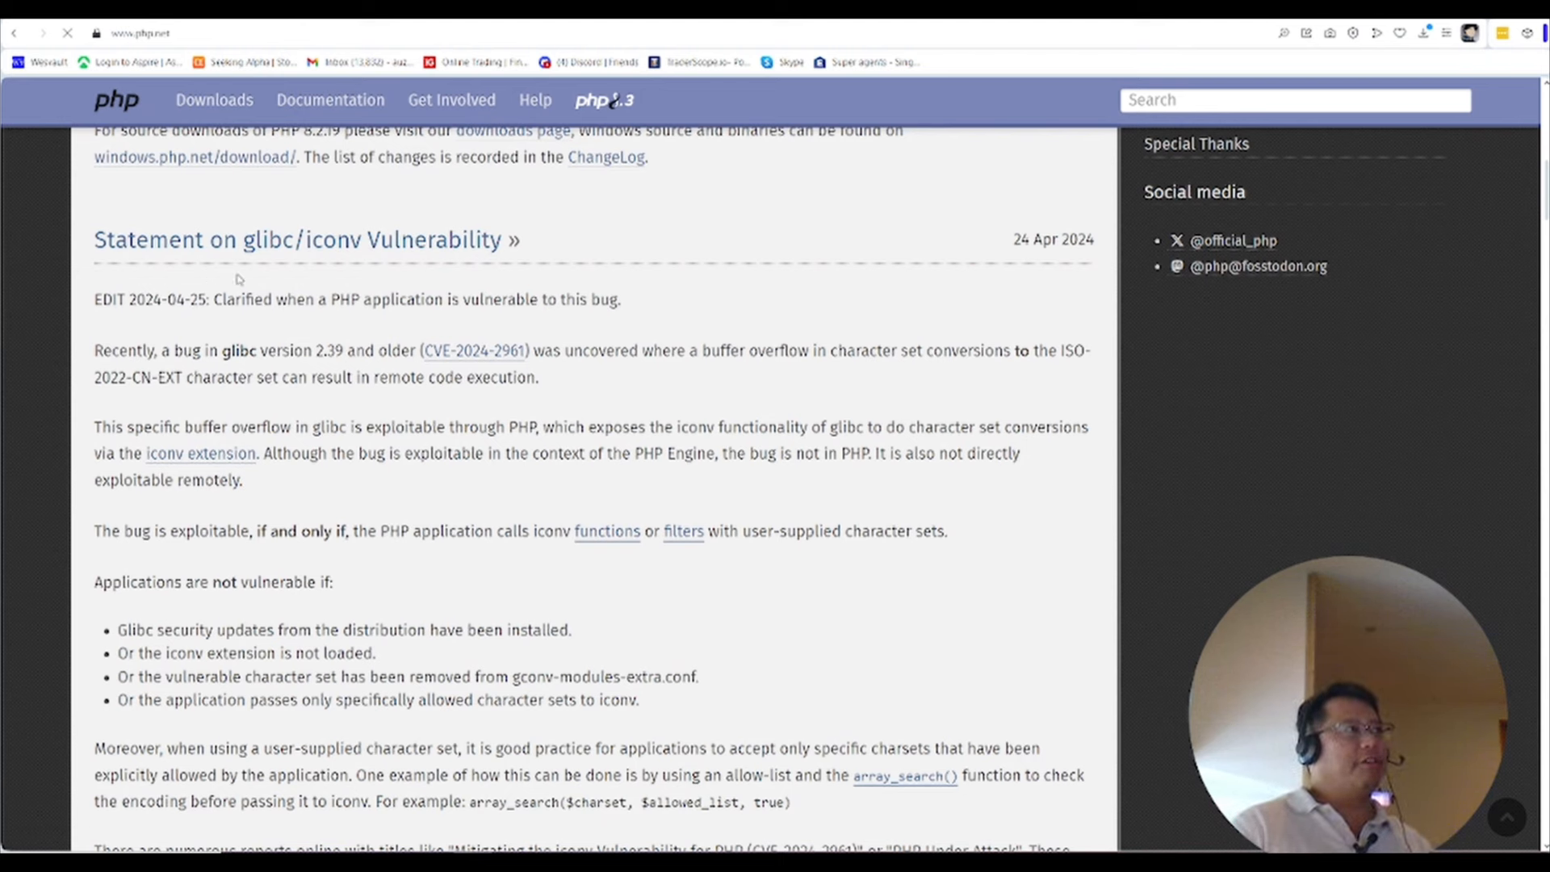
mouse_move(285, 261)
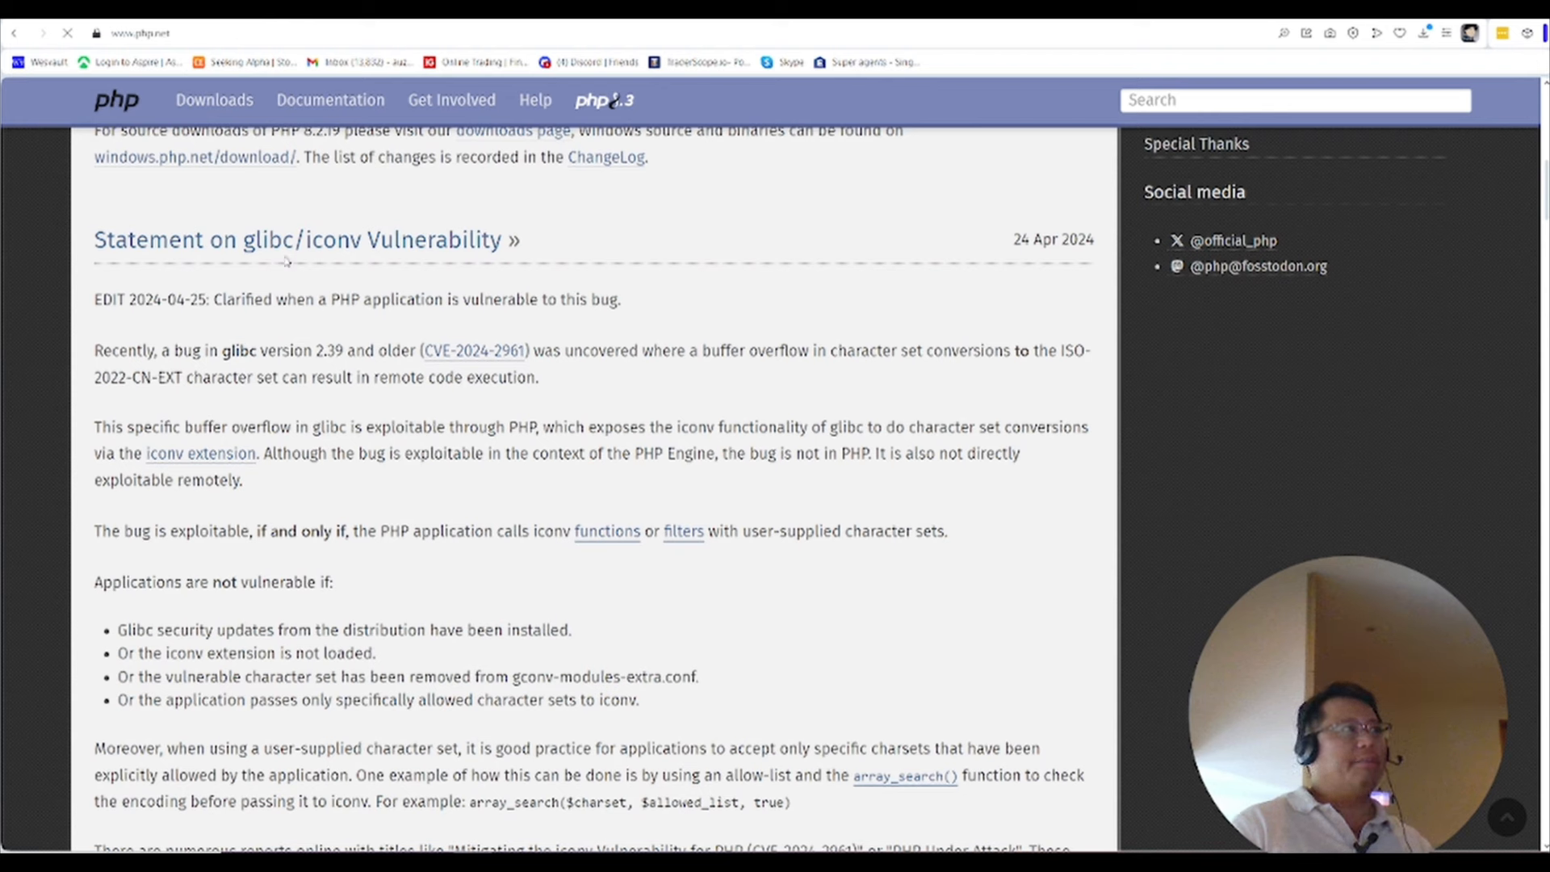
mouse_move(297, 239)
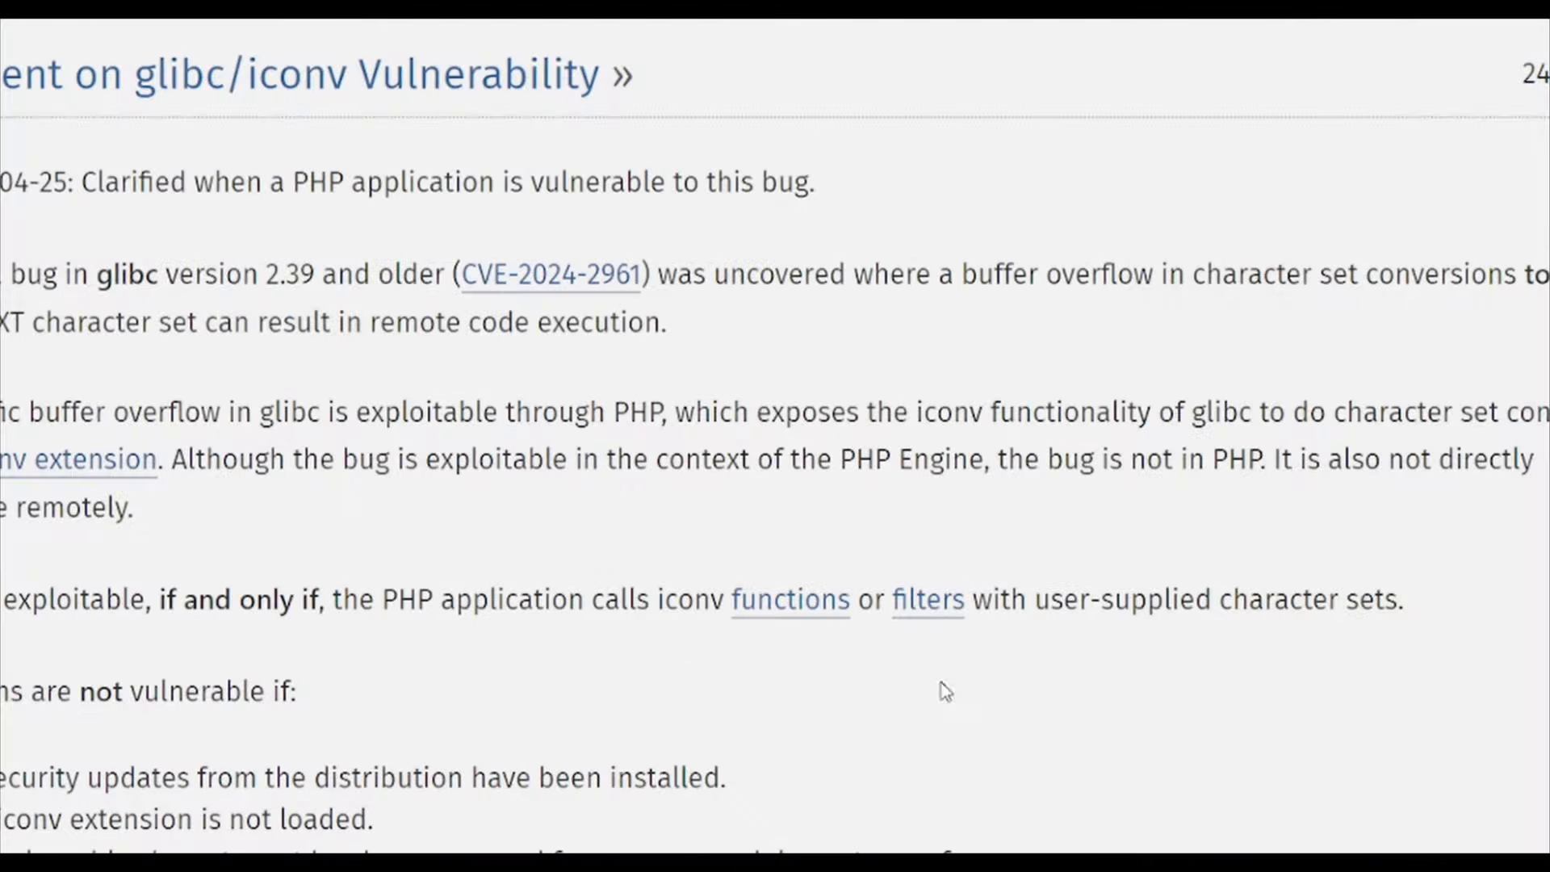
Scroll through the php.net glibc/iconv statement to capture the word 'glib' as a snapshot
scroll(down, 3)
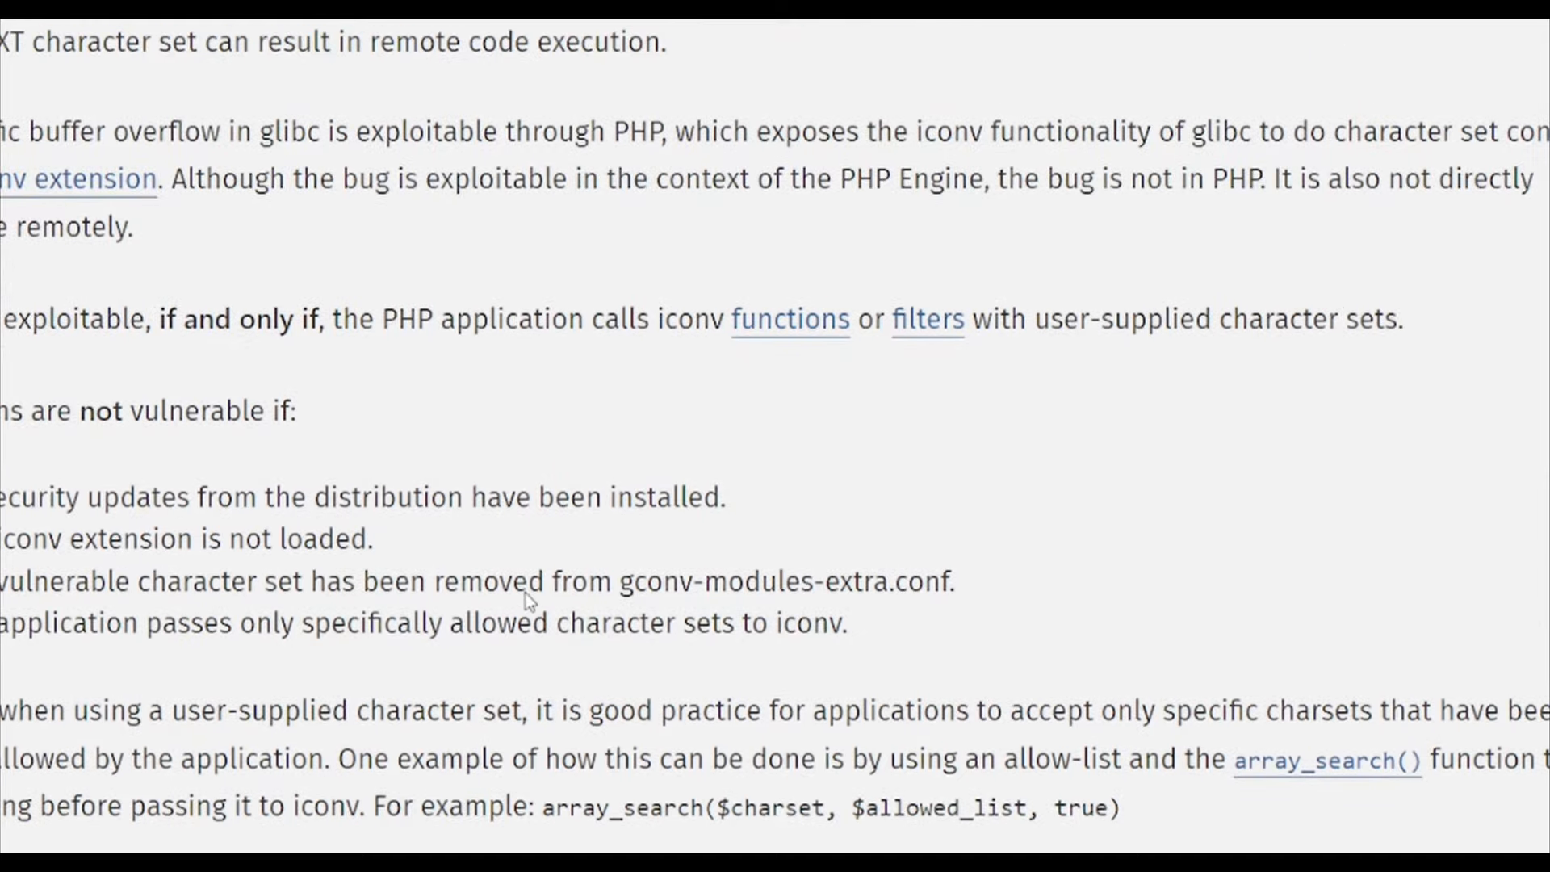
scroll(up, 3)
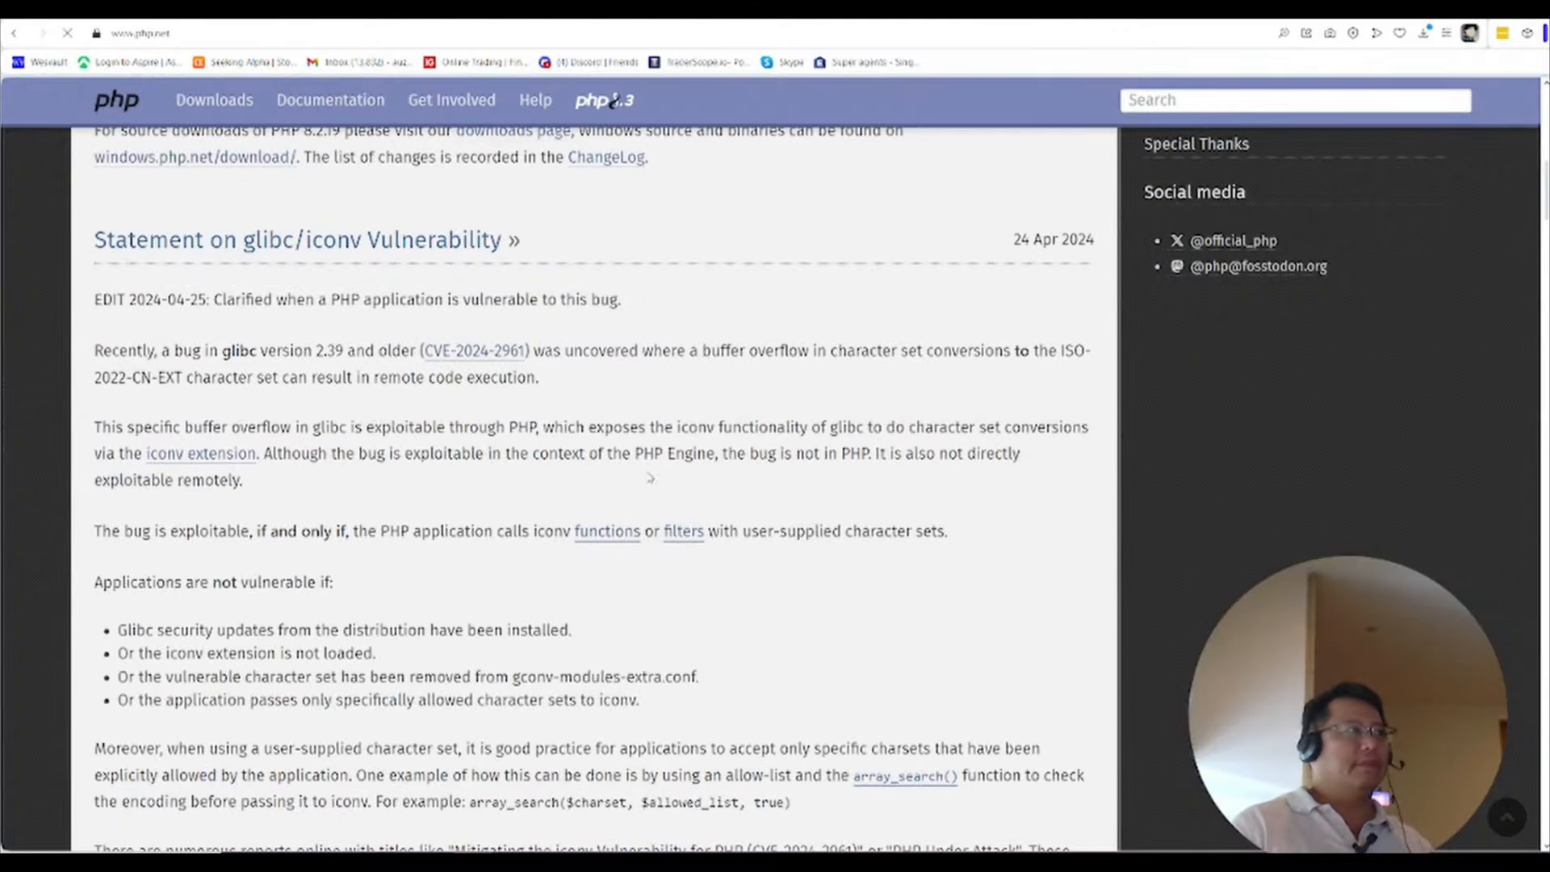
scroll(down, 3)
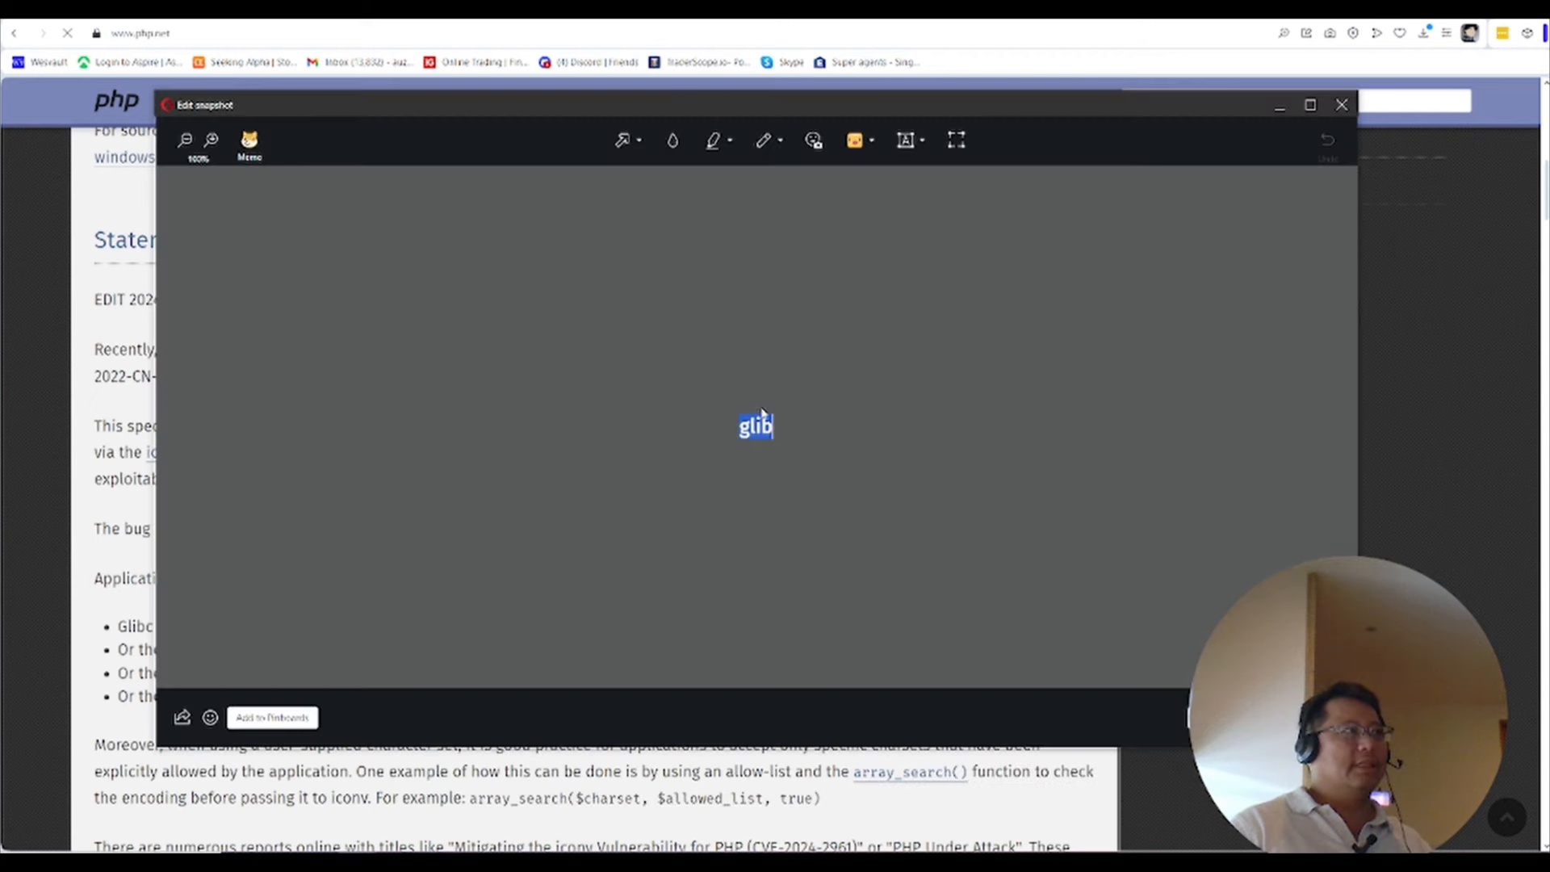
Close the 'glib' snapshot editor to return to the statement
click(1342, 105)
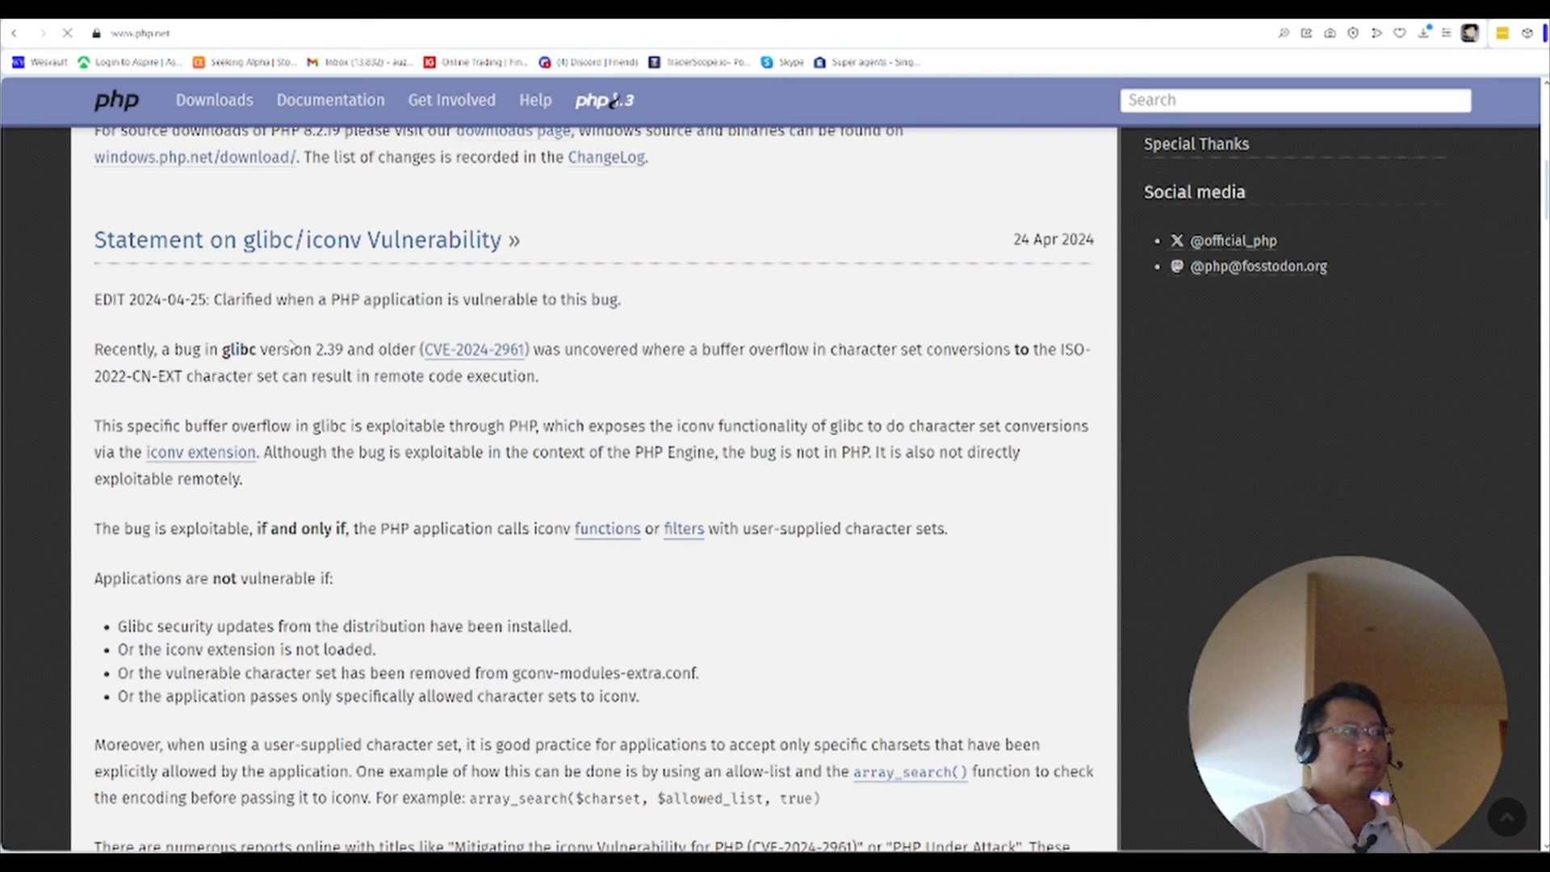
mouse_move(522, 435)
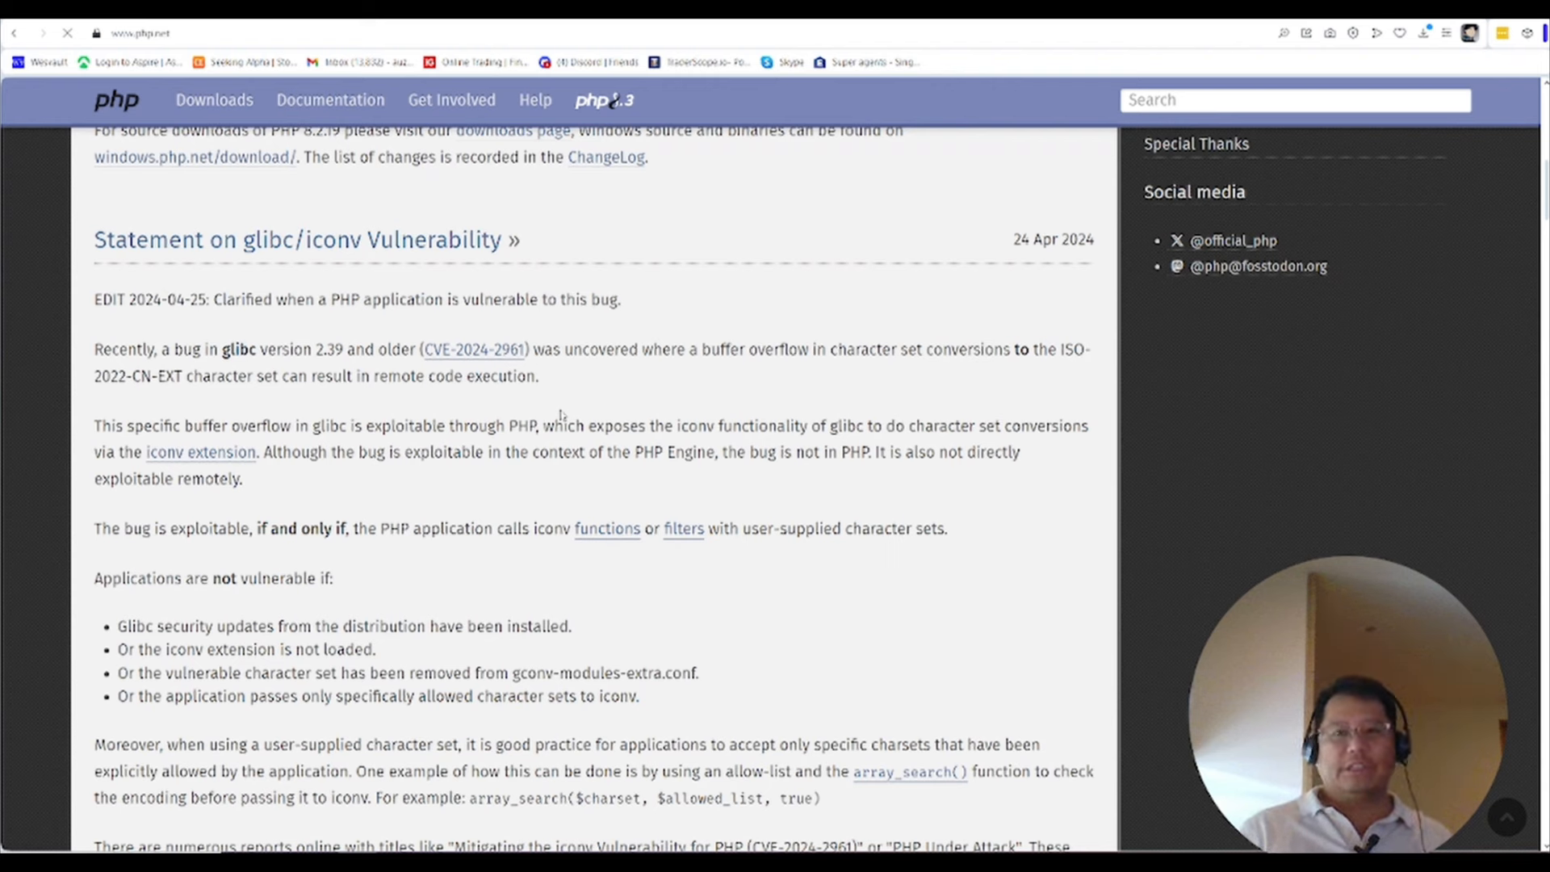
mouse_move(107, 393)
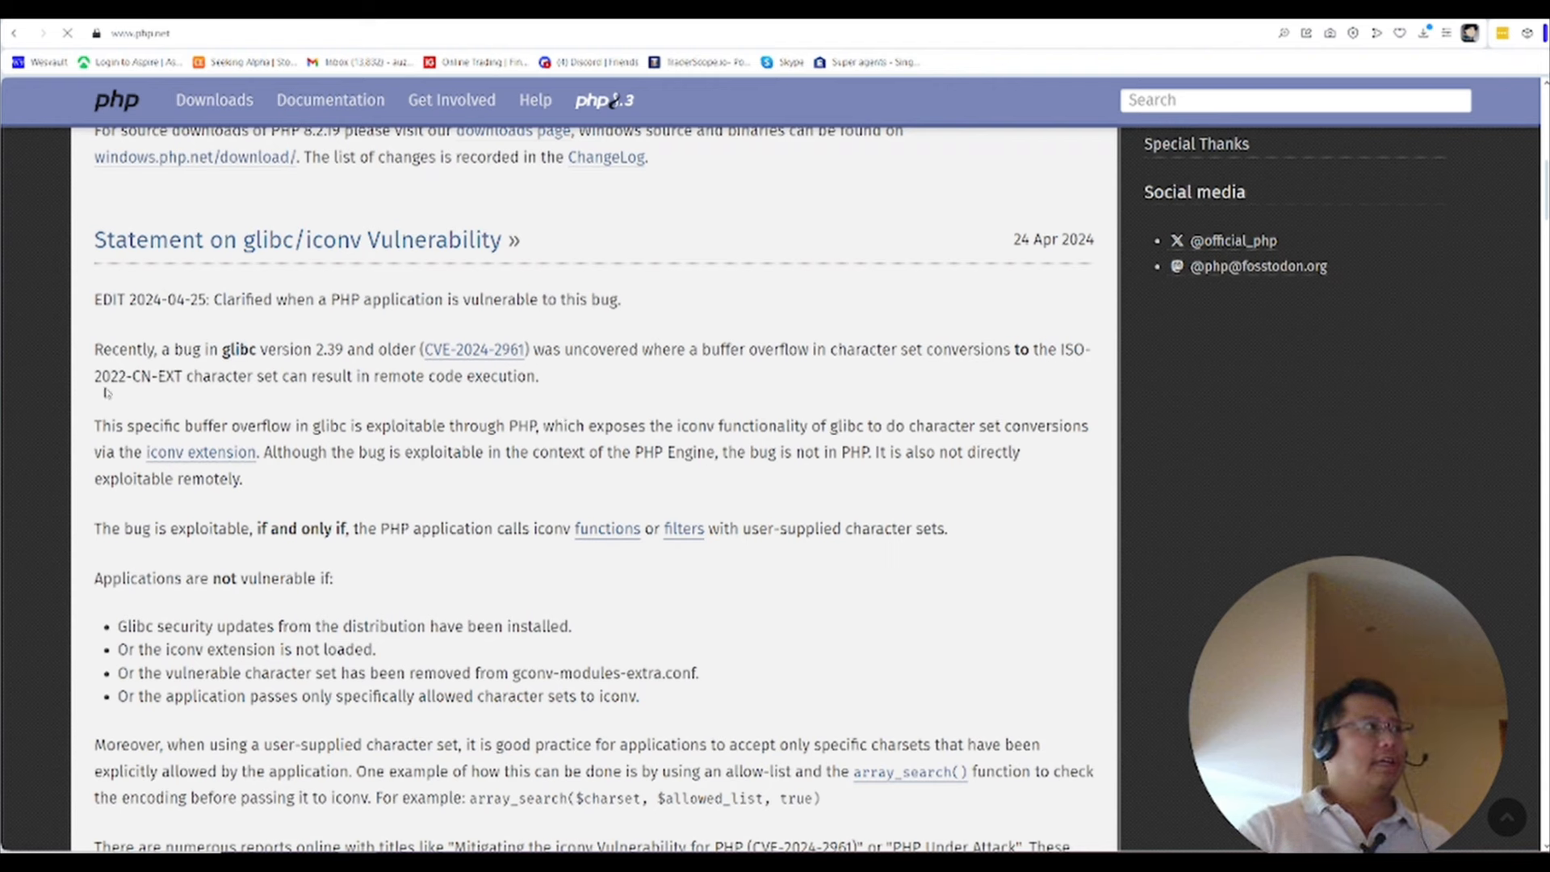
mouse_move(109, 393)
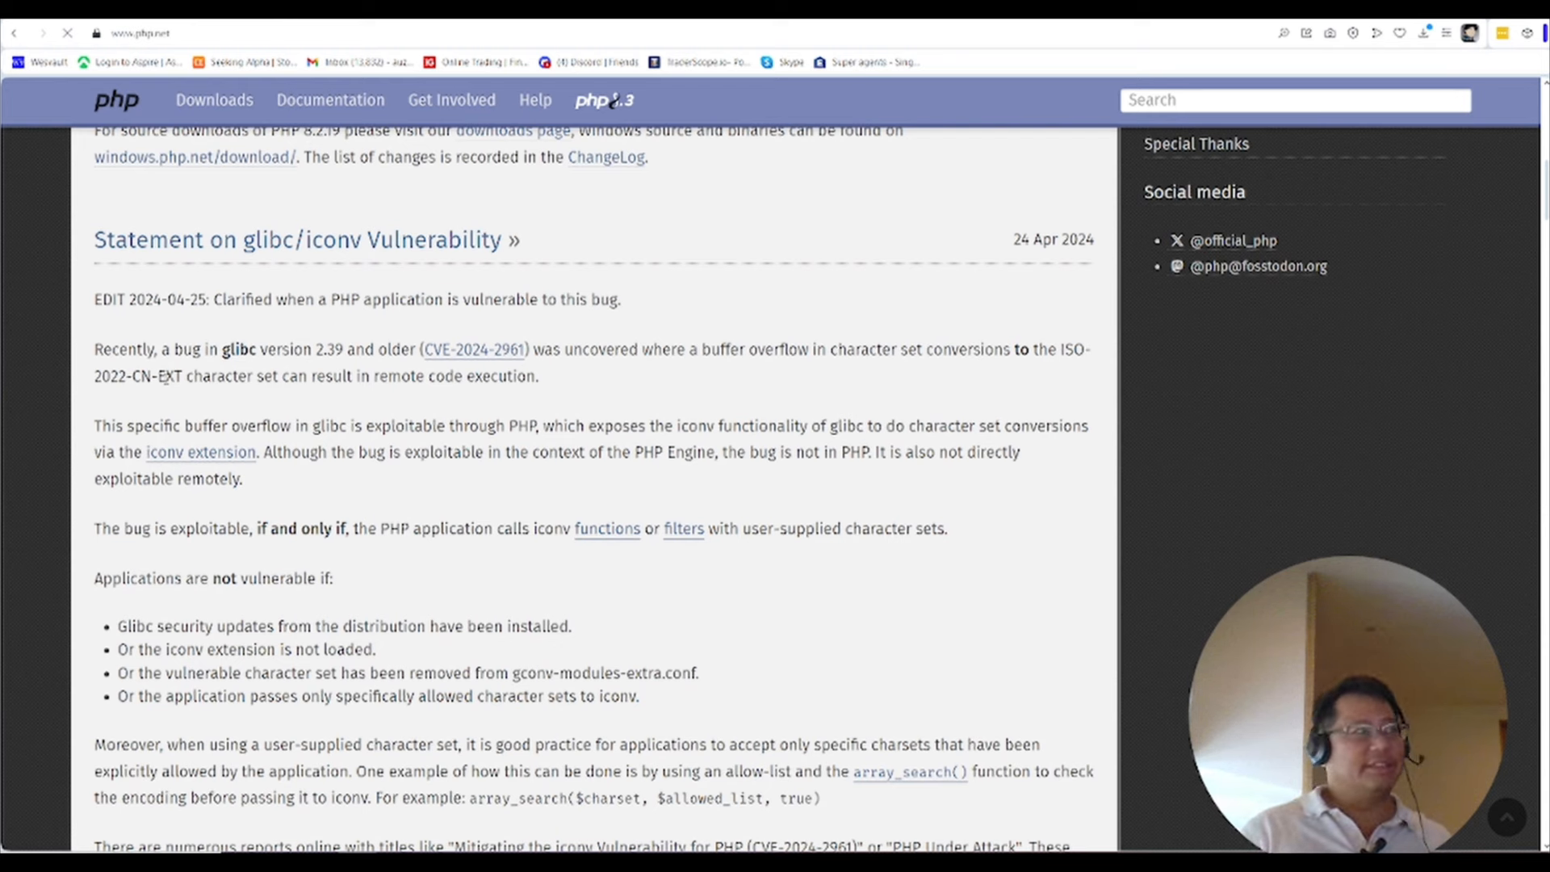
mouse_move(682, 370)
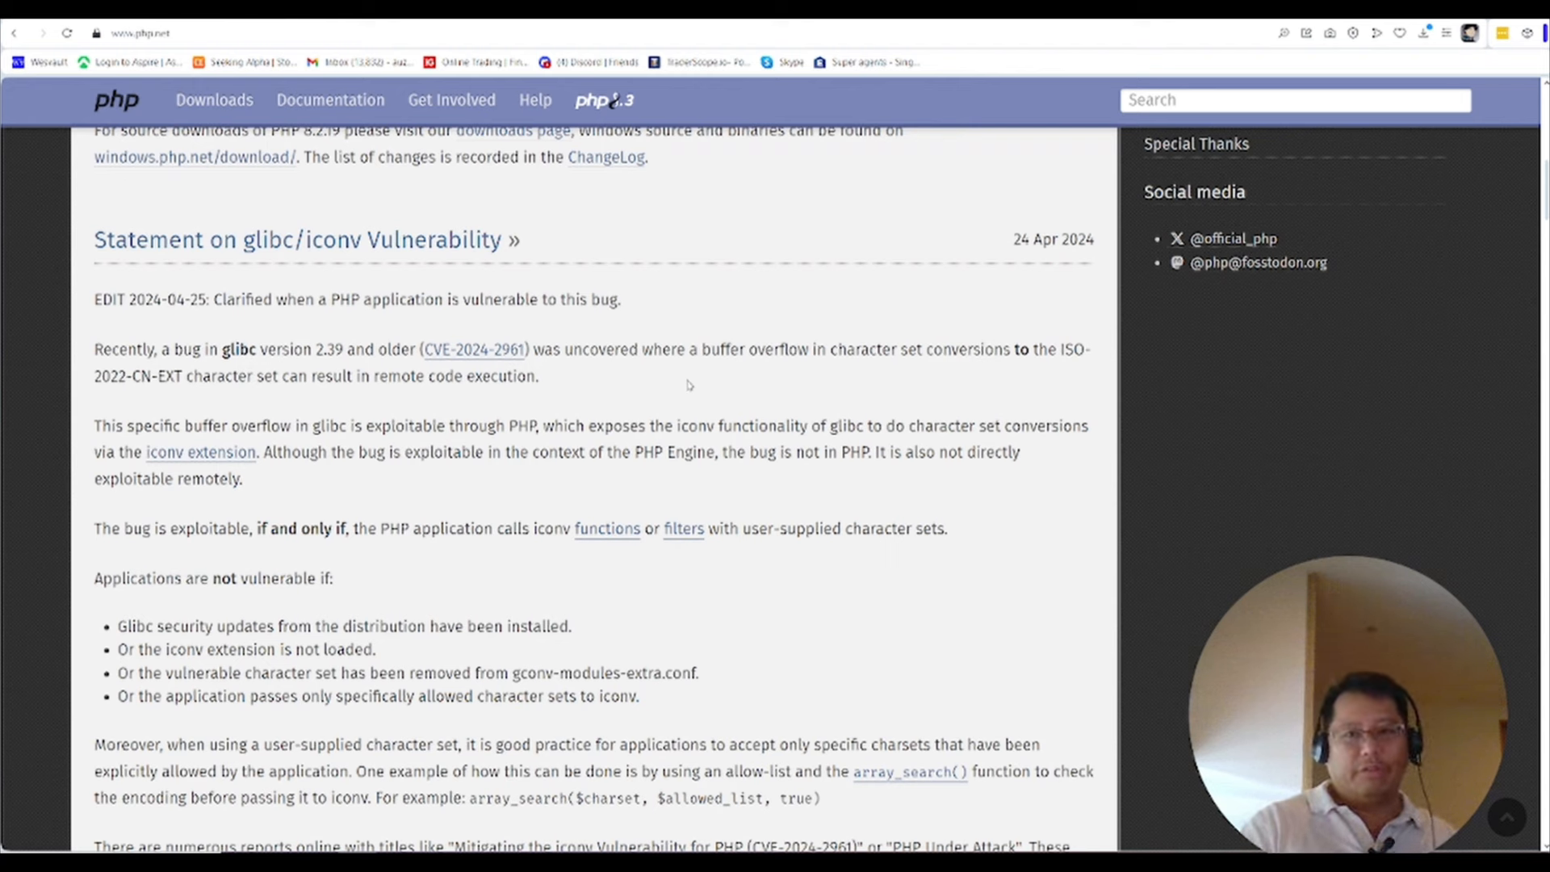
mouse_move(501, 396)
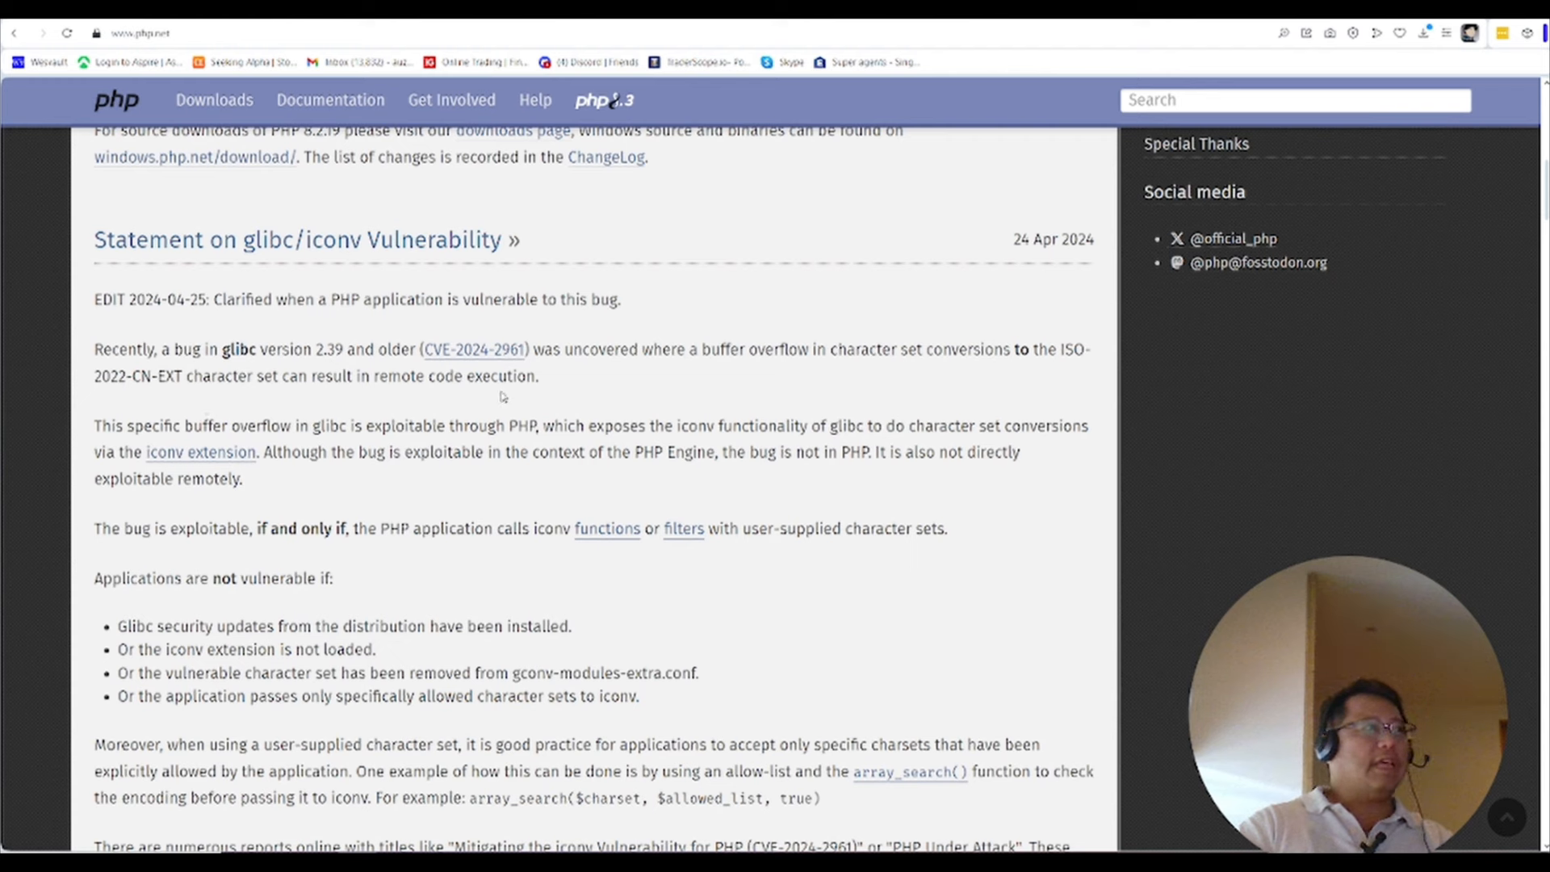
mouse_move(483, 393)
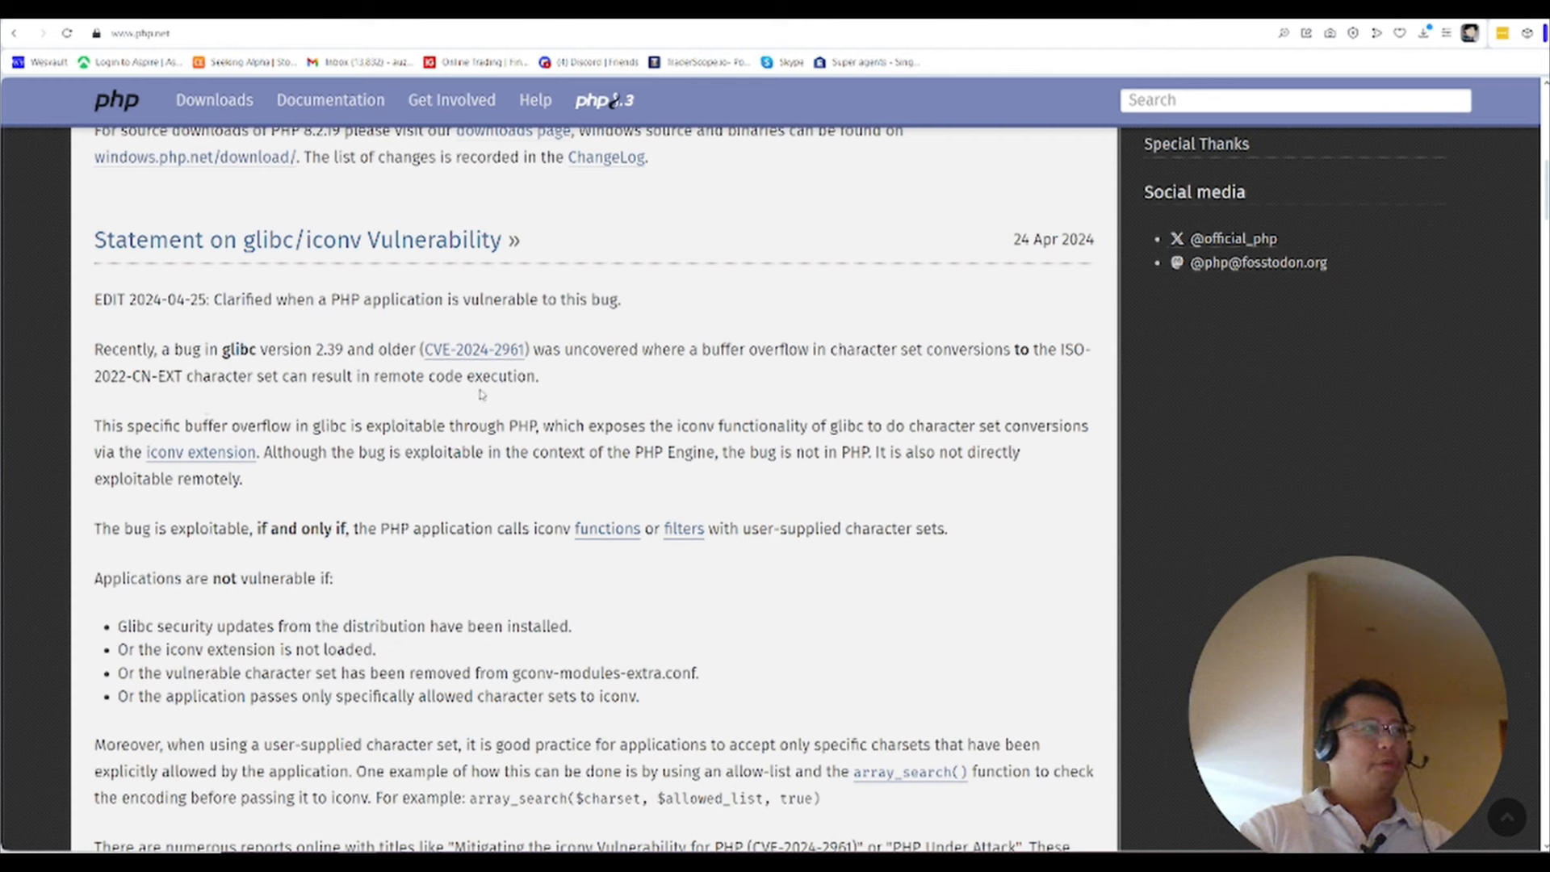
mouse_move(472, 405)
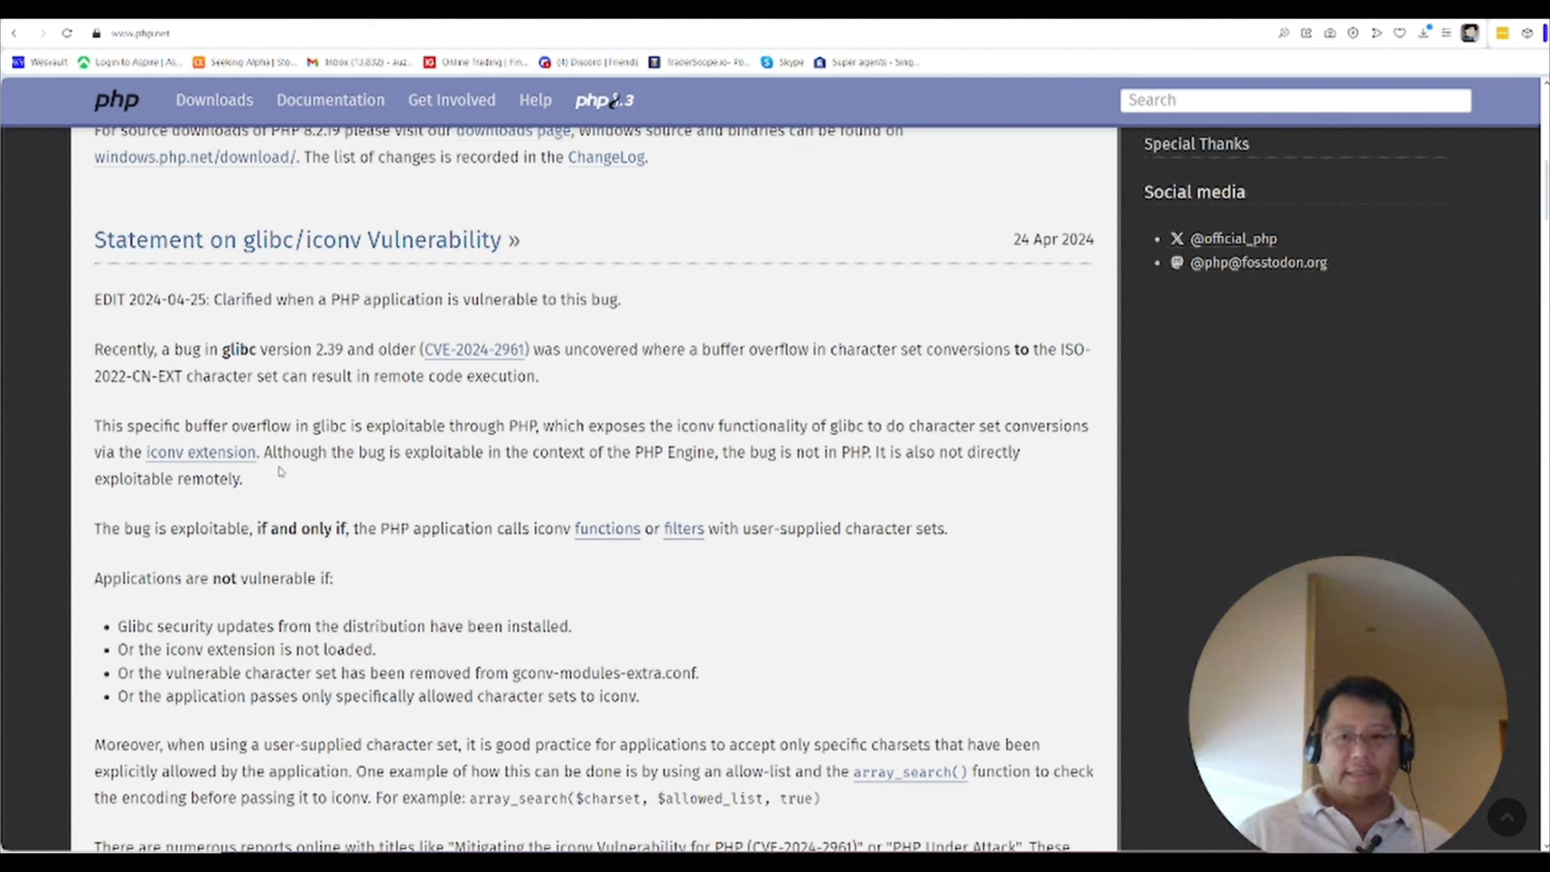
mouse_move(318, 465)
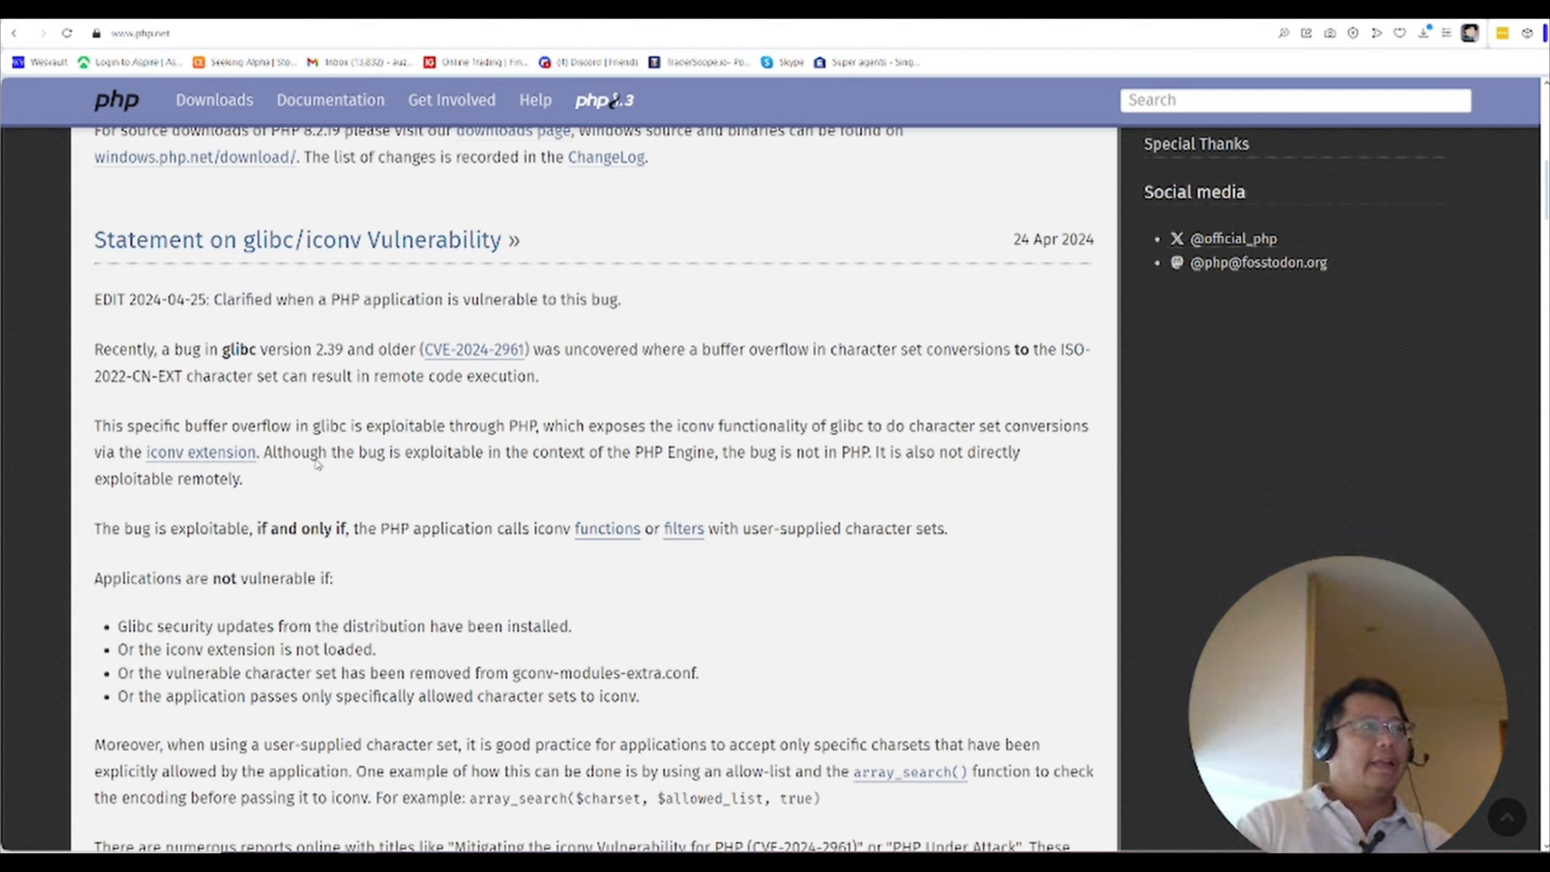
mouse_move(717, 443)
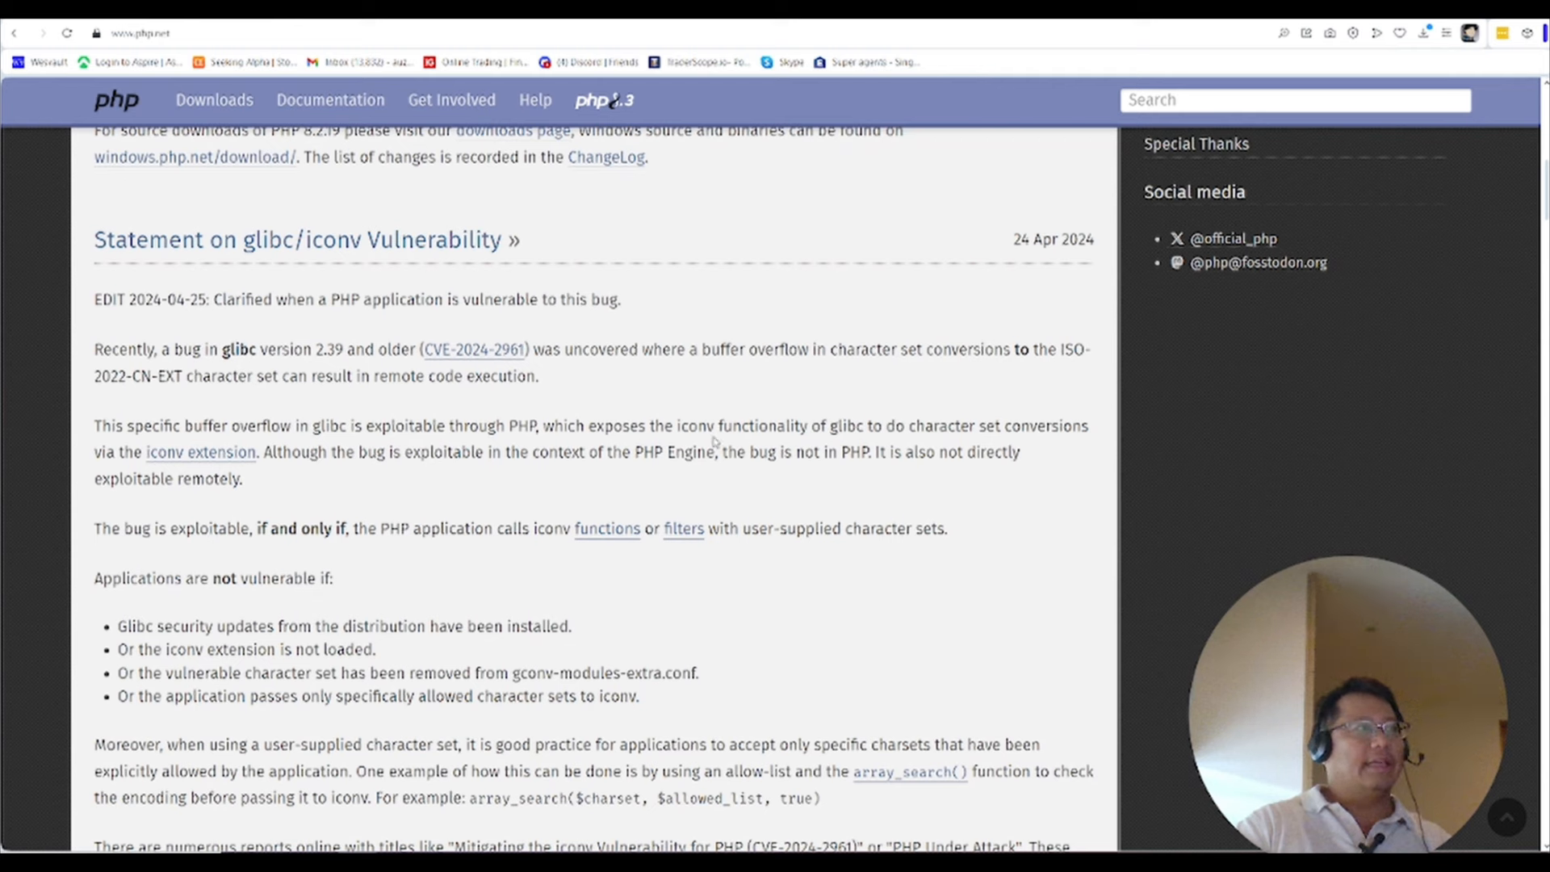
mouse_move(714, 443)
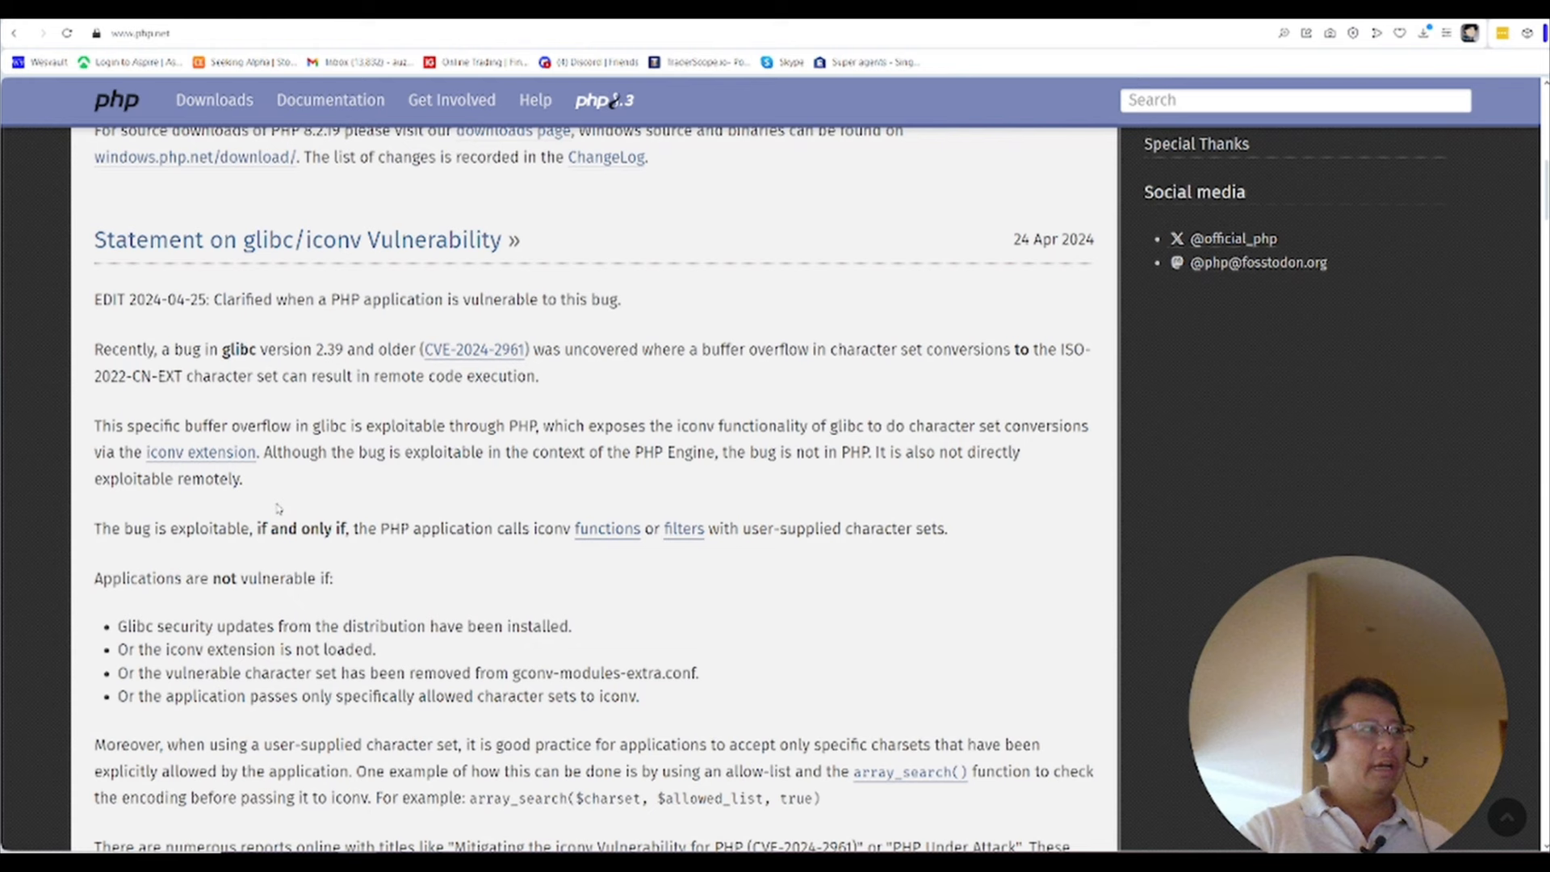
Mark the sentence about the bug not being exploitable remotely, then clear the selection
double_click(168, 478)
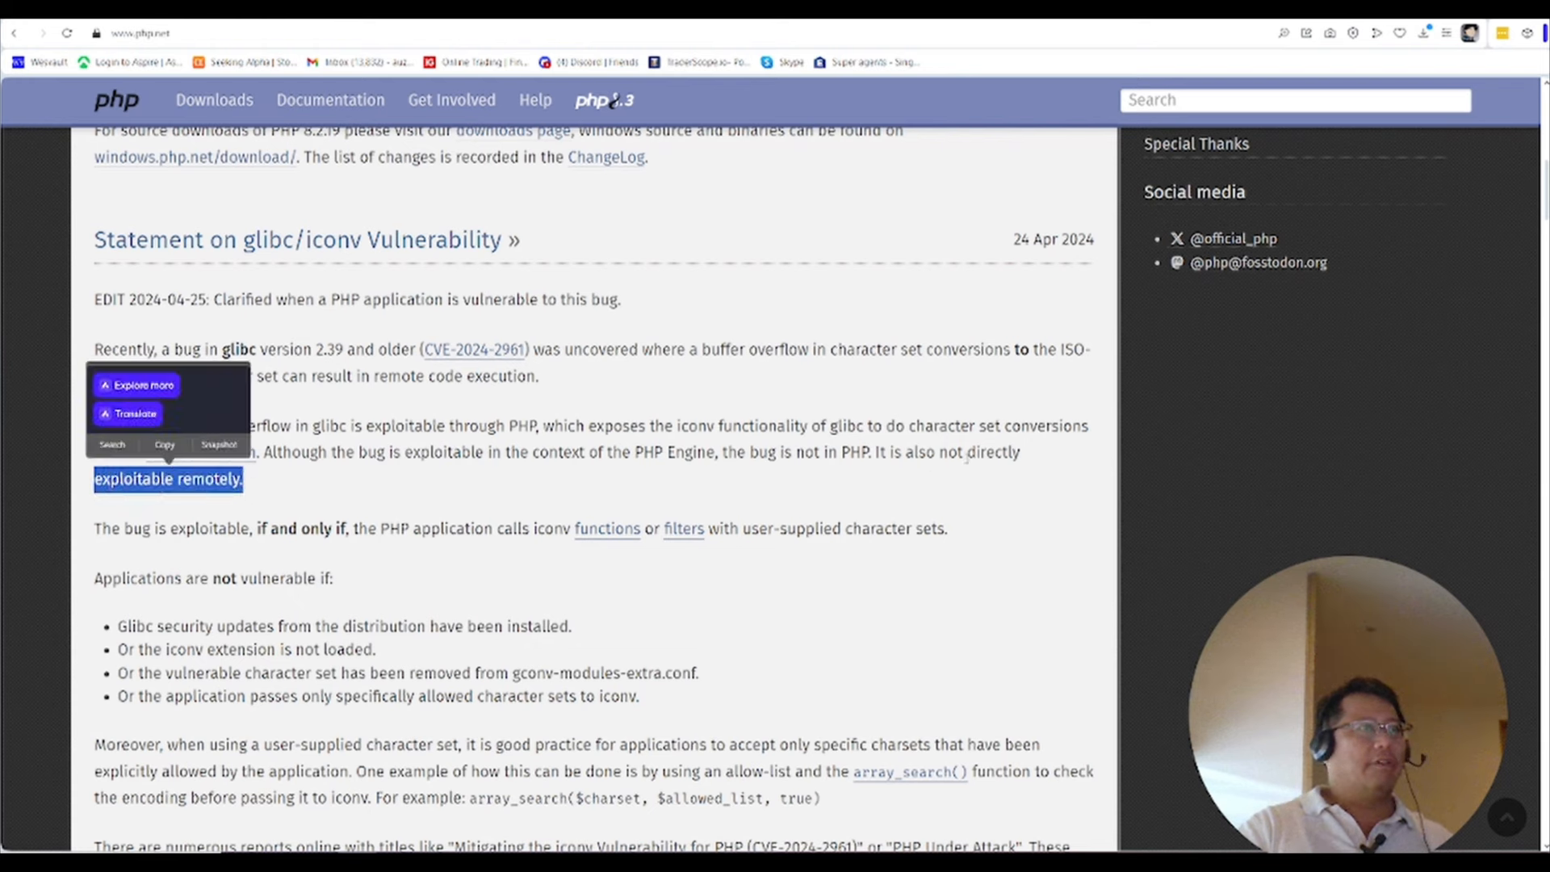
double_click(990, 452)
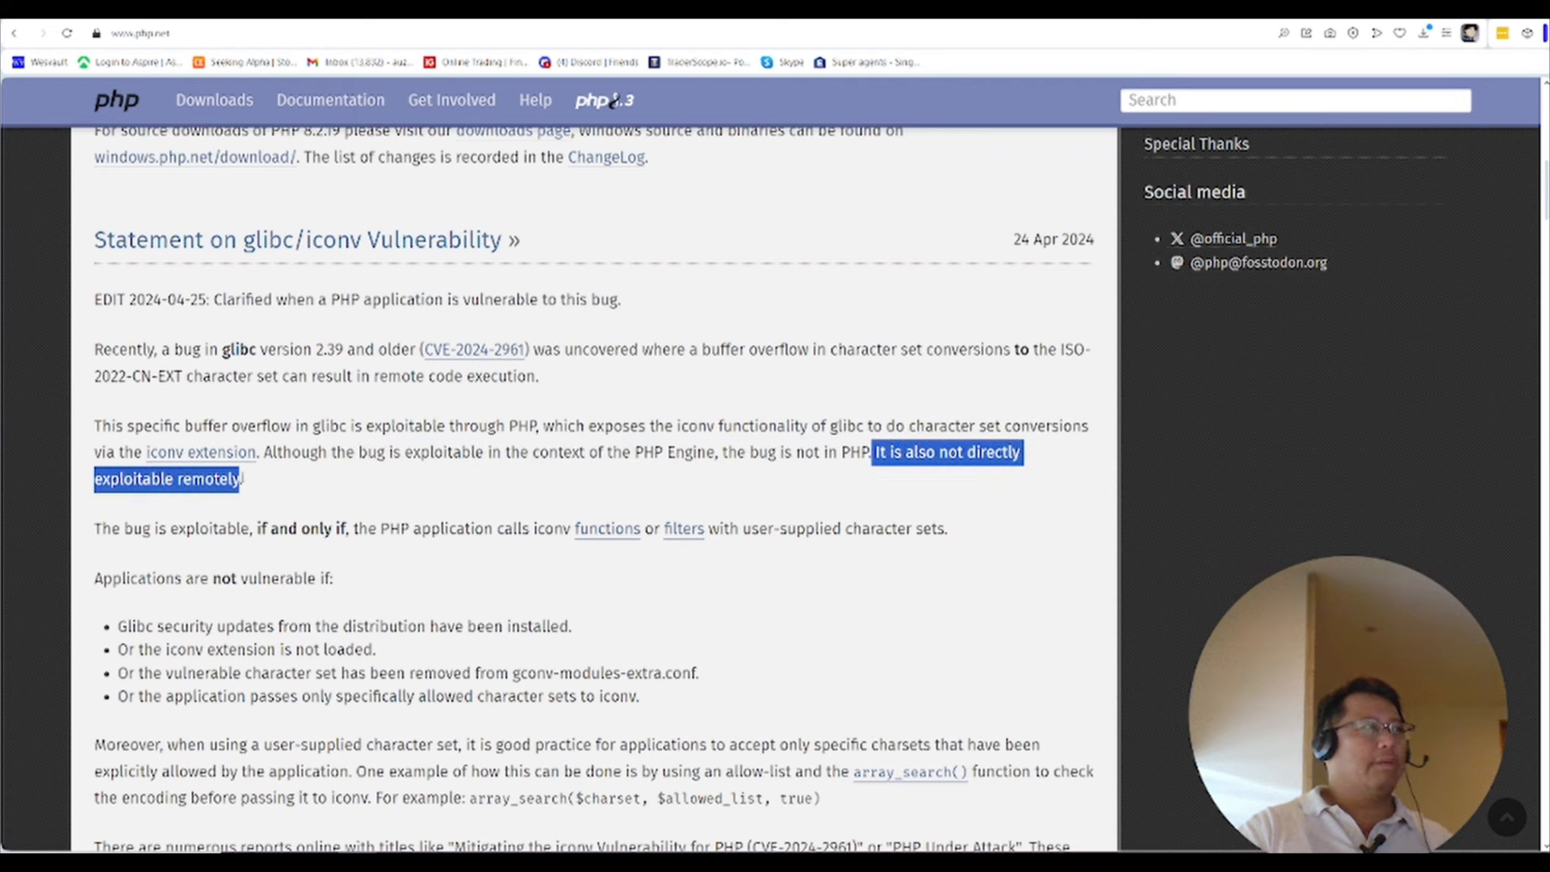
click(828, 382)
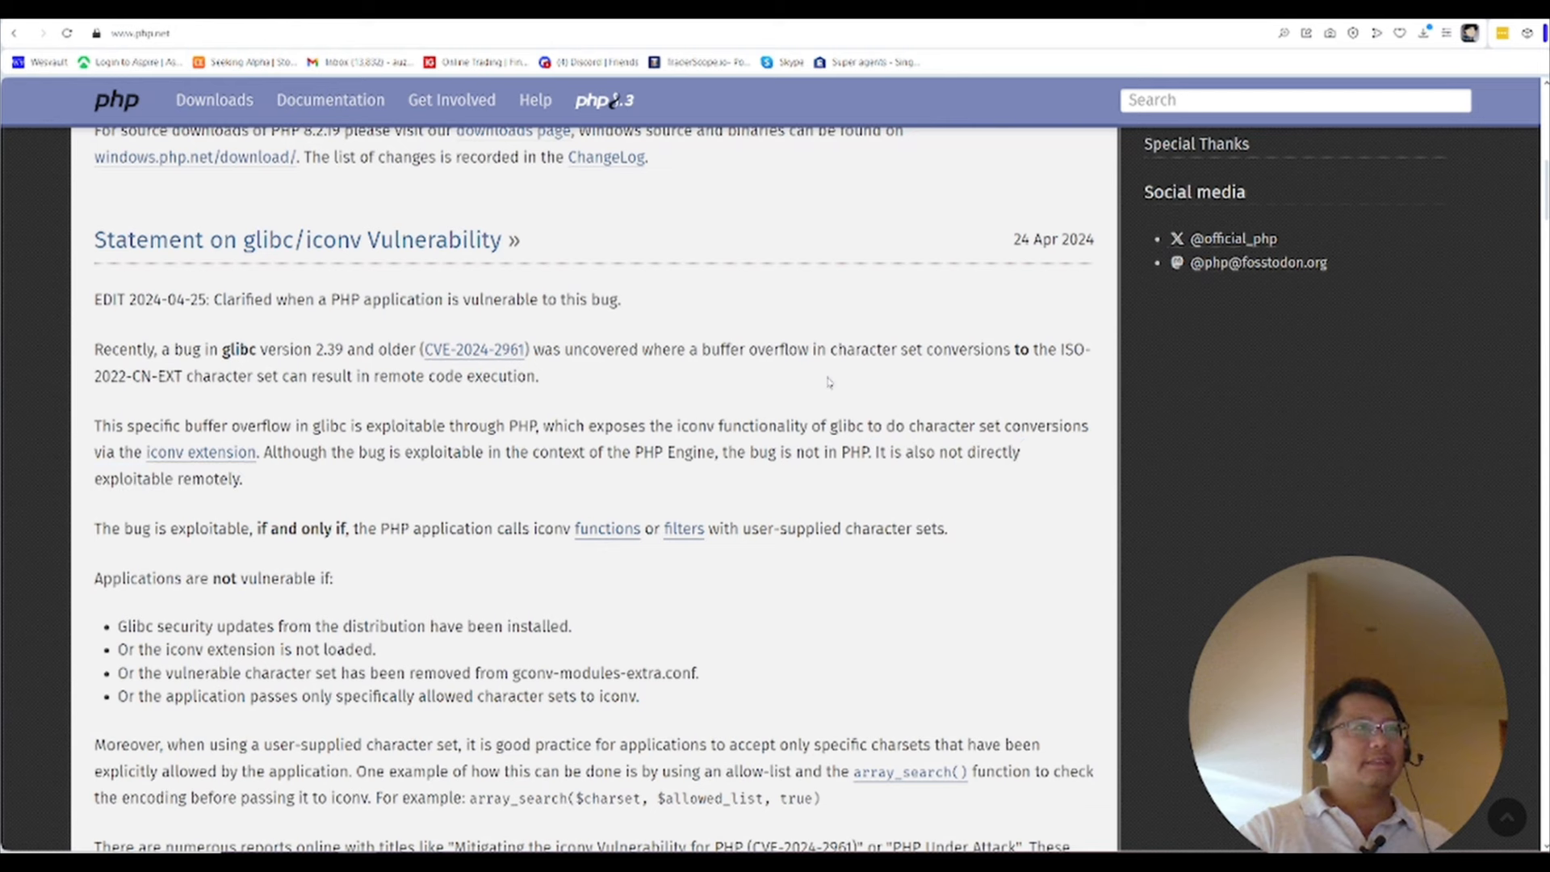
mouse_move(824, 383)
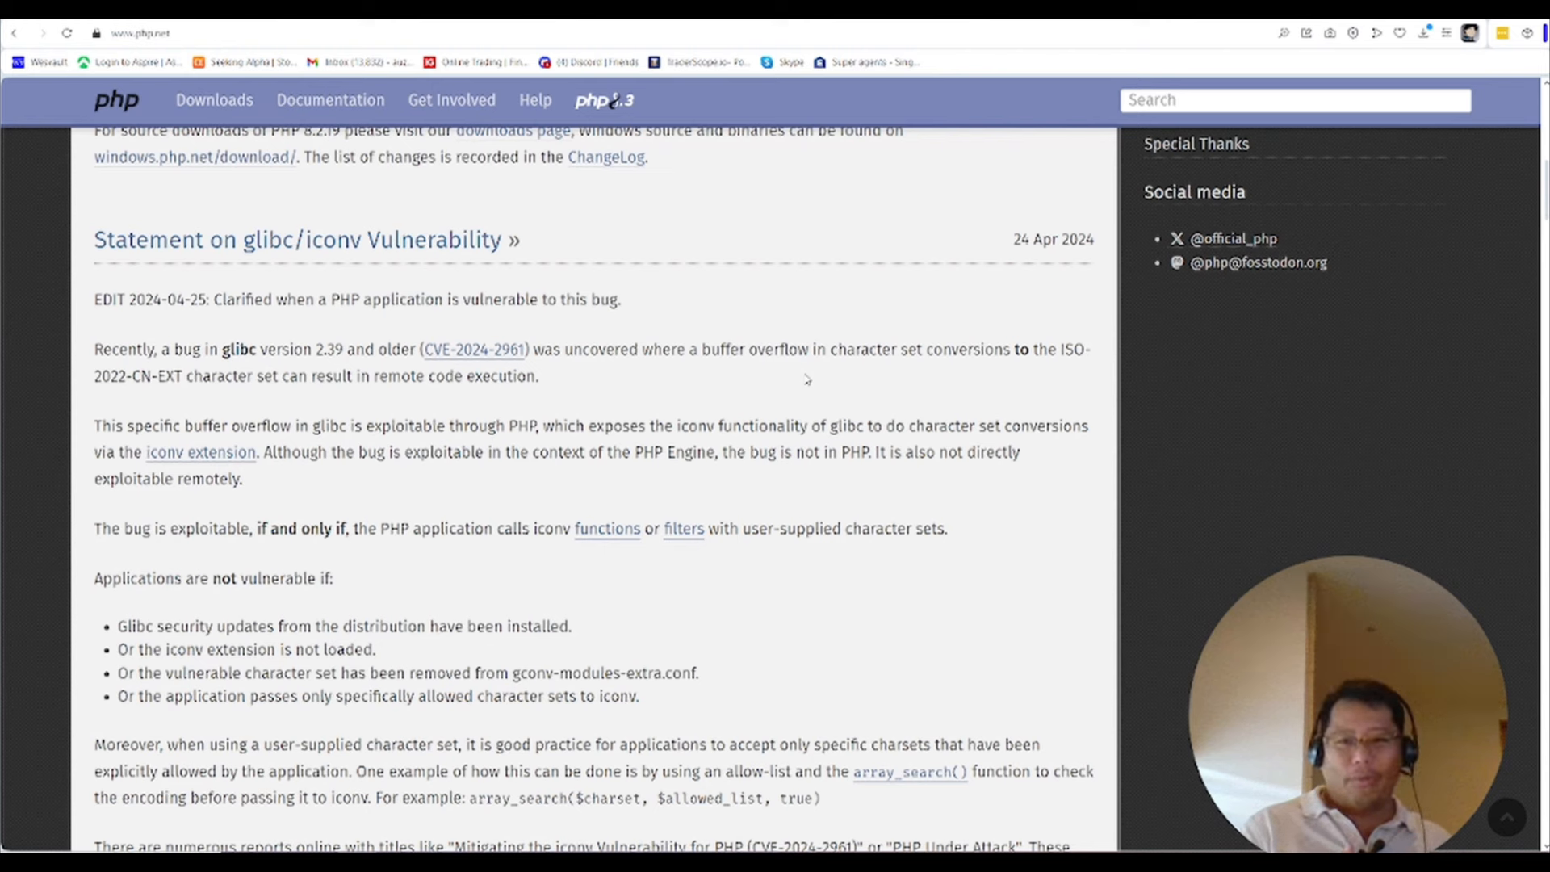
mouse_move(849, 347)
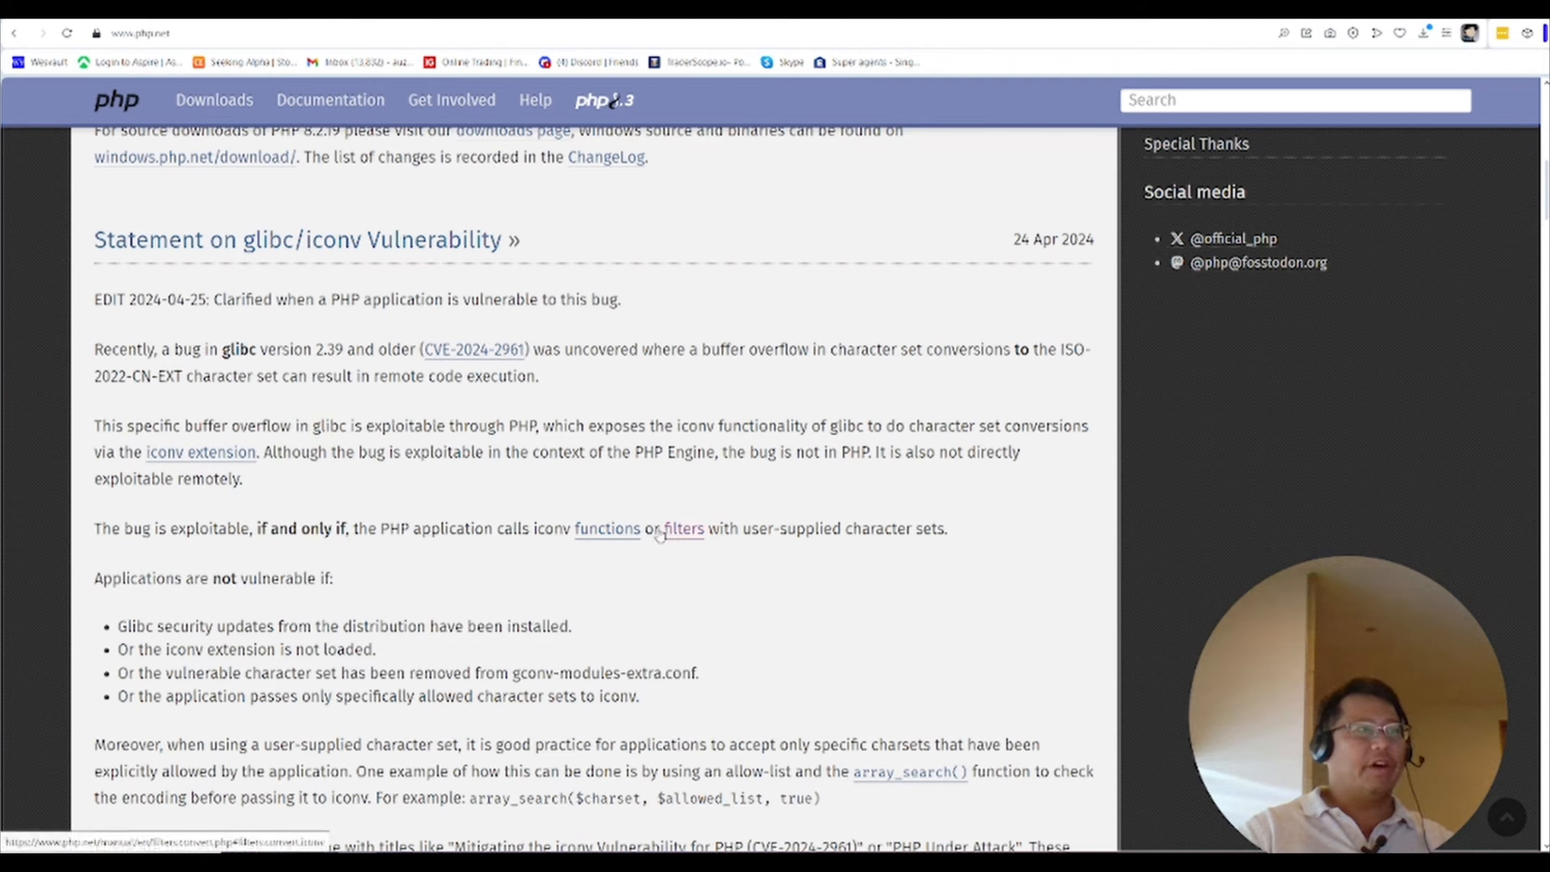
mouse_move(847, 494)
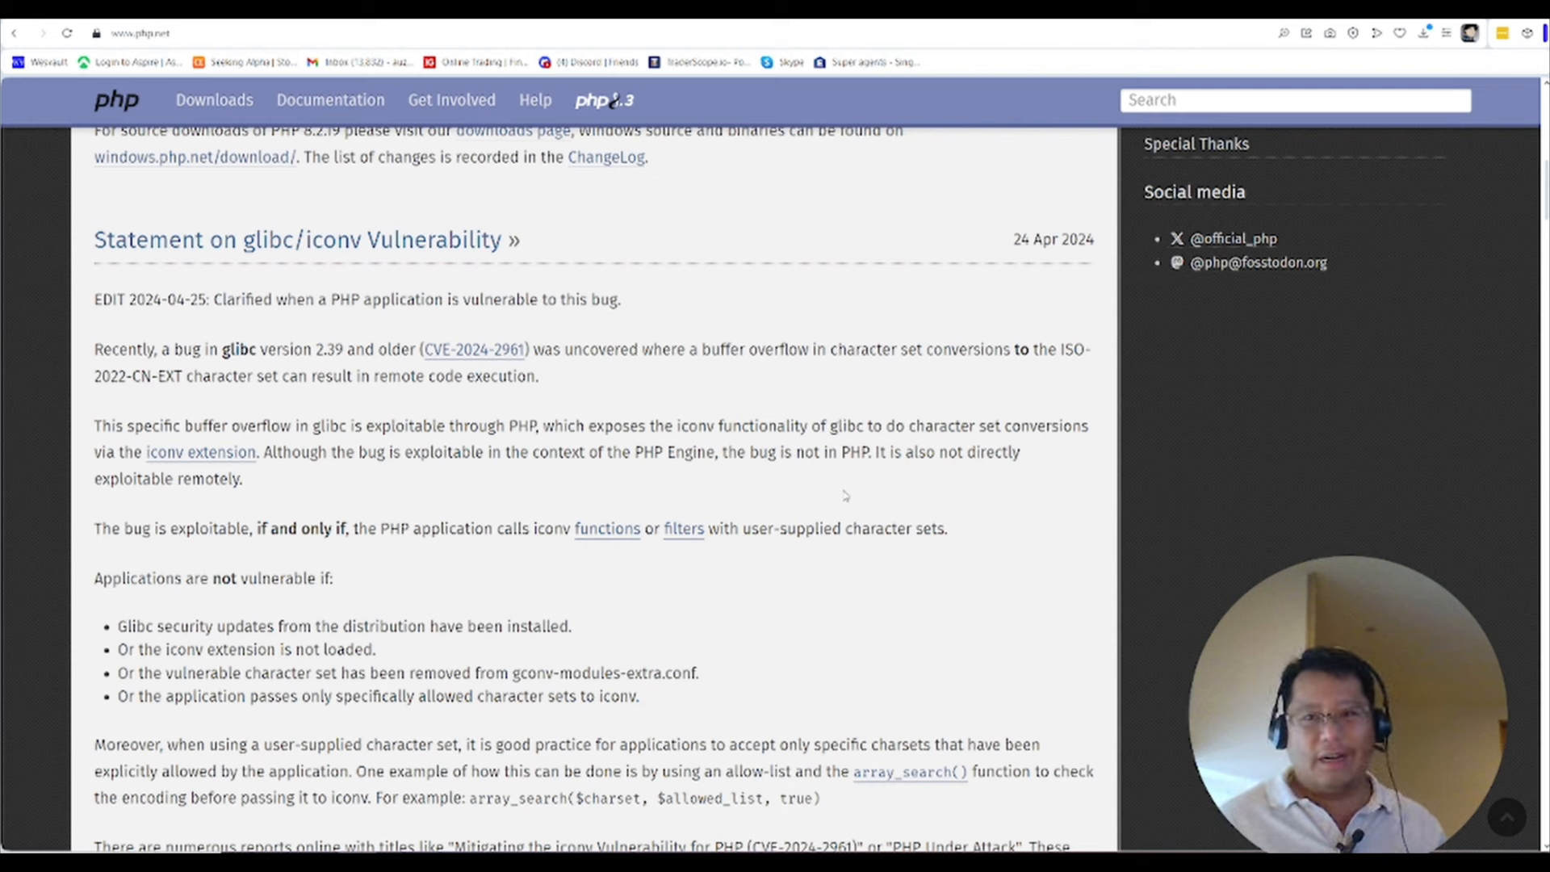
mouse_move(709, 497)
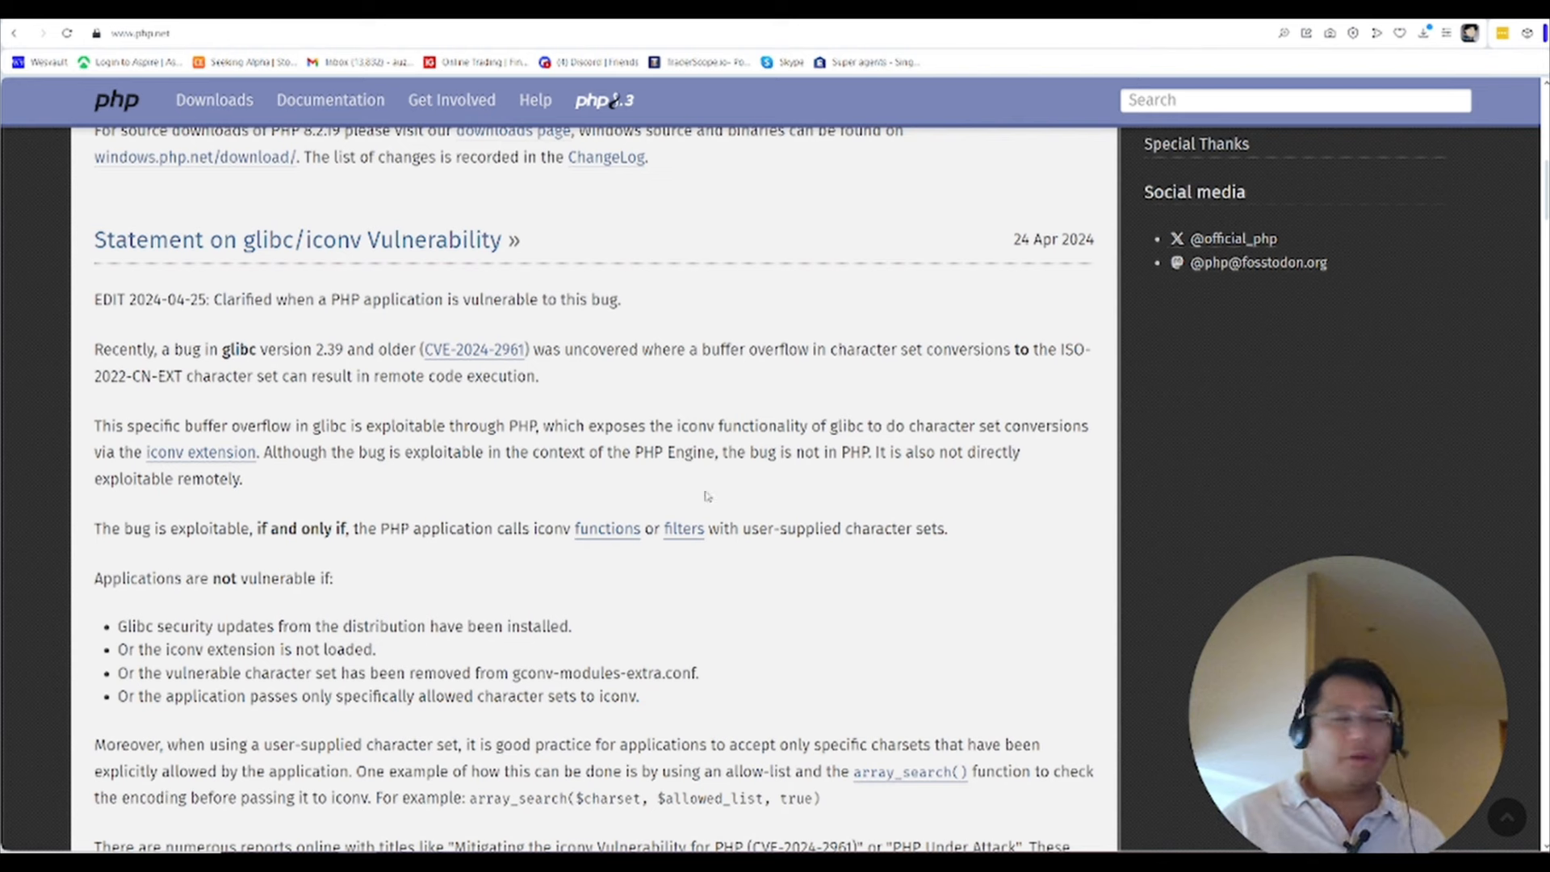
Scroll to the conditions under which applications are not vulnerable and deselect the text
scroll(down, 3)
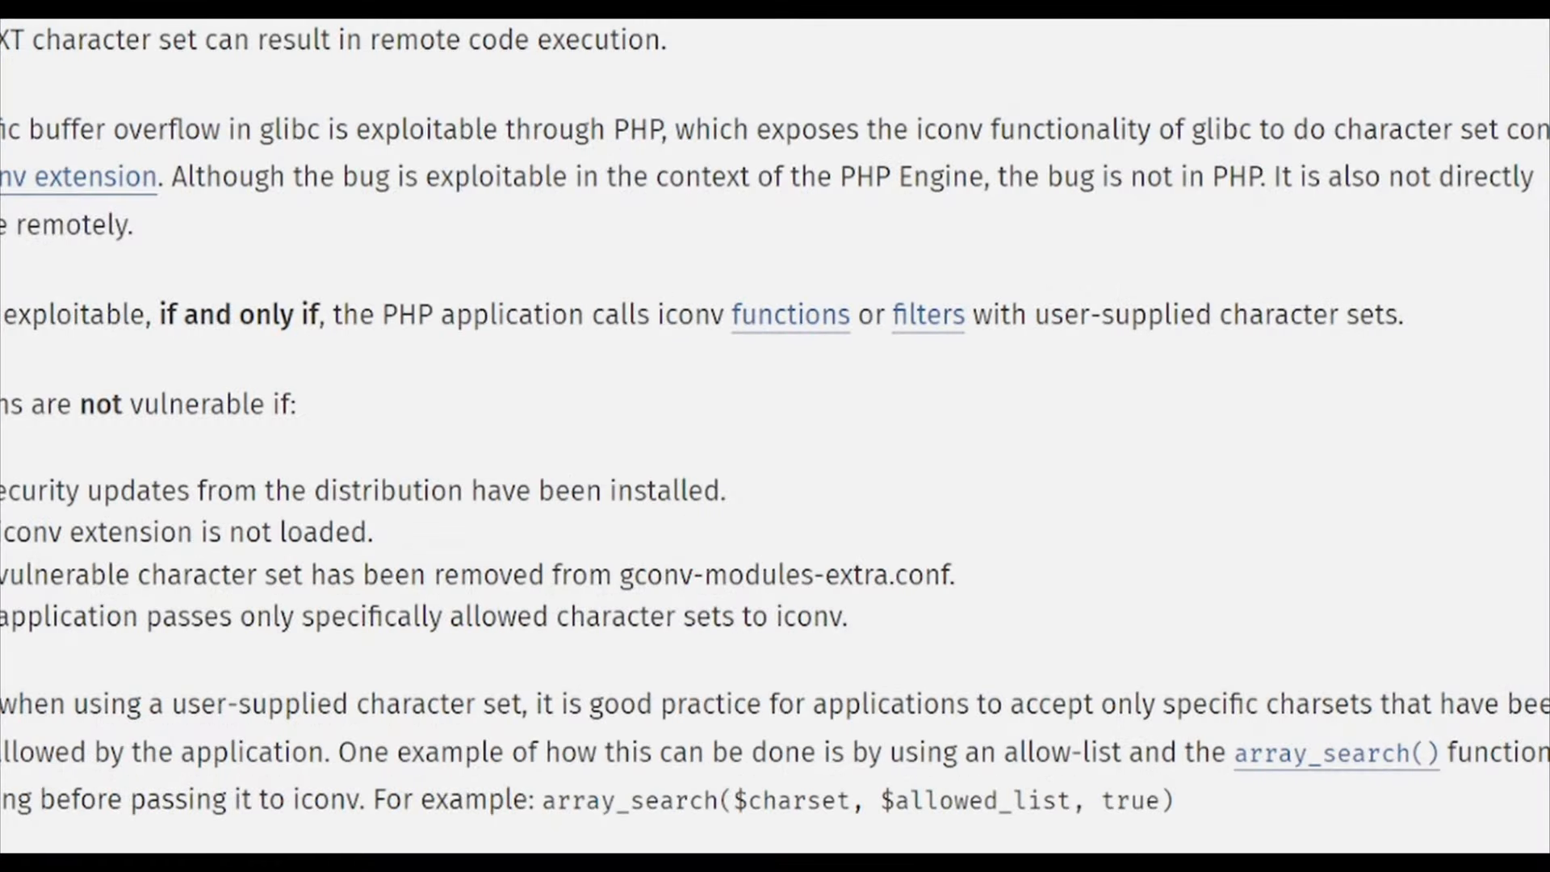
scroll(down, 3)
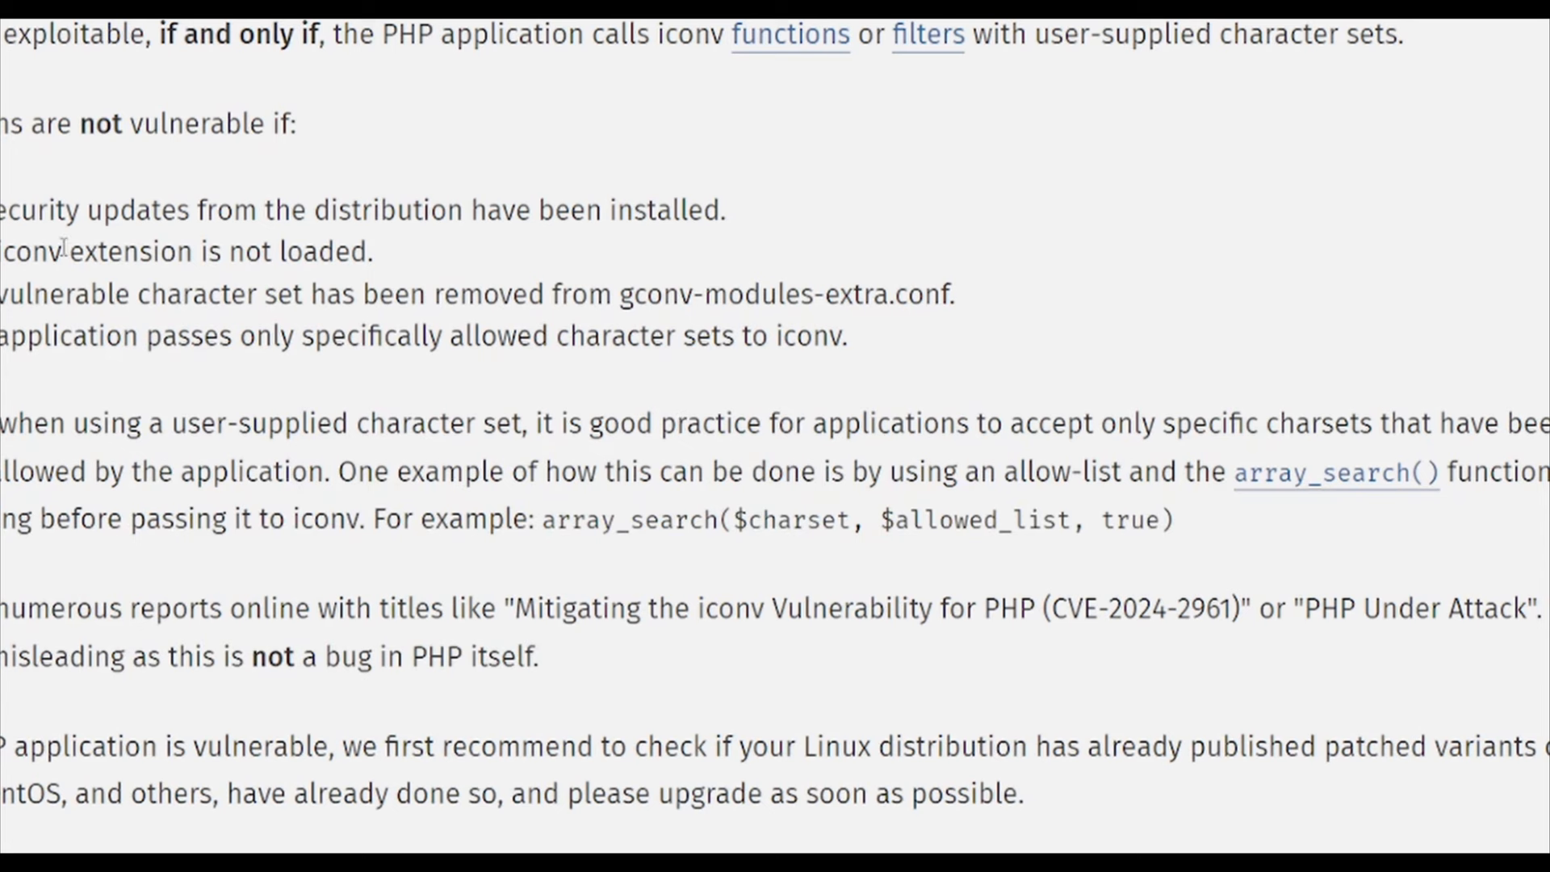
mouse_move(252, 216)
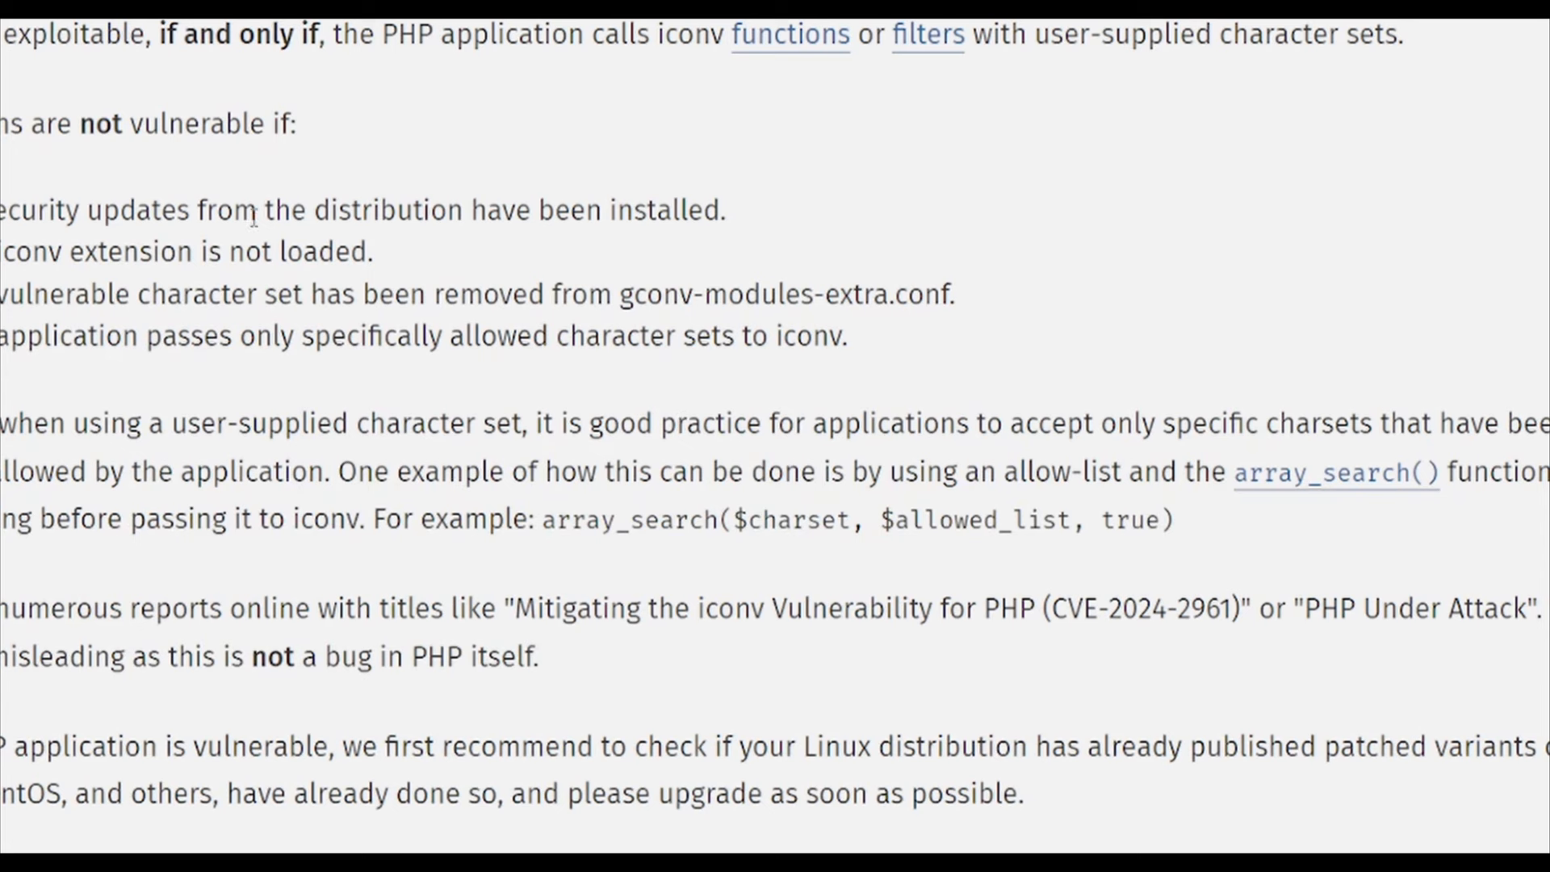
mouse_move(618, 212)
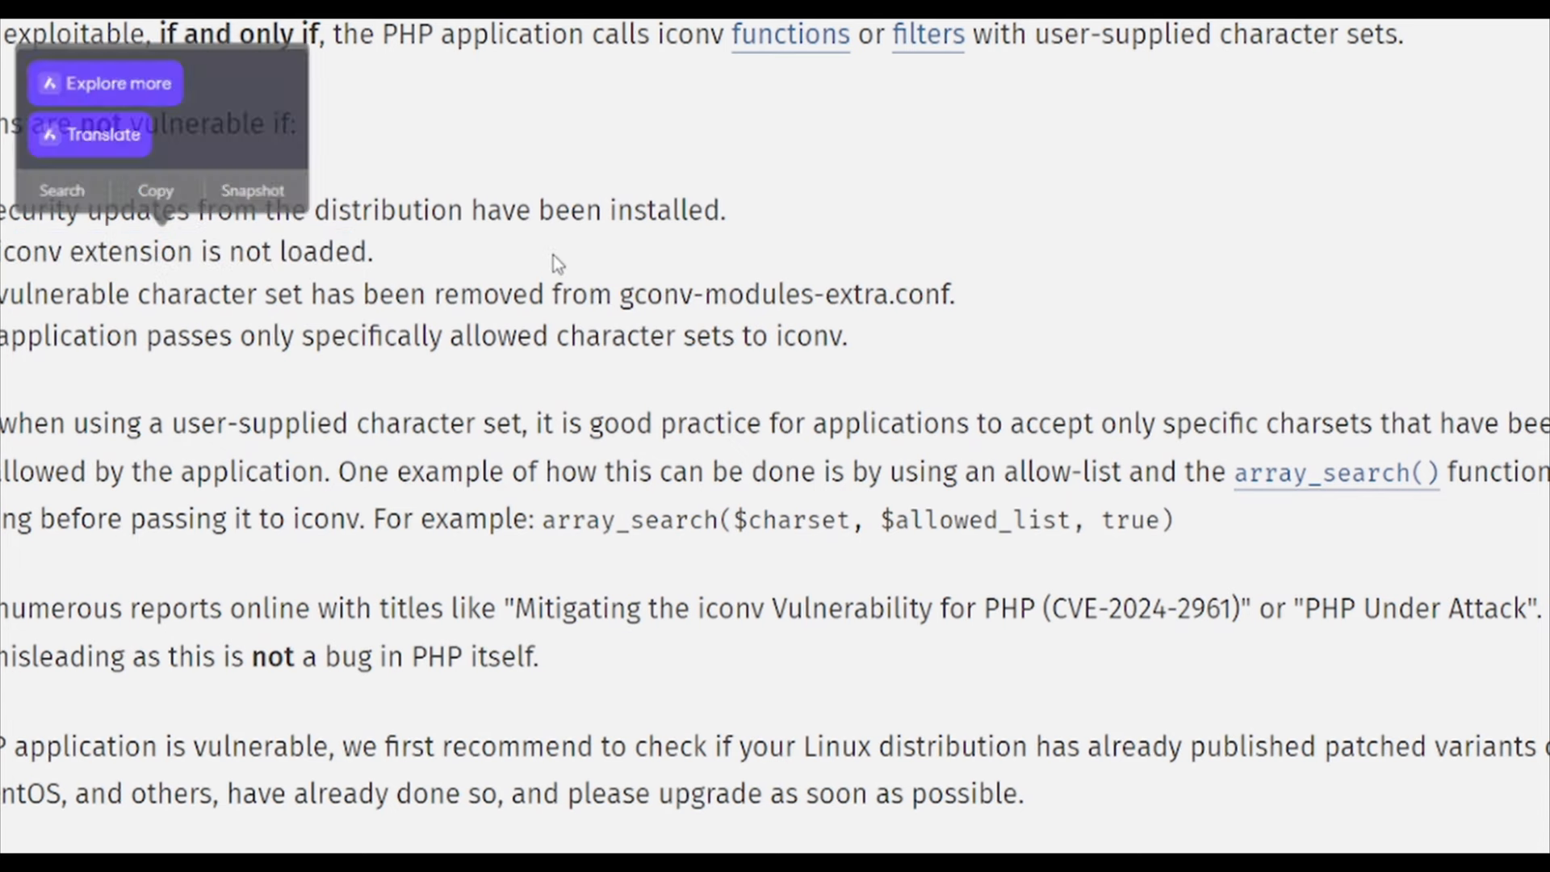
click(554, 260)
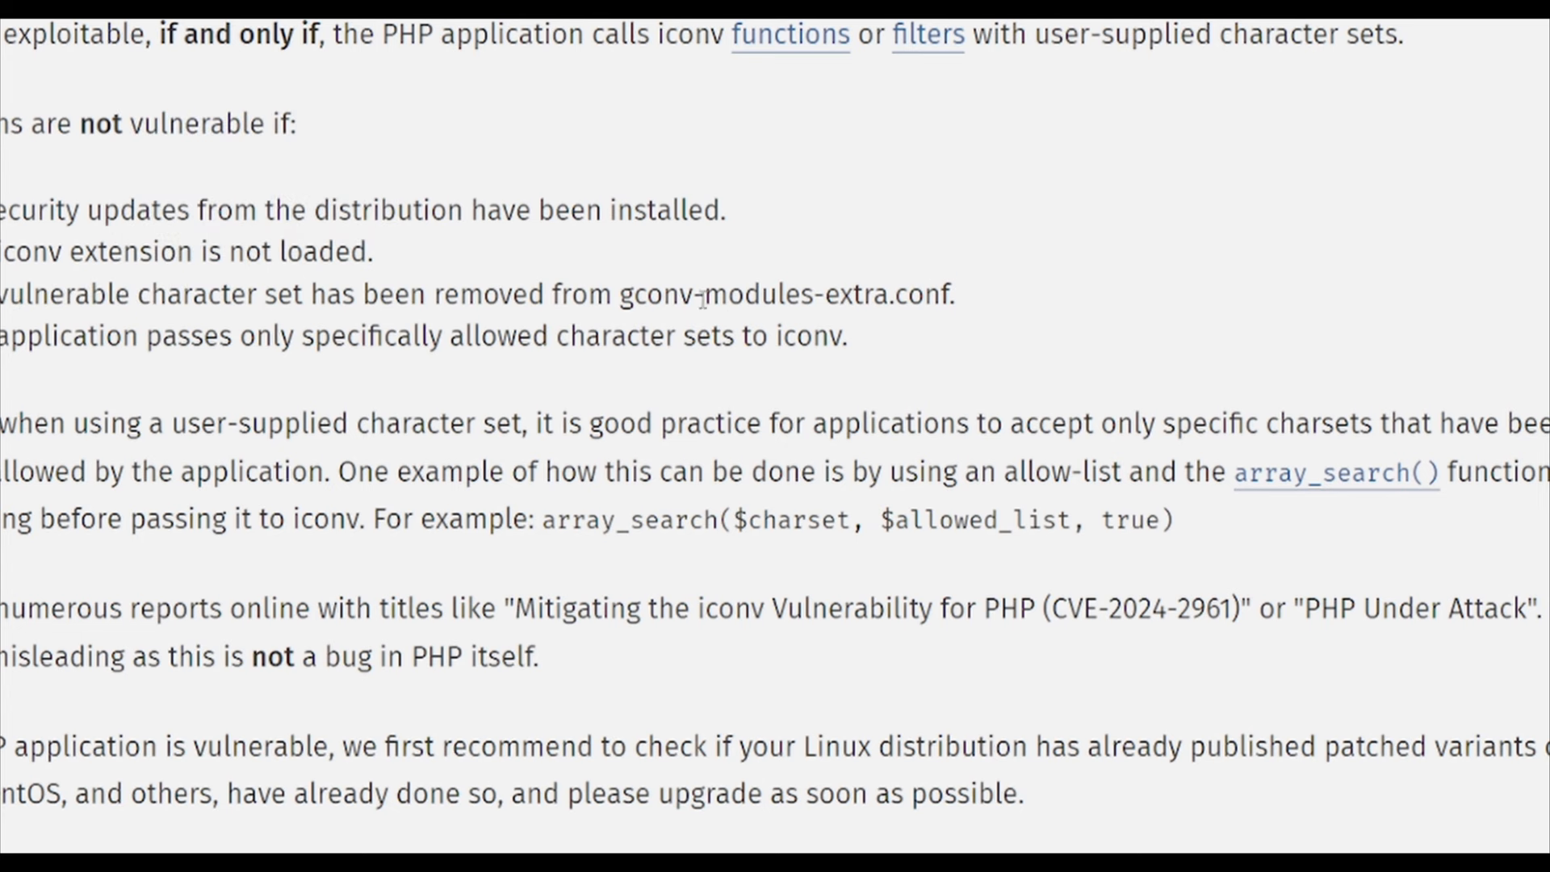
mouse_move(997, 254)
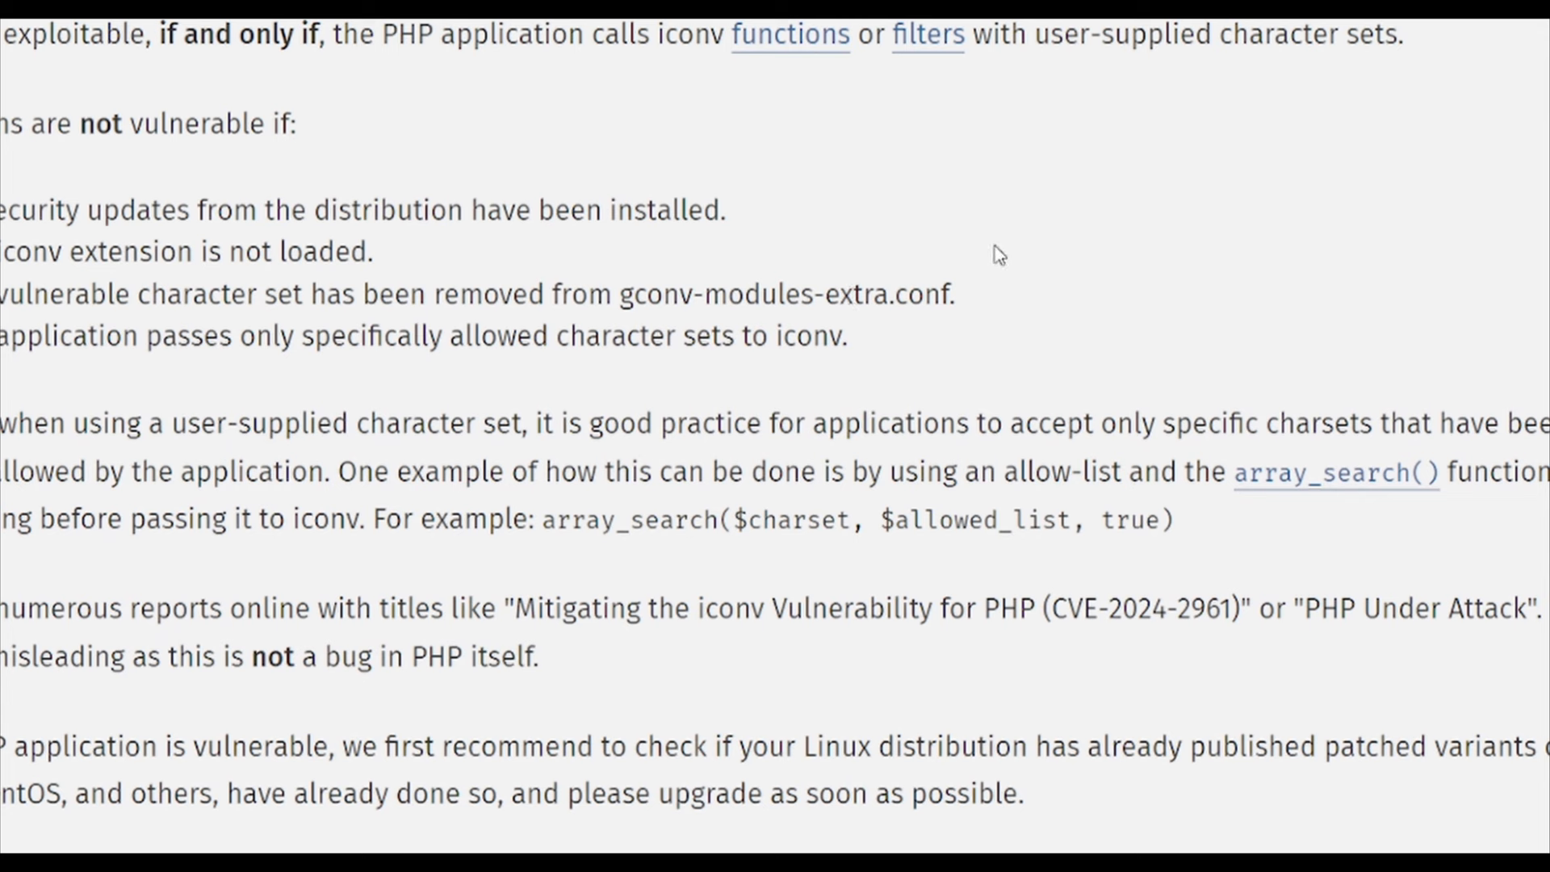
mouse_move(992, 259)
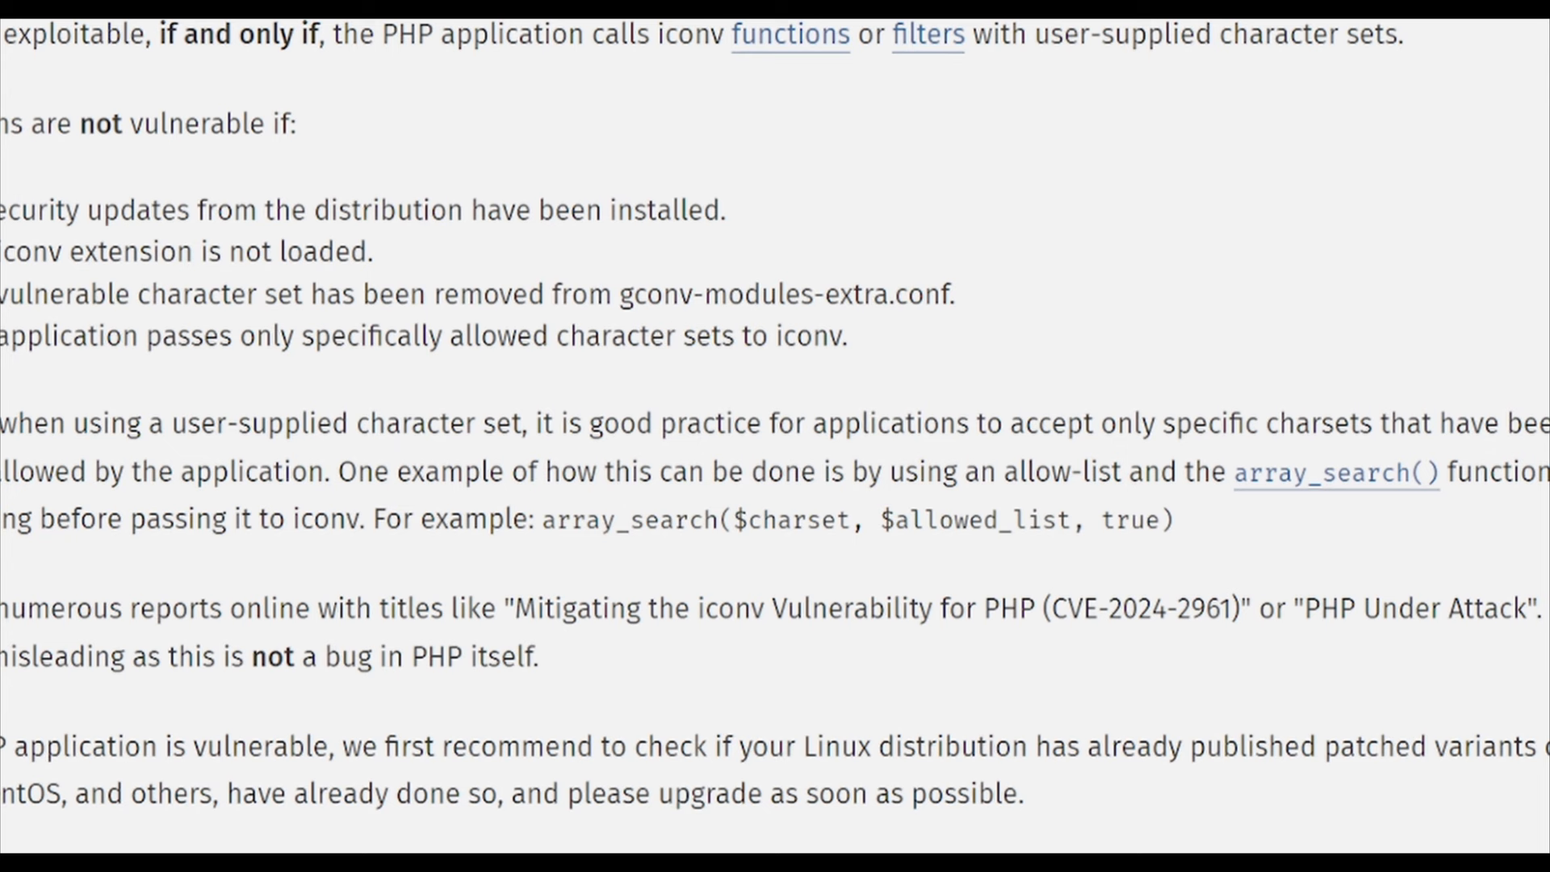
mouse_move(577, 371)
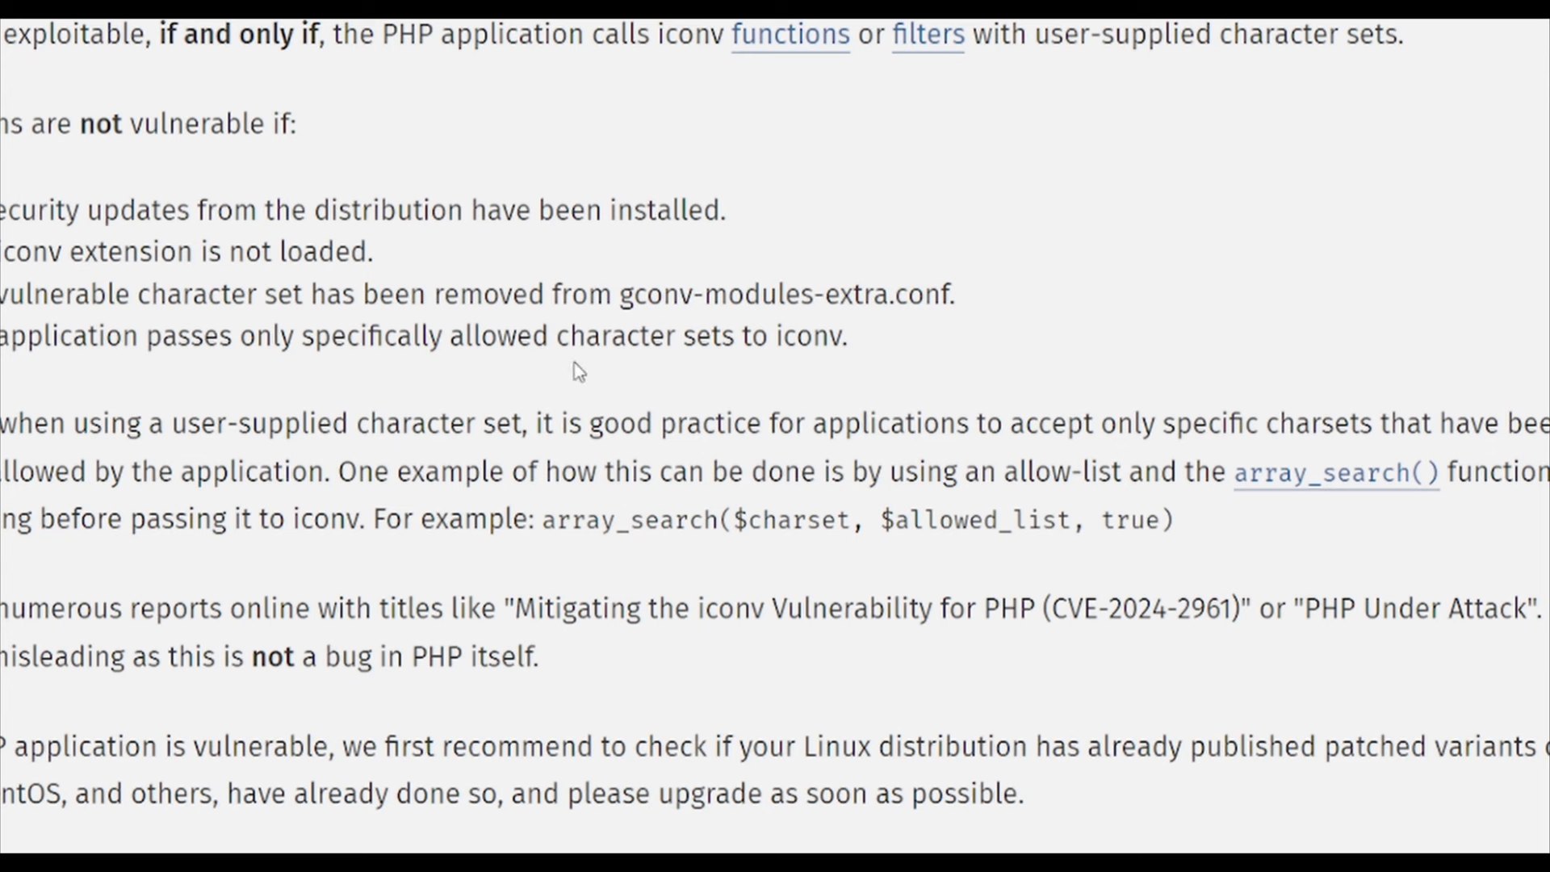
mouse_move(752, 349)
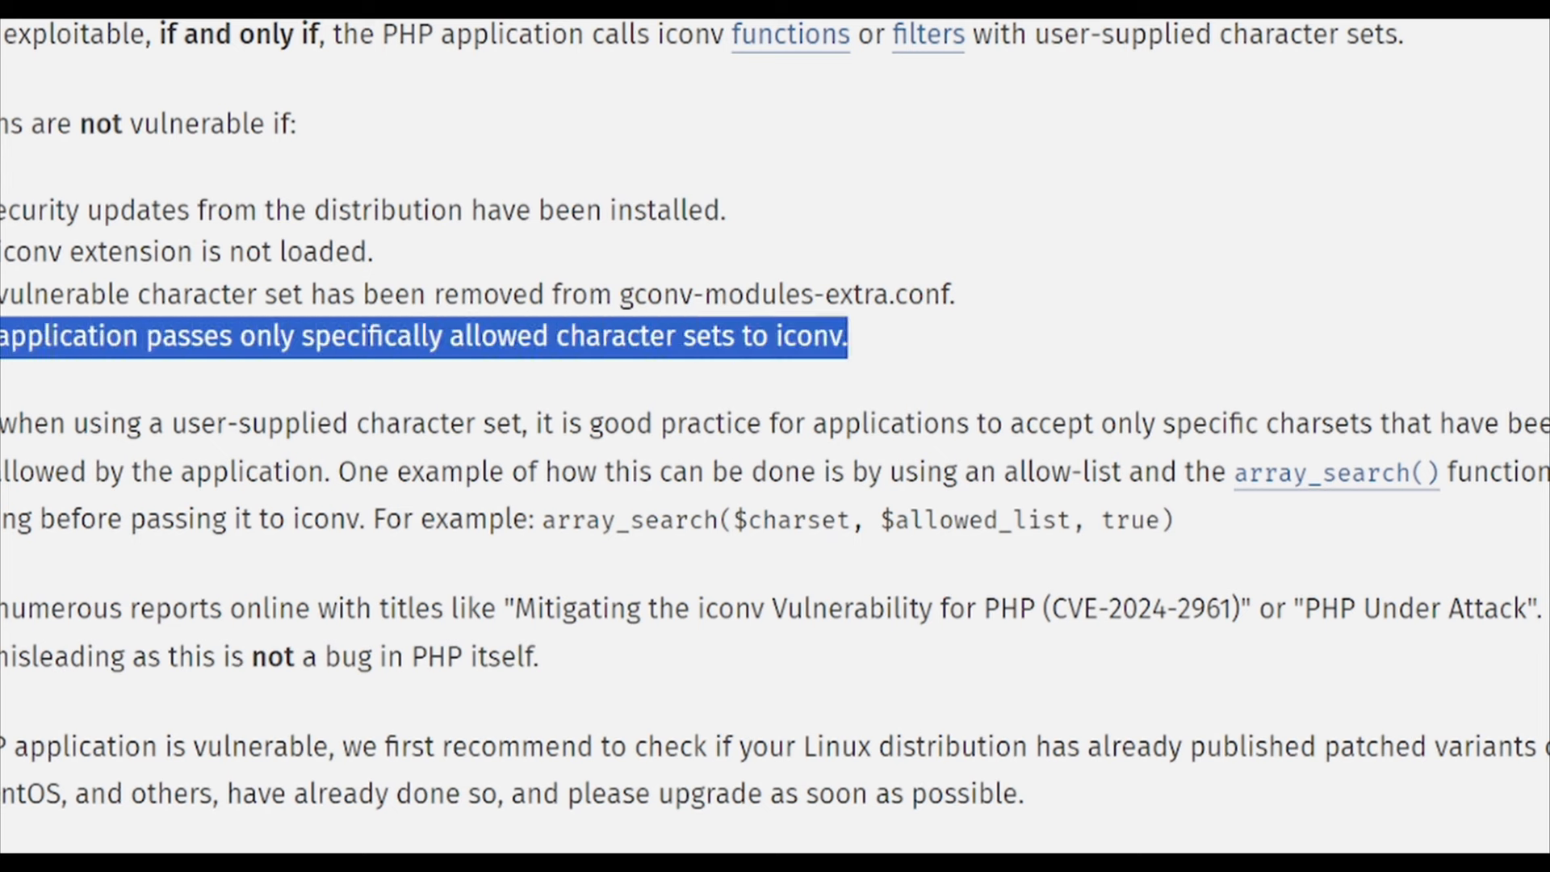
Clear the highlighted phrase about user-supplied character sets
right_click(396, 336)
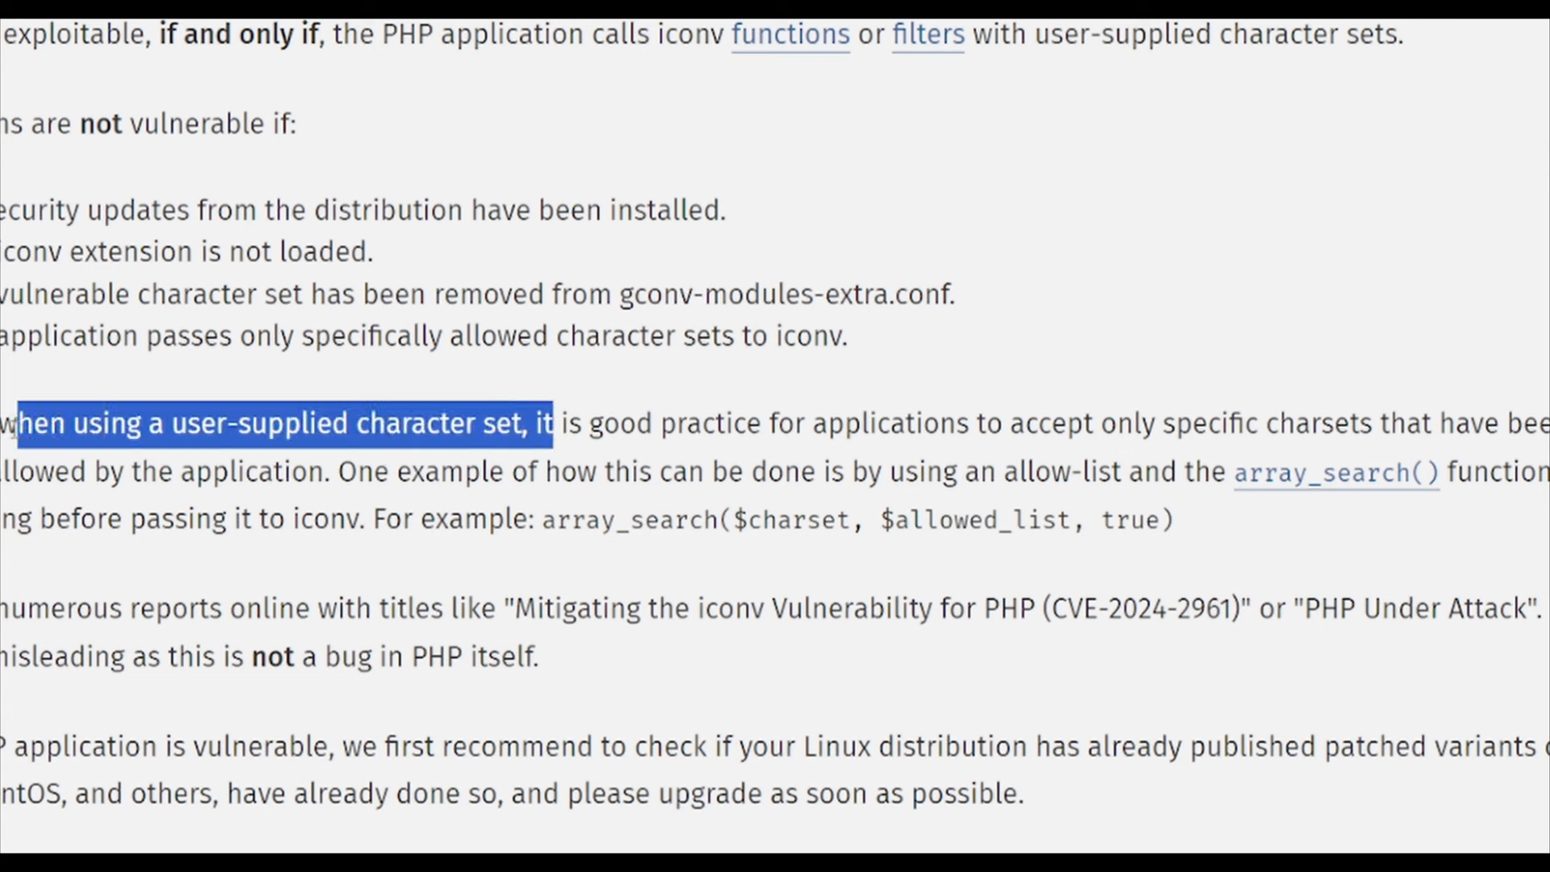
click(282, 510)
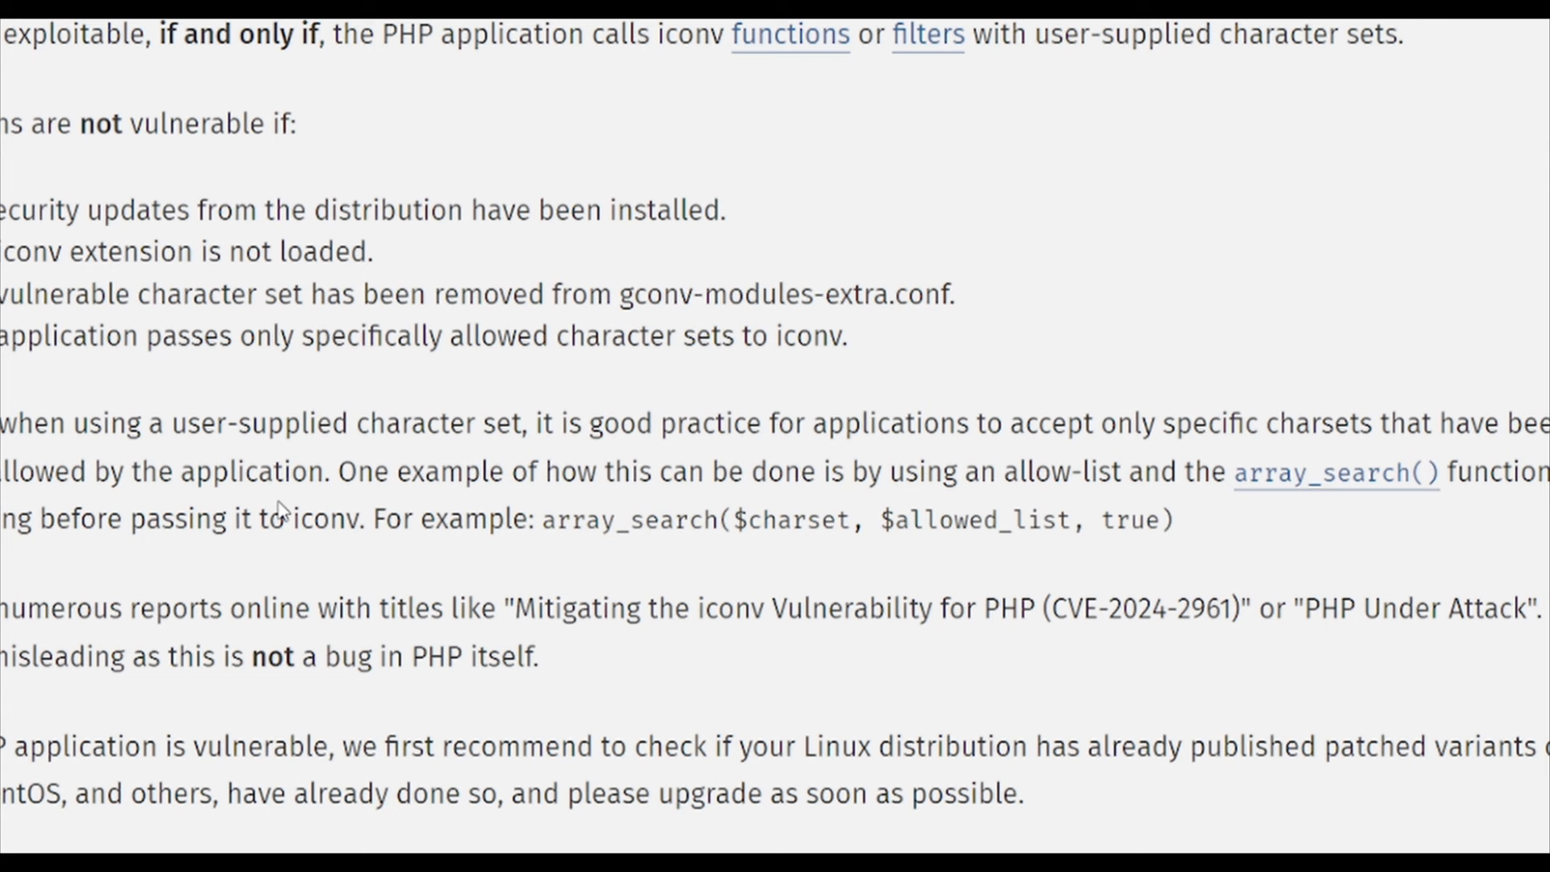
mouse_move(1446, 520)
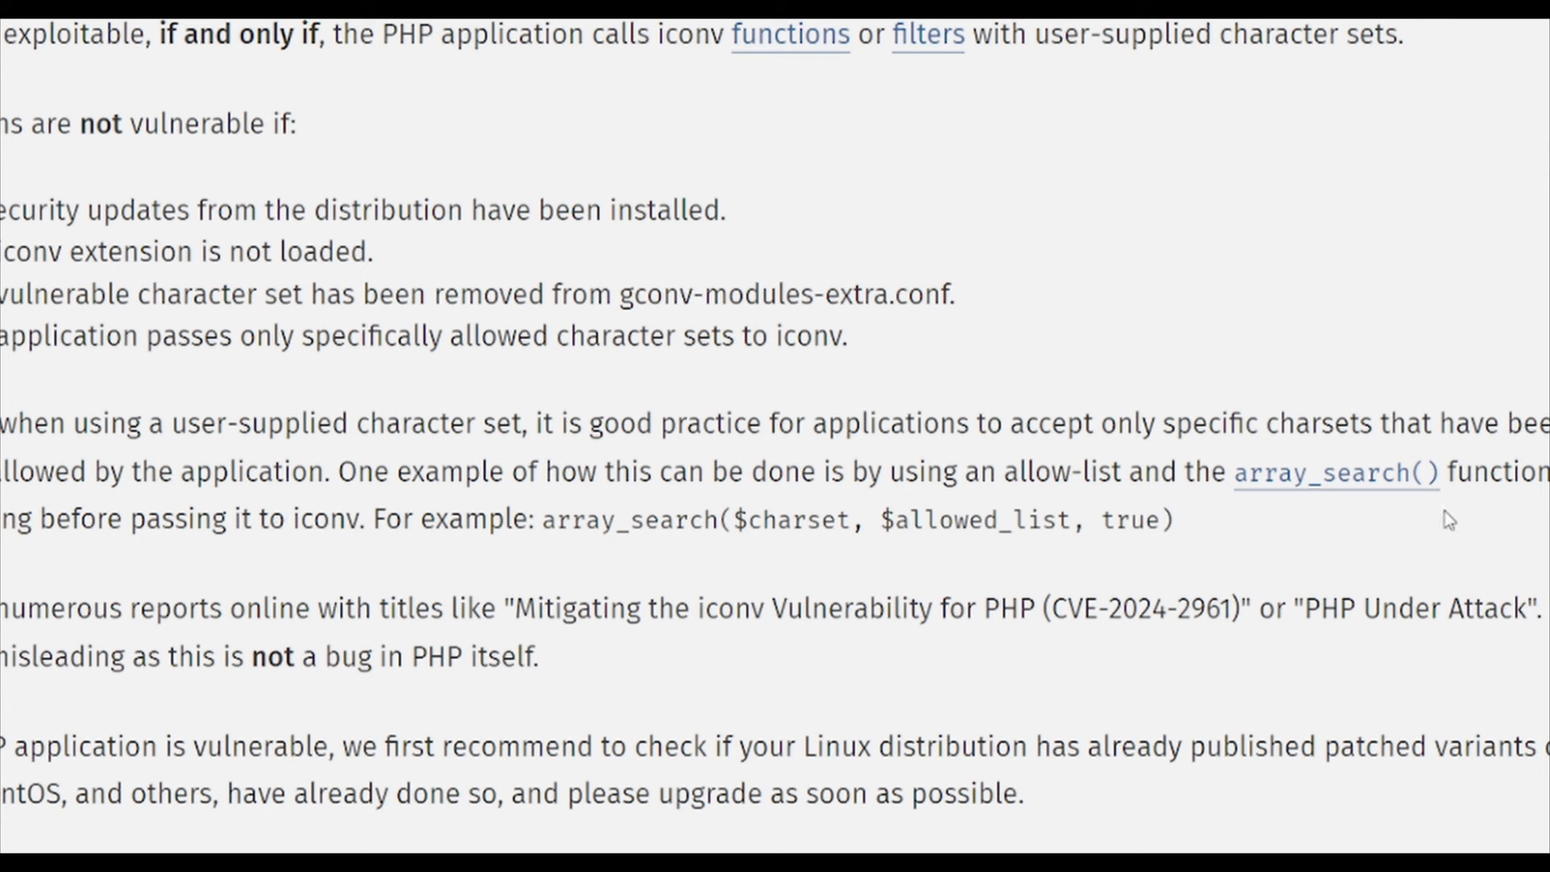
mouse_move(1507, 531)
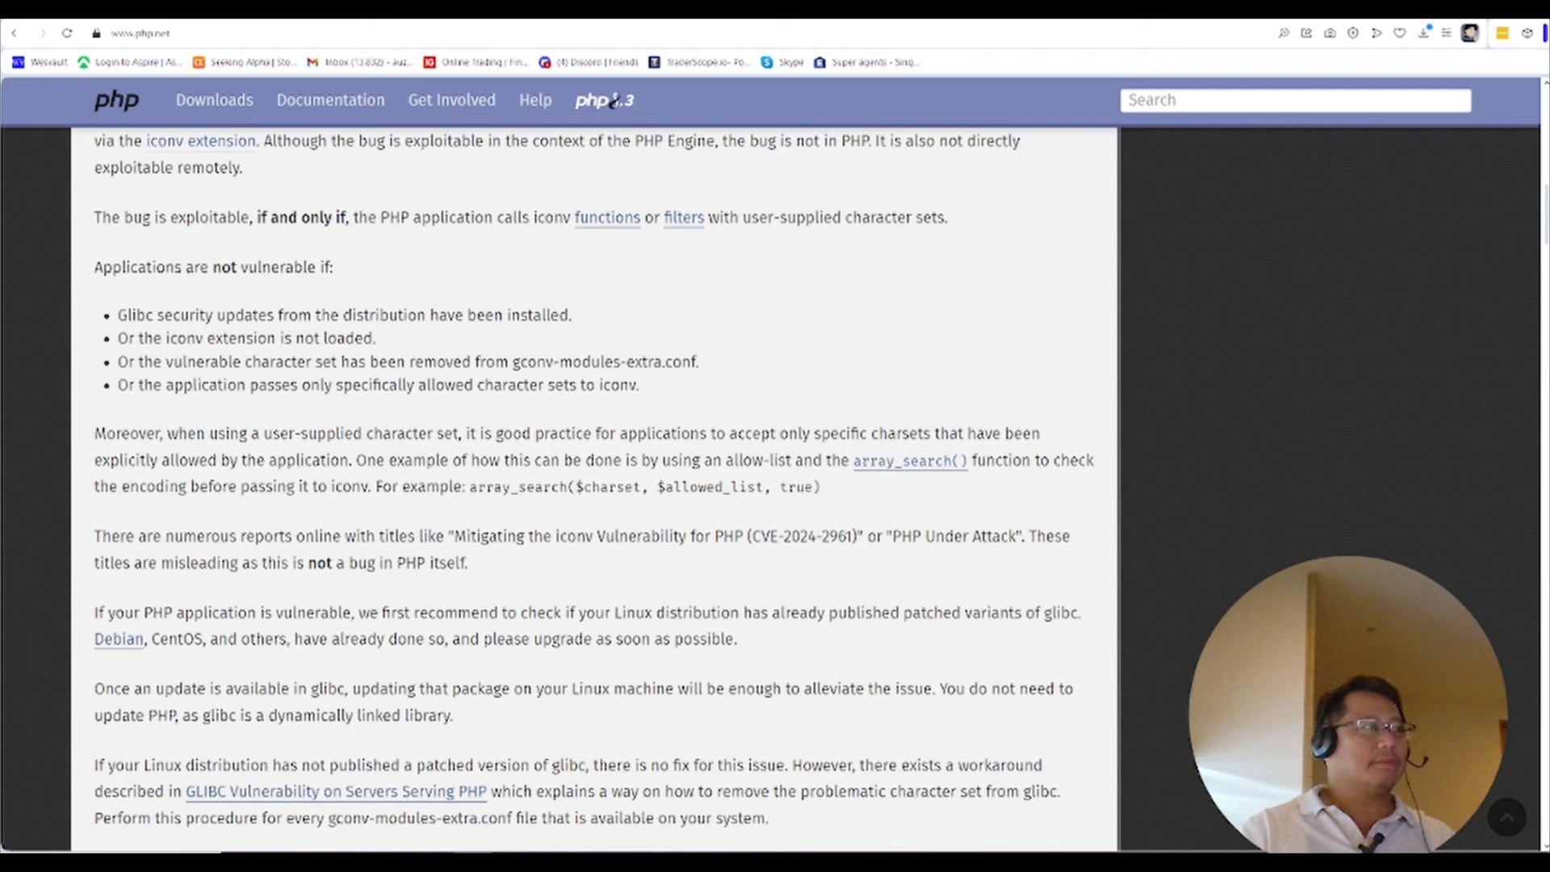
Scroll to the closing lines: Windows users unaffected, no new PHP release
scroll(down, 3)
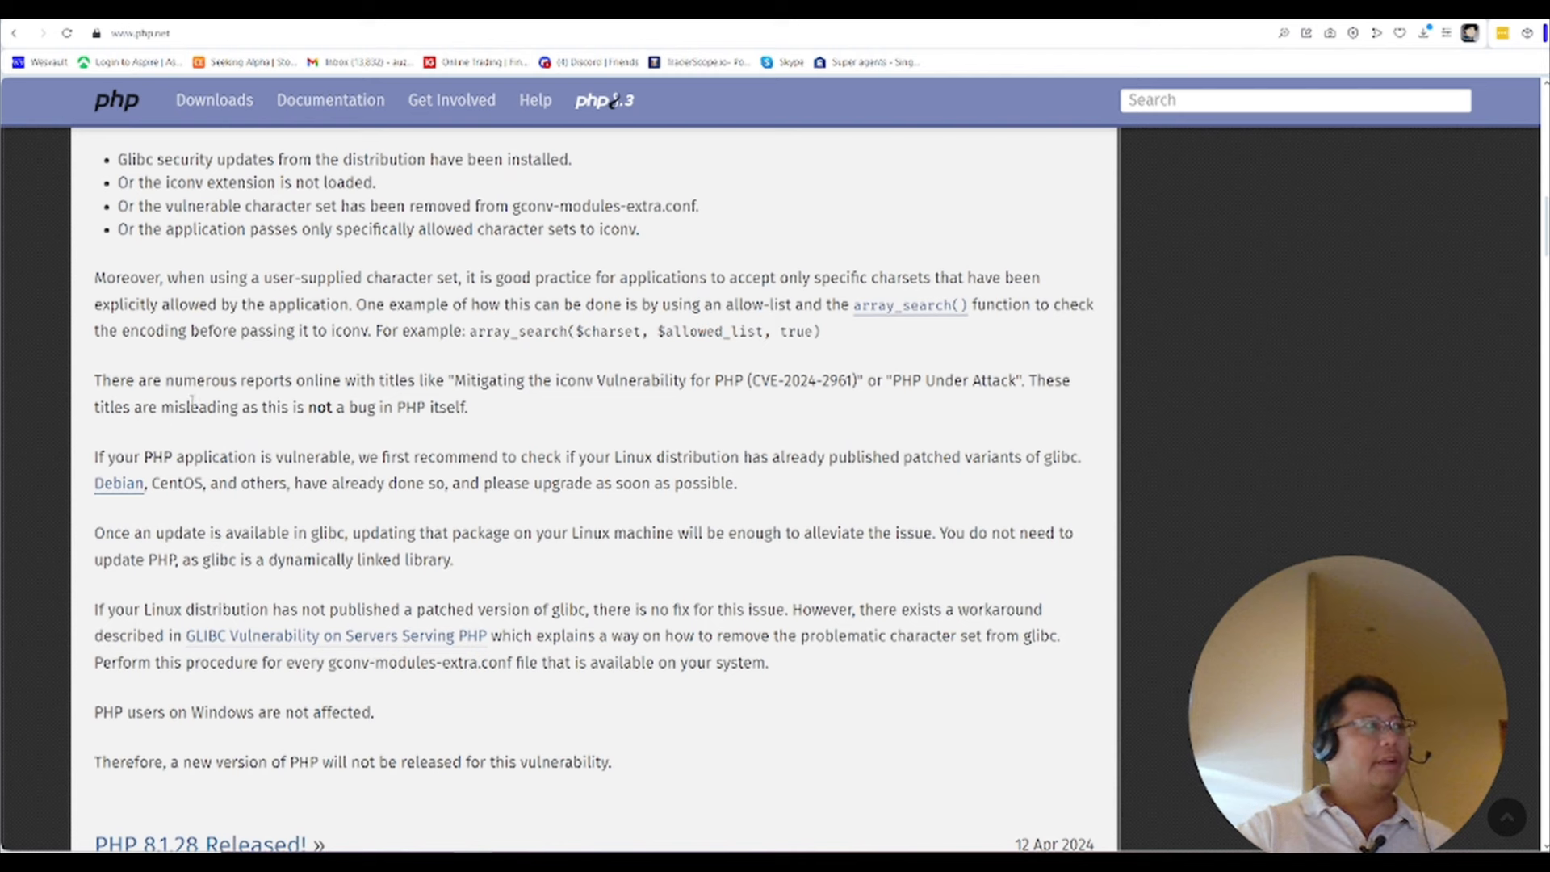
mouse_move(481, 398)
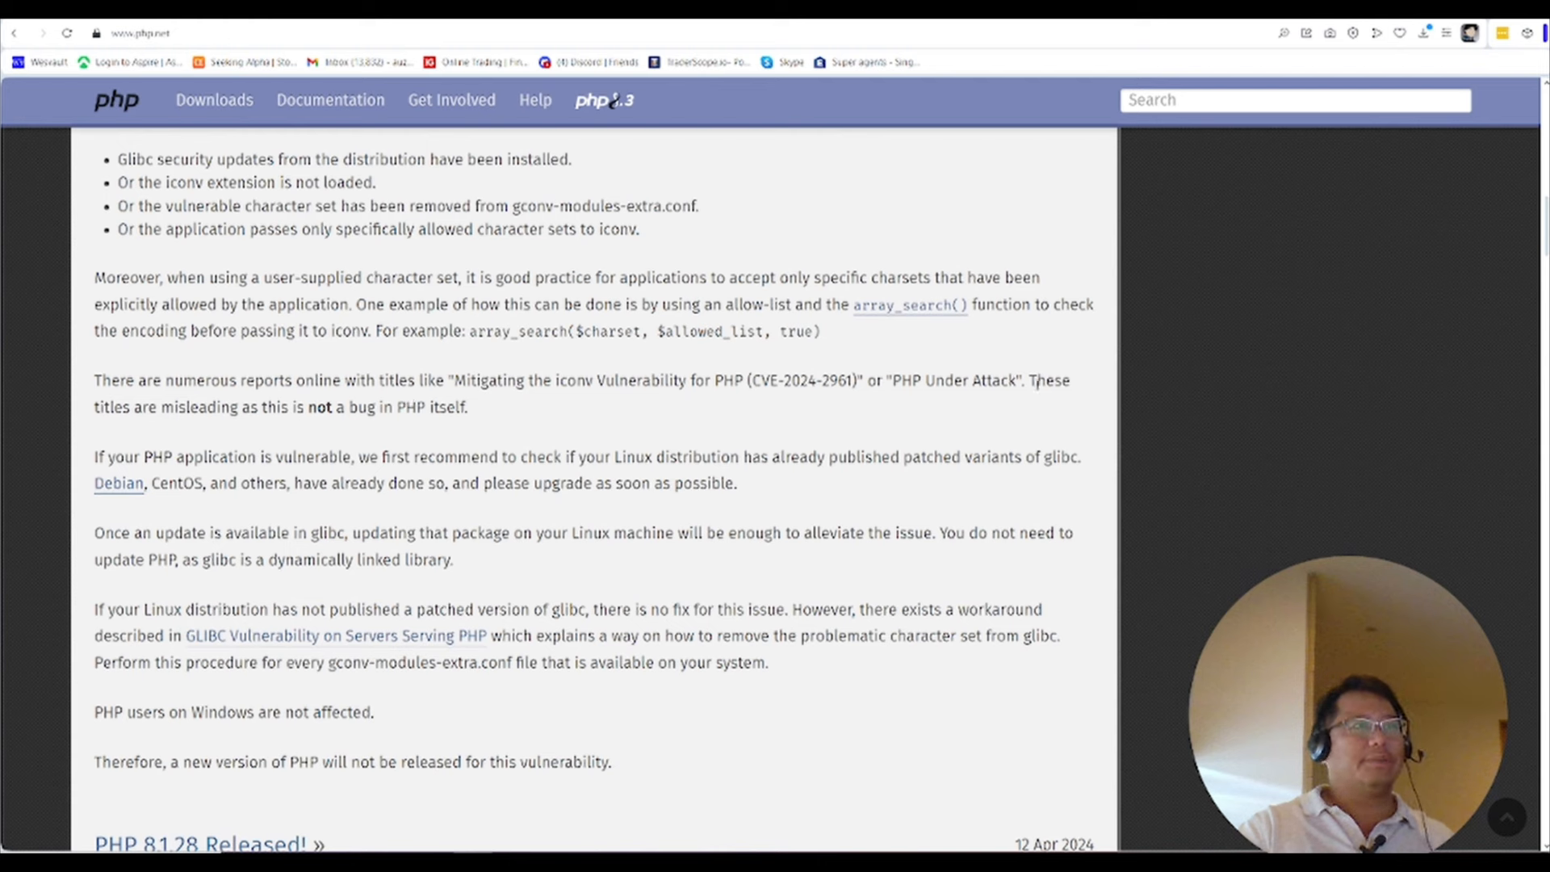
mouse_move(376, 415)
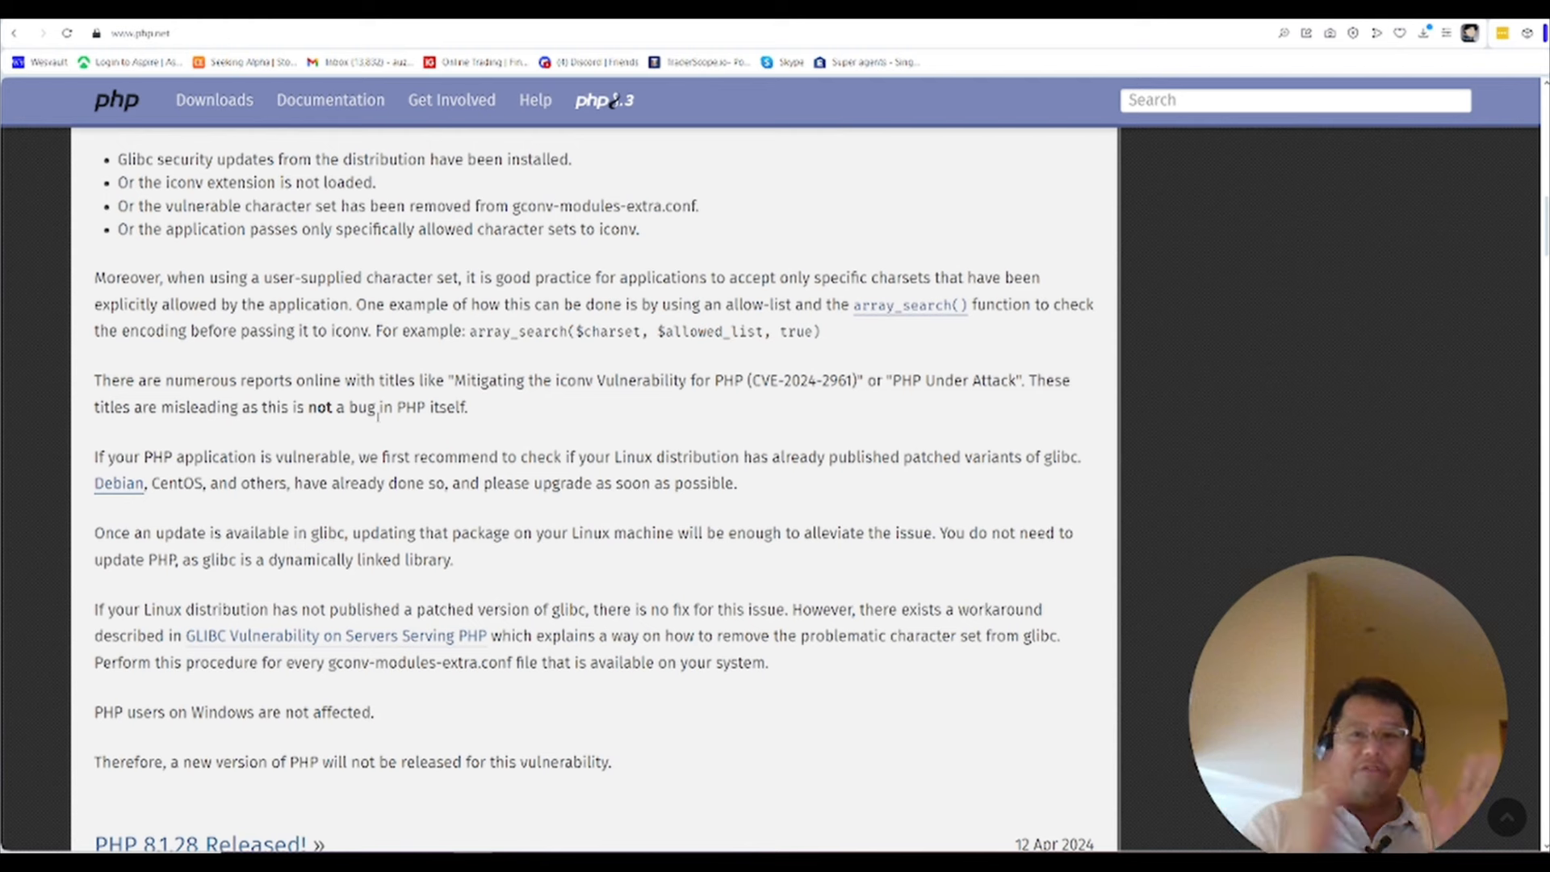
mouse_move(415, 426)
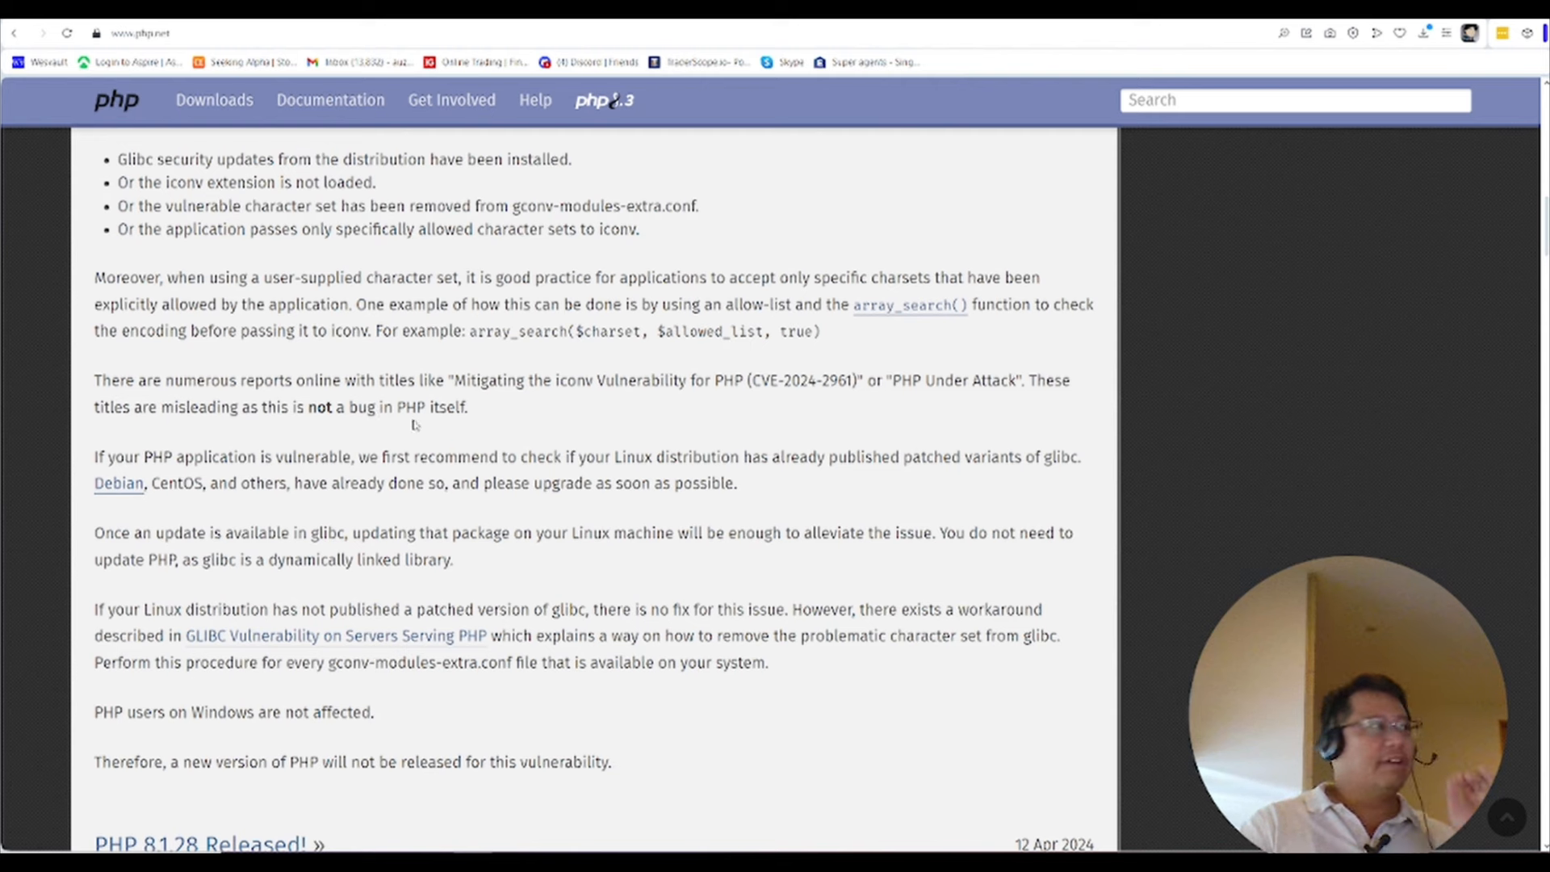
mouse_move(491, 504)
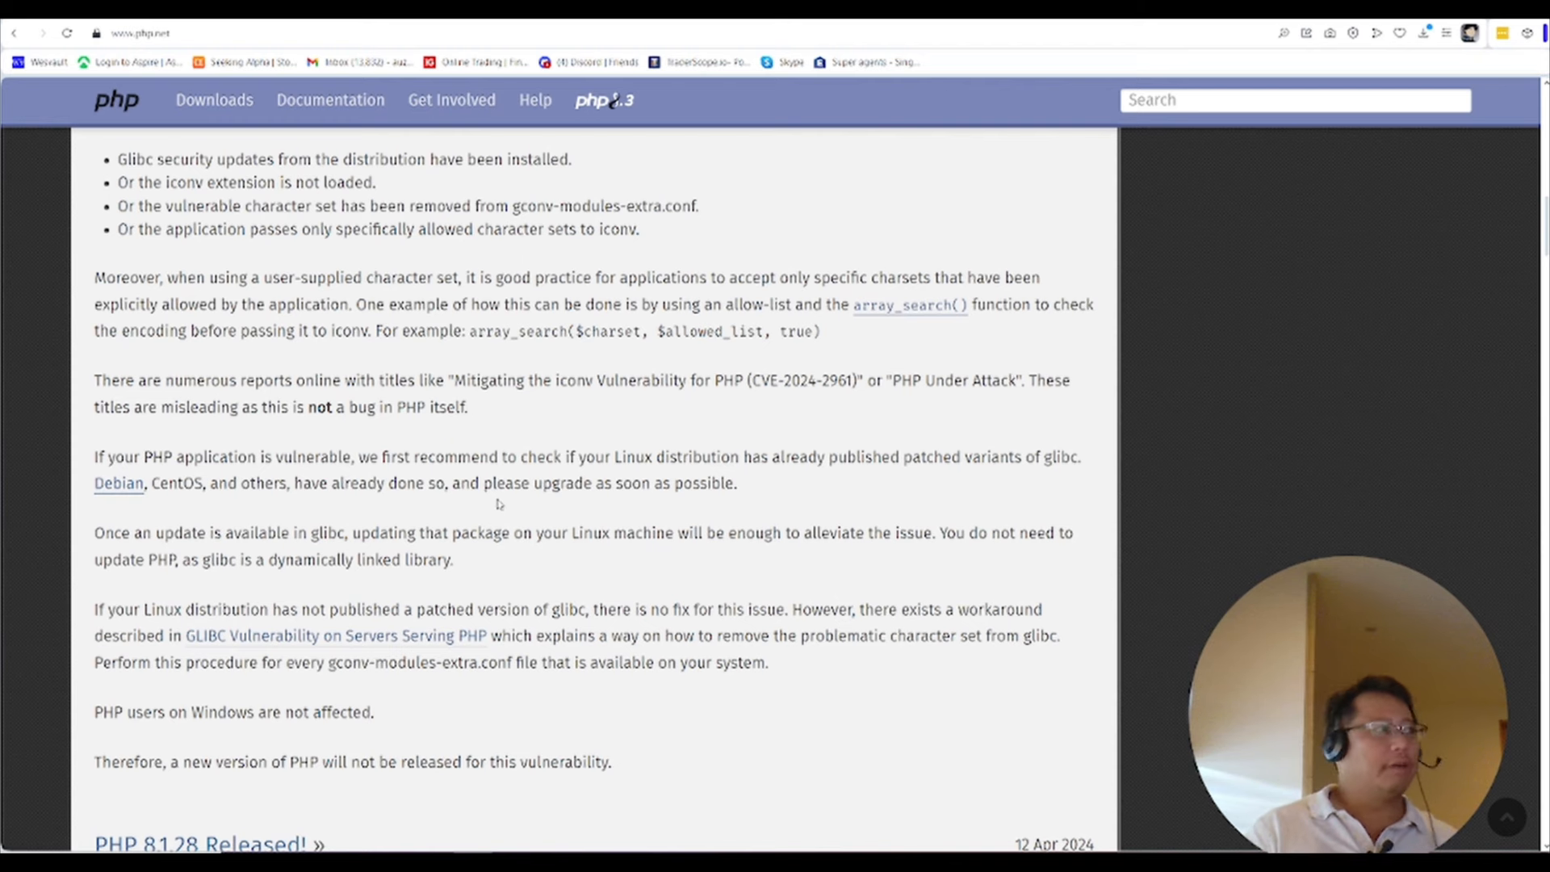
Scroll until the 'PHP 8.1.28 Released!' announcement appears
scroll(down, 3)
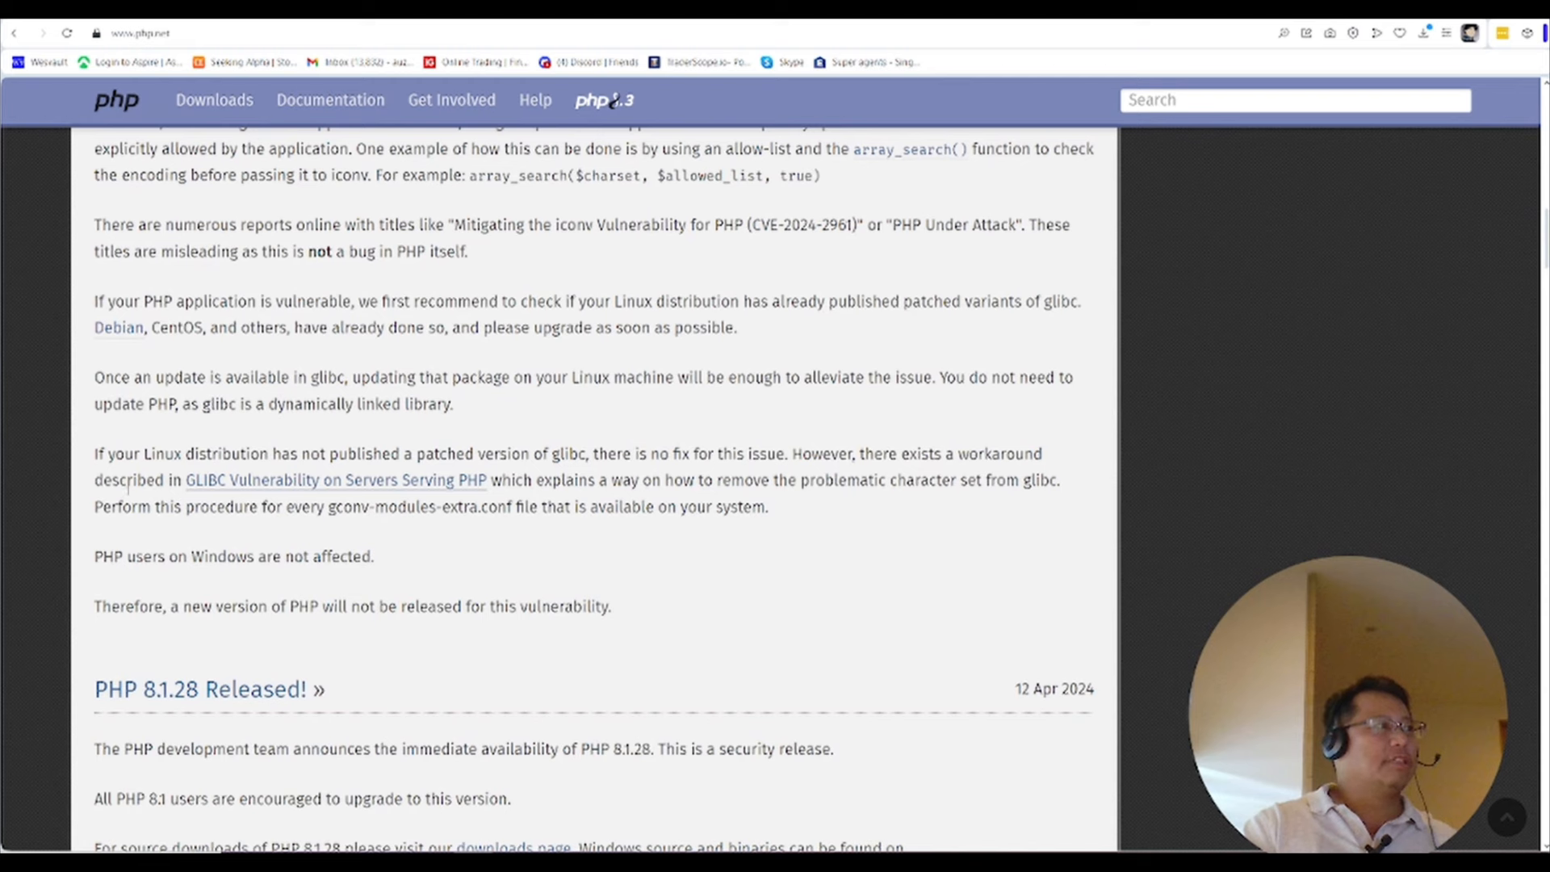
mouse_move(497, 472)
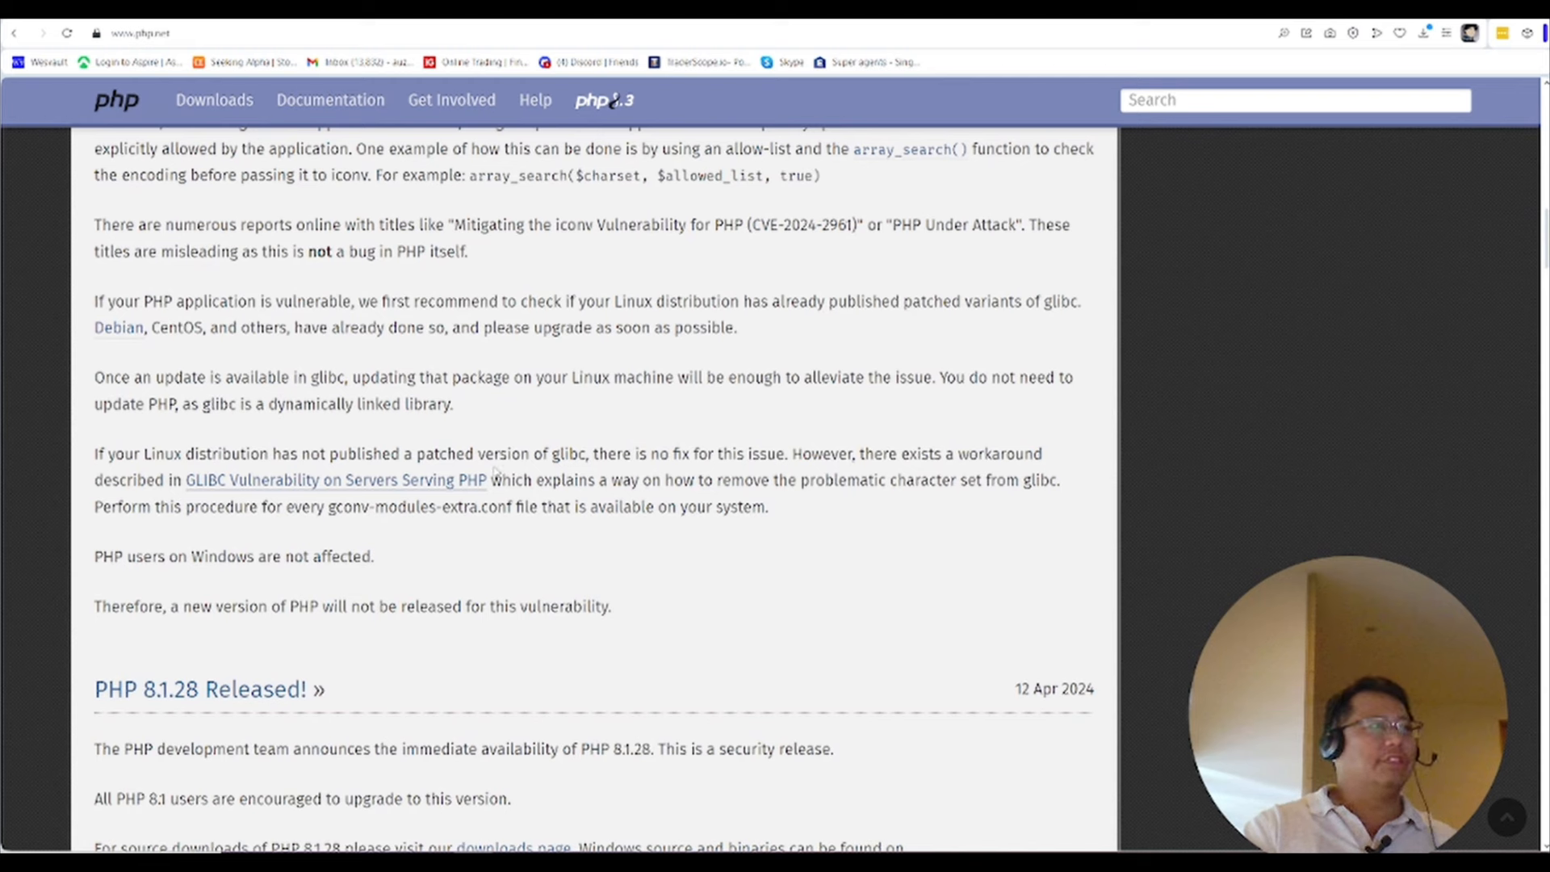
mouse_move(710, 457)
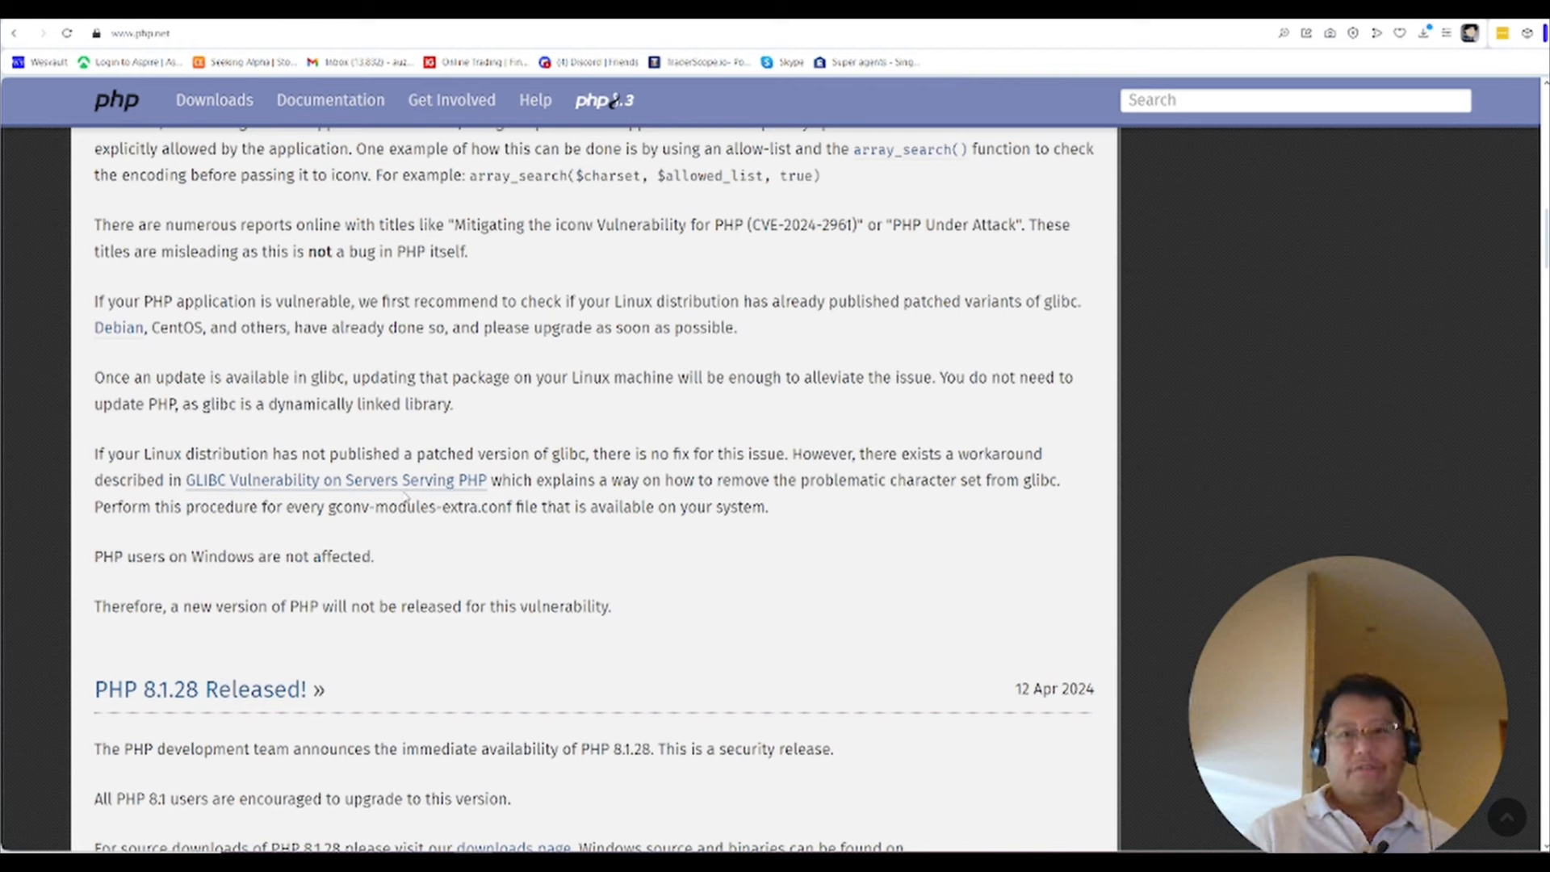
mouse_move(339, 589)
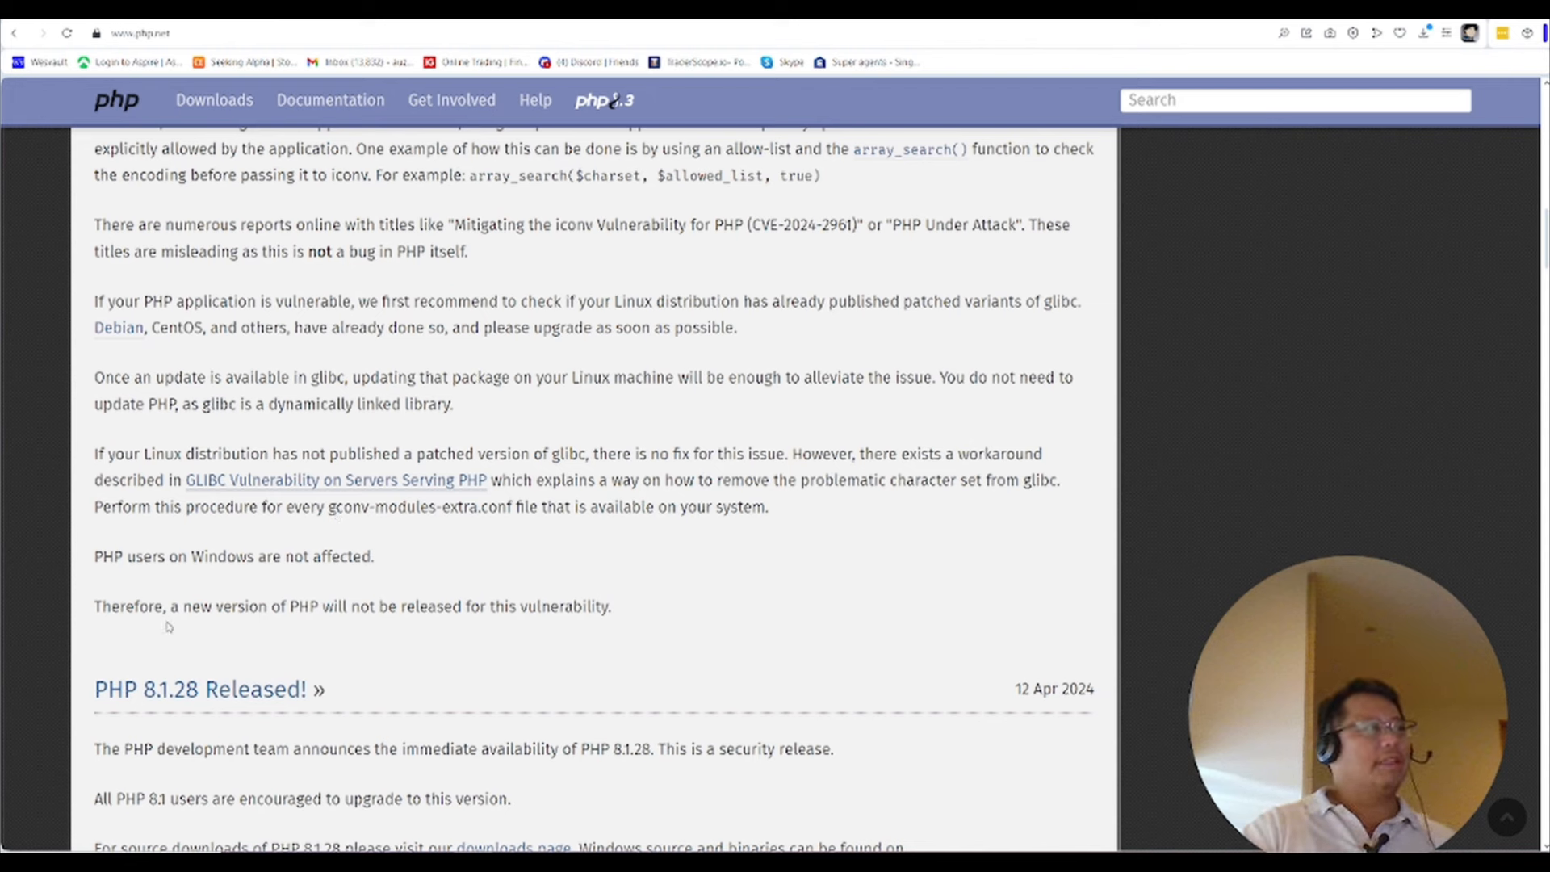
mouse_move(303, 484)
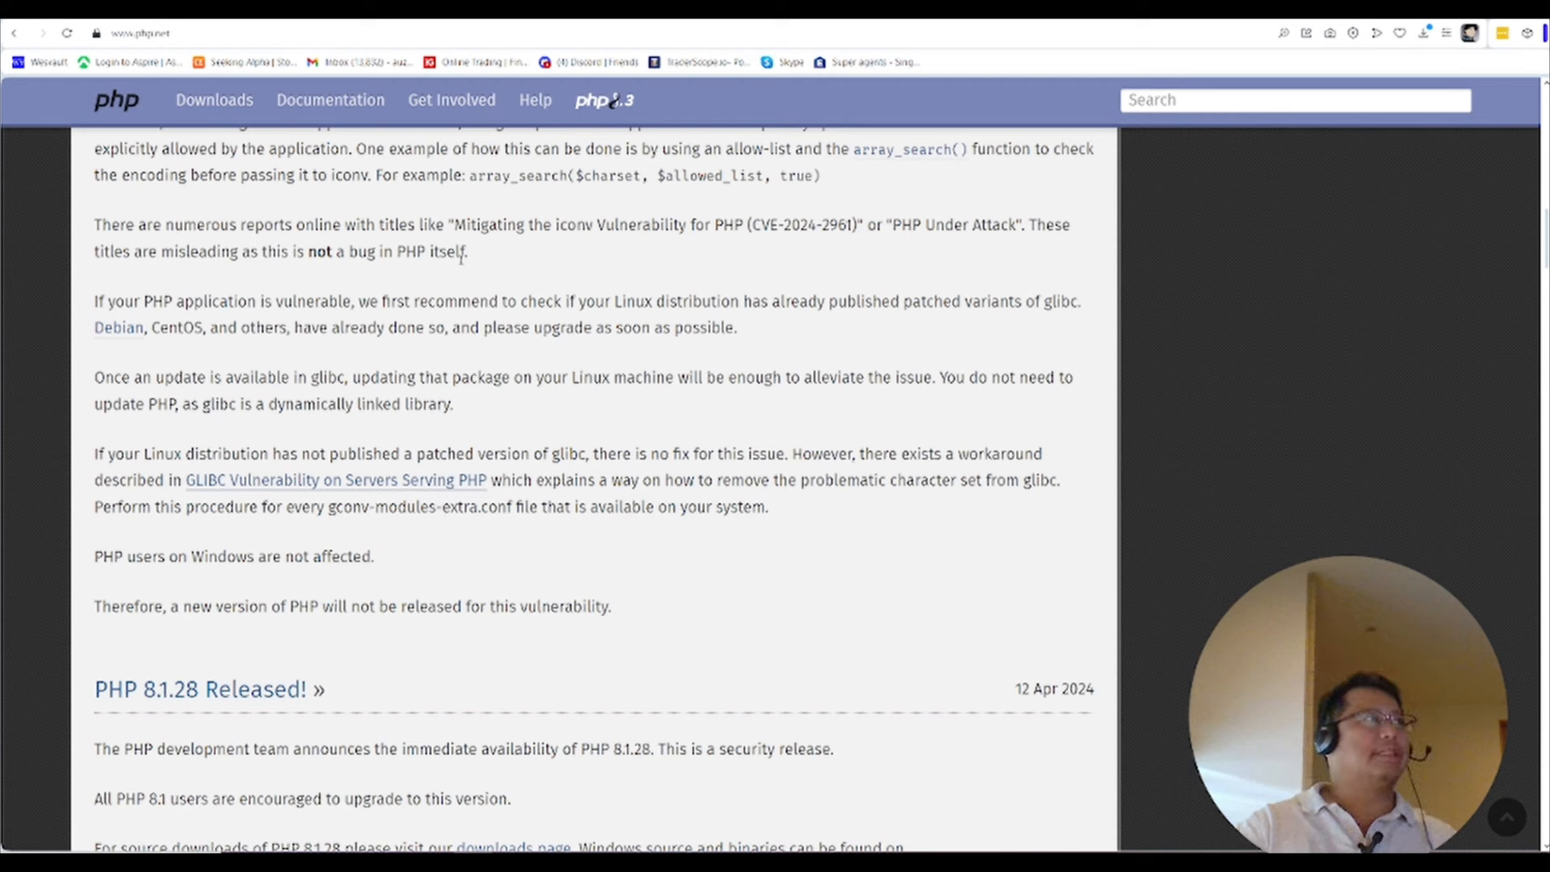
Select the 'PHP Under Attack' misleading-titles paragraph and zoom in with Ctrl+Plus
drag(92, 225, 467, 251)
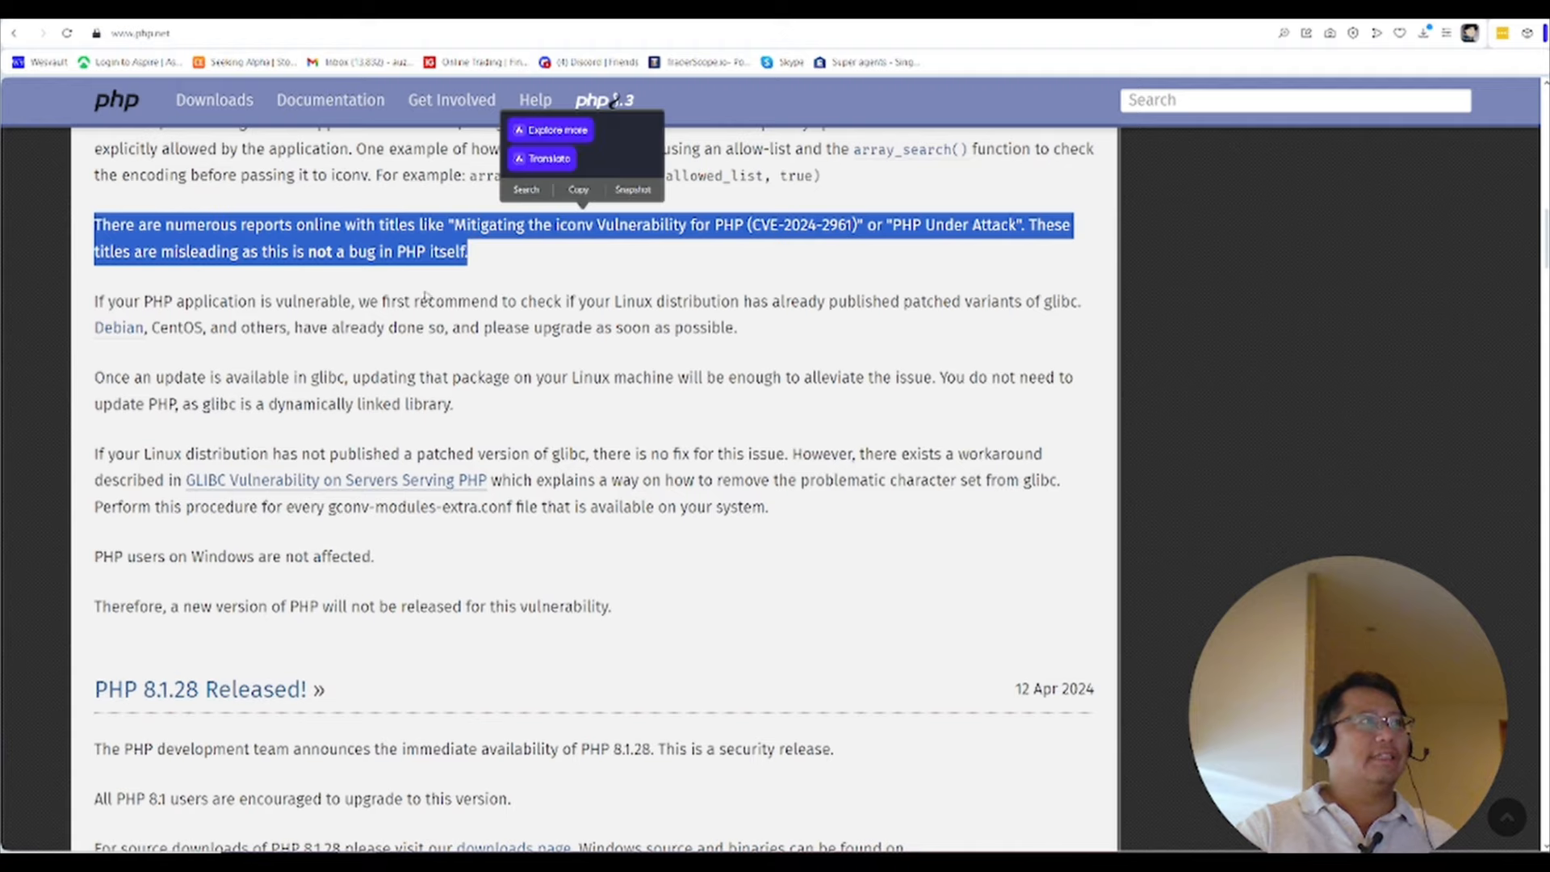
scroll(up, 3)
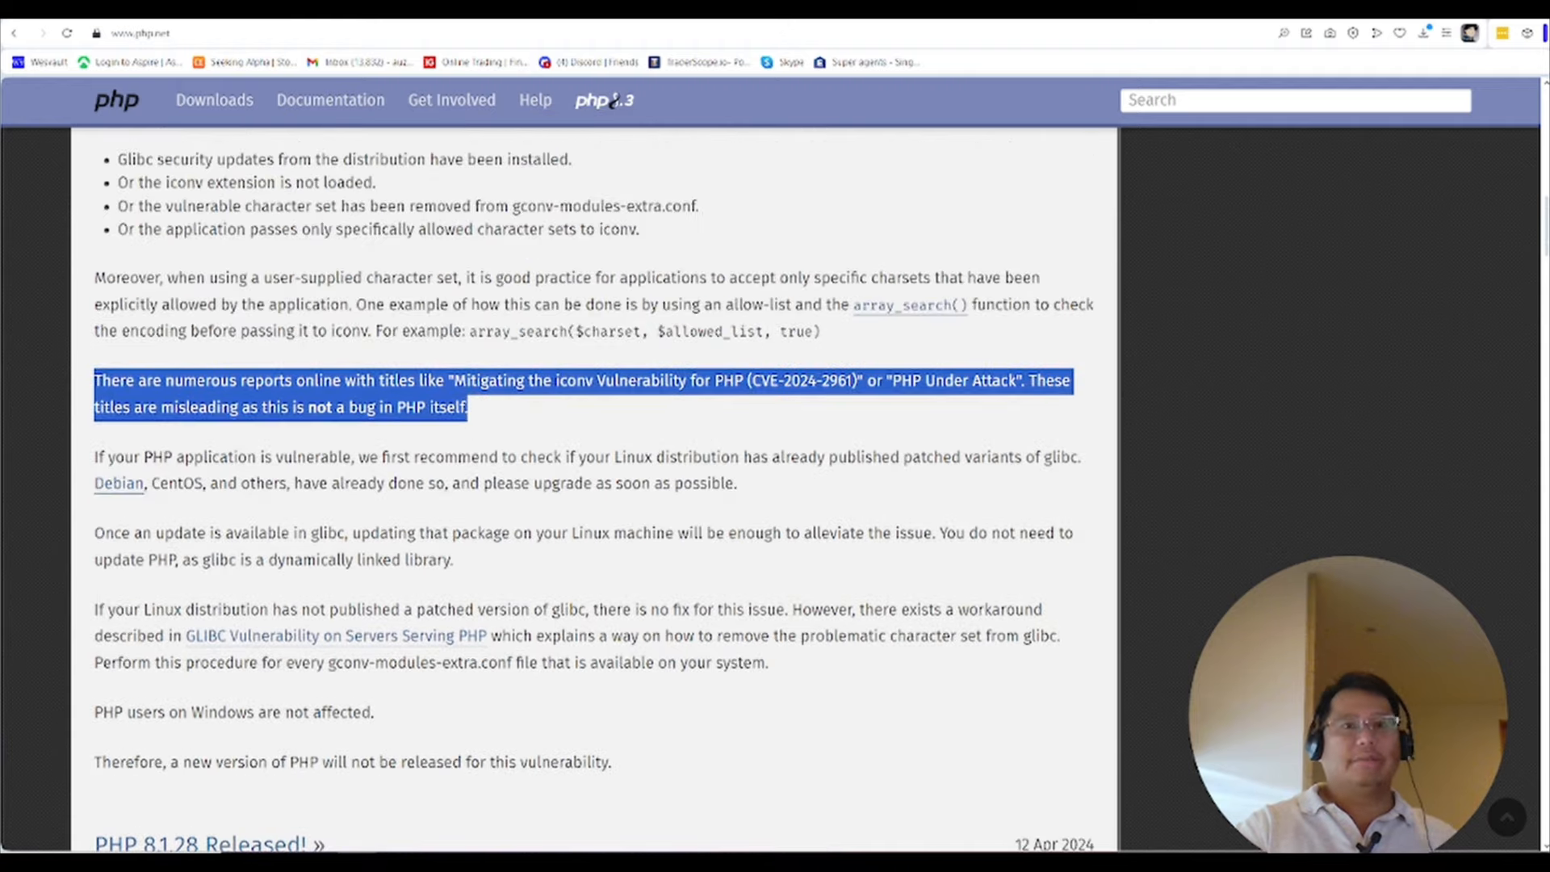
key(ctrl+plus)
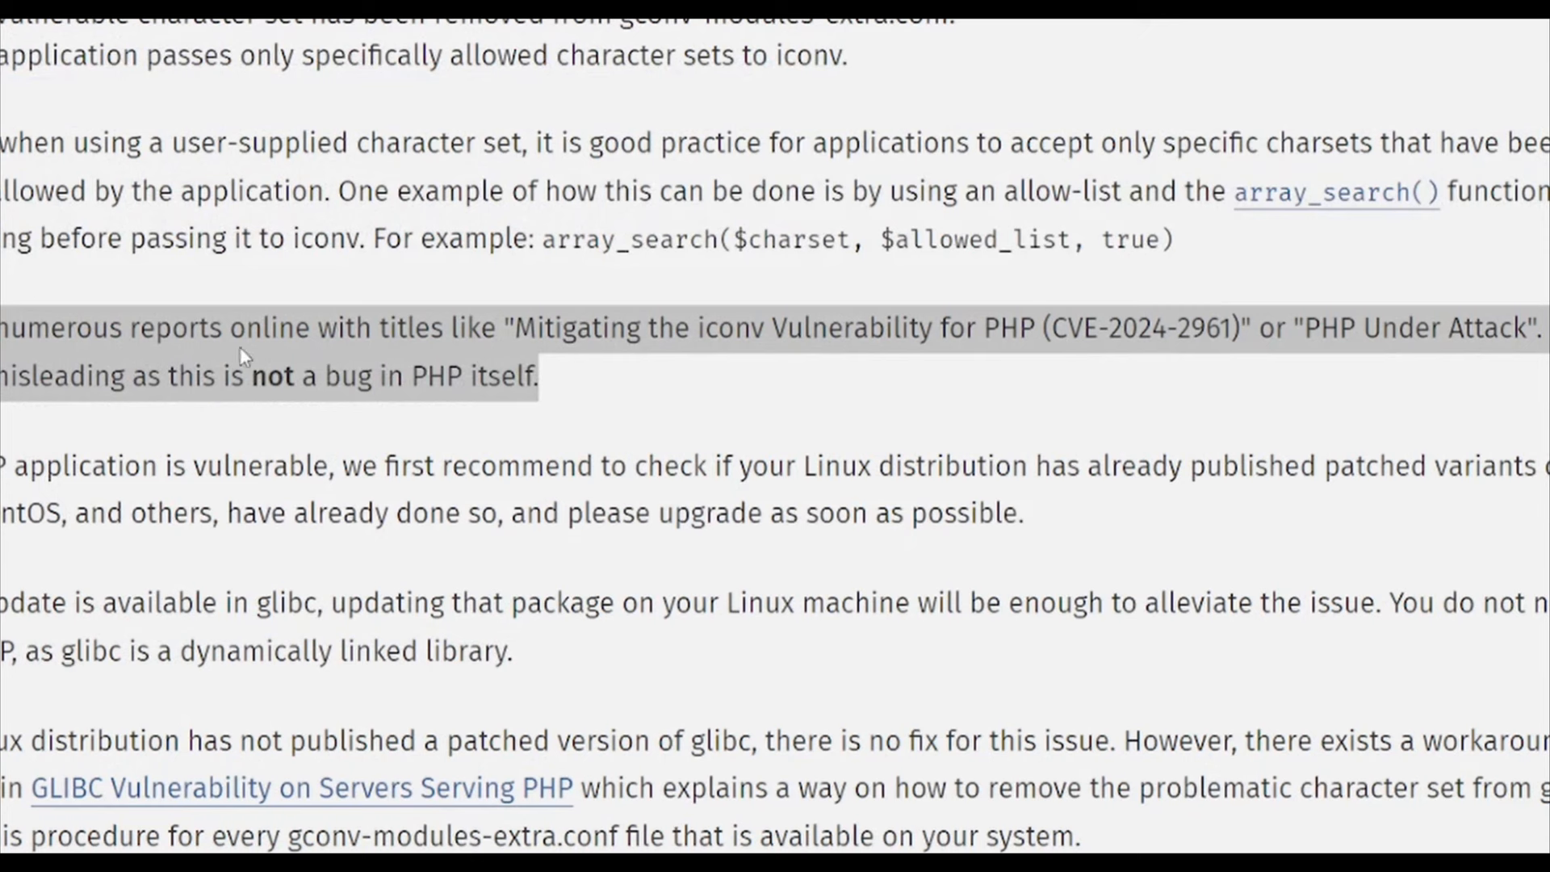
mouse_move(783, 458)
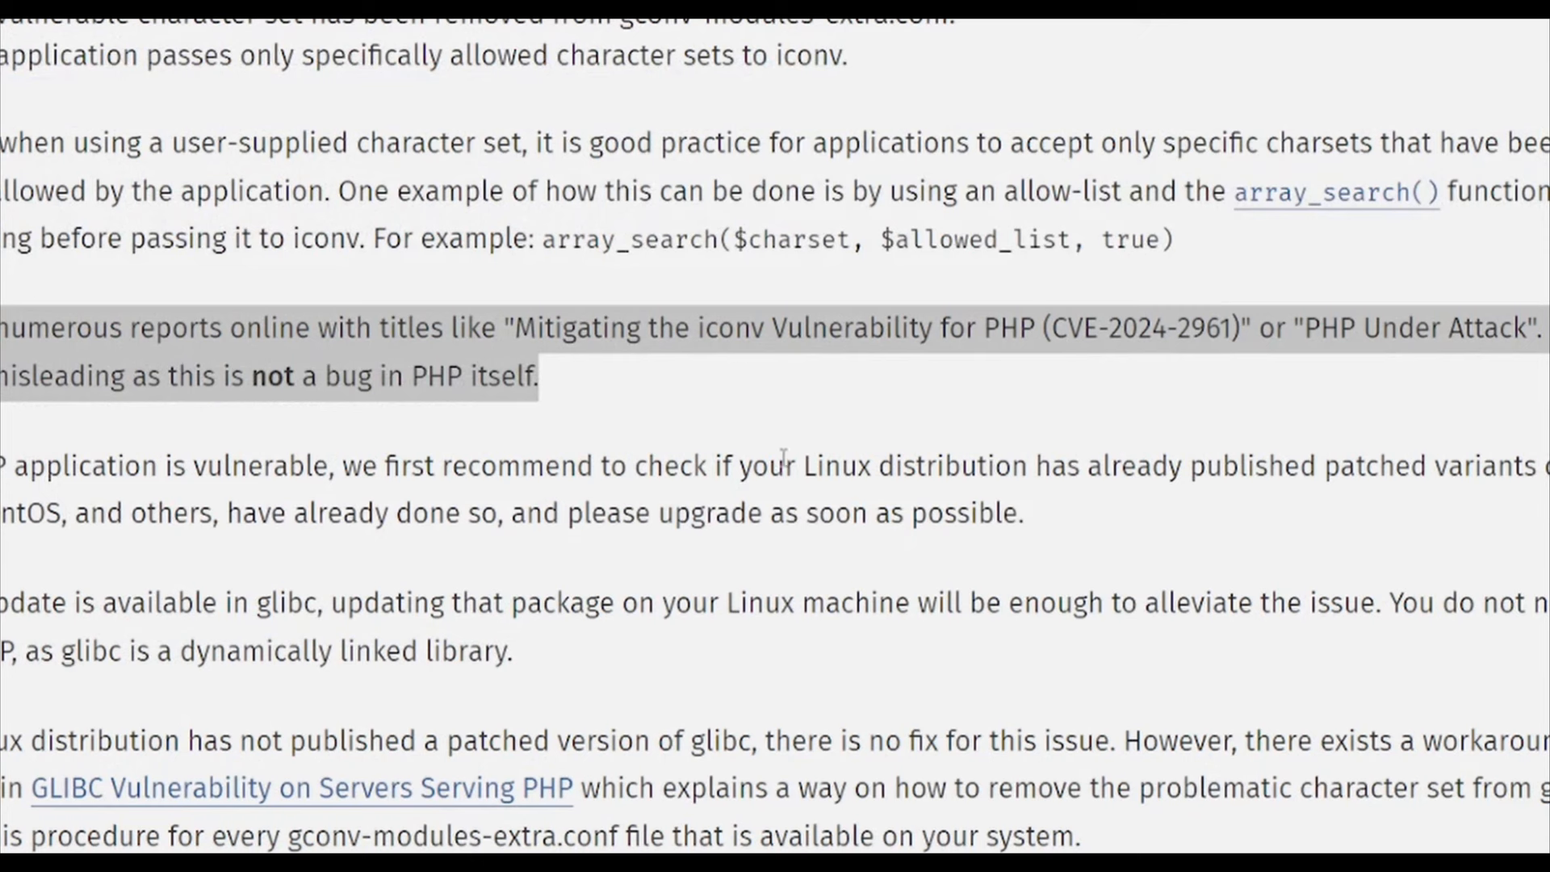